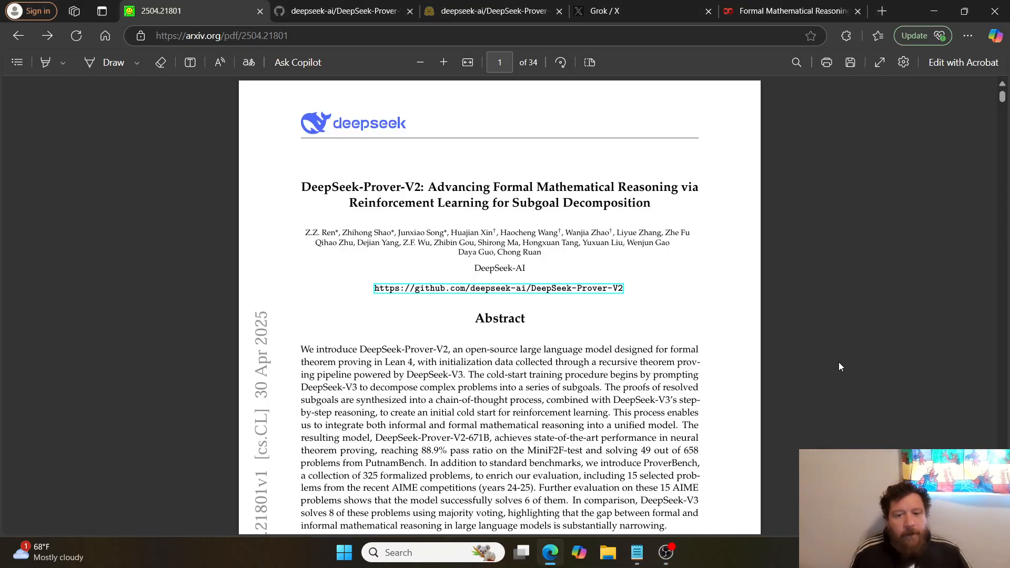
mouse_move(798, 348)
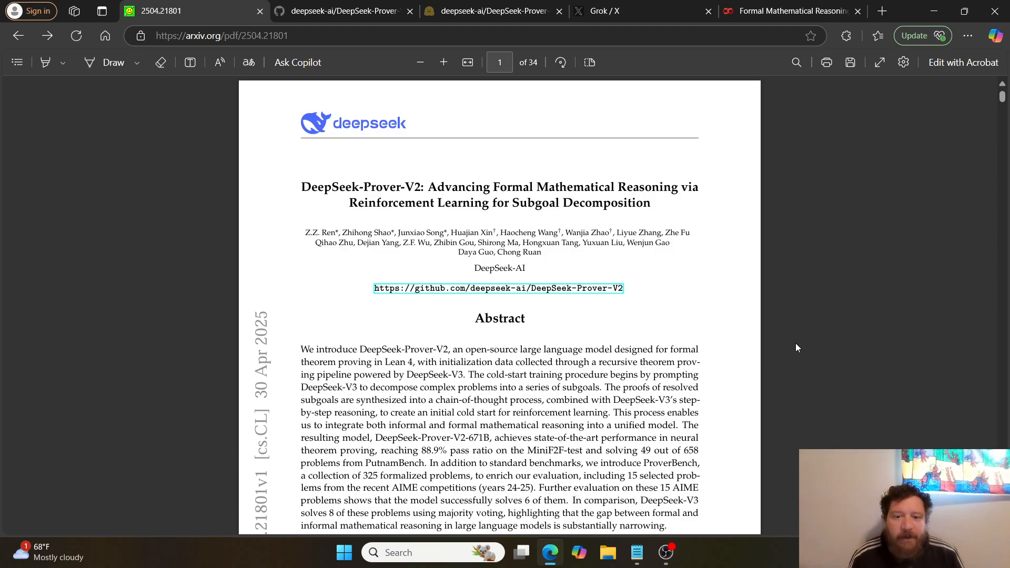
Scroll the PDF's first page until the Figure 1 benchmark chart and caption are fully visible
scroll("down", 3)
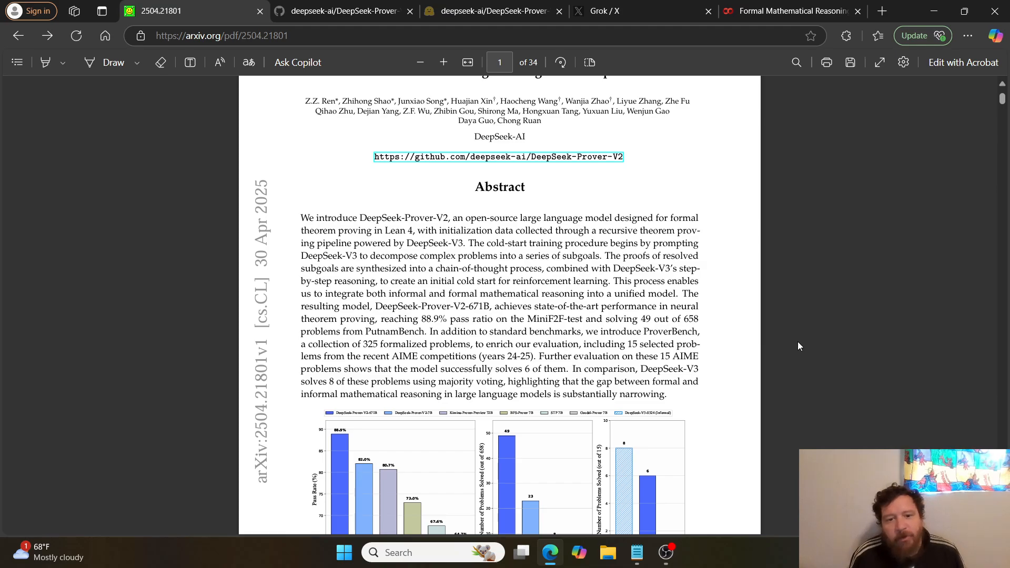
mouse_move(801, 343)
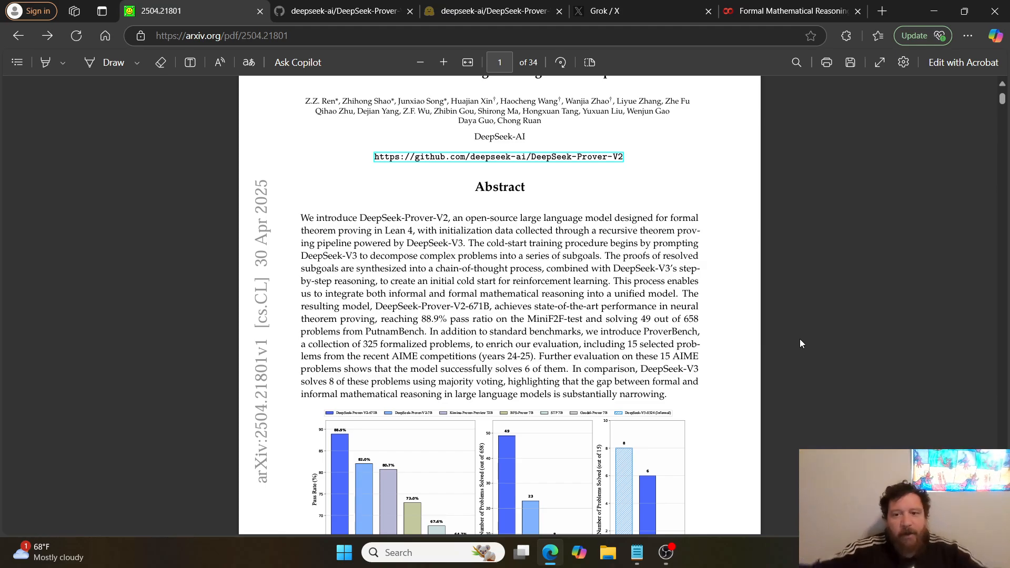
mouse_move(809, 343)
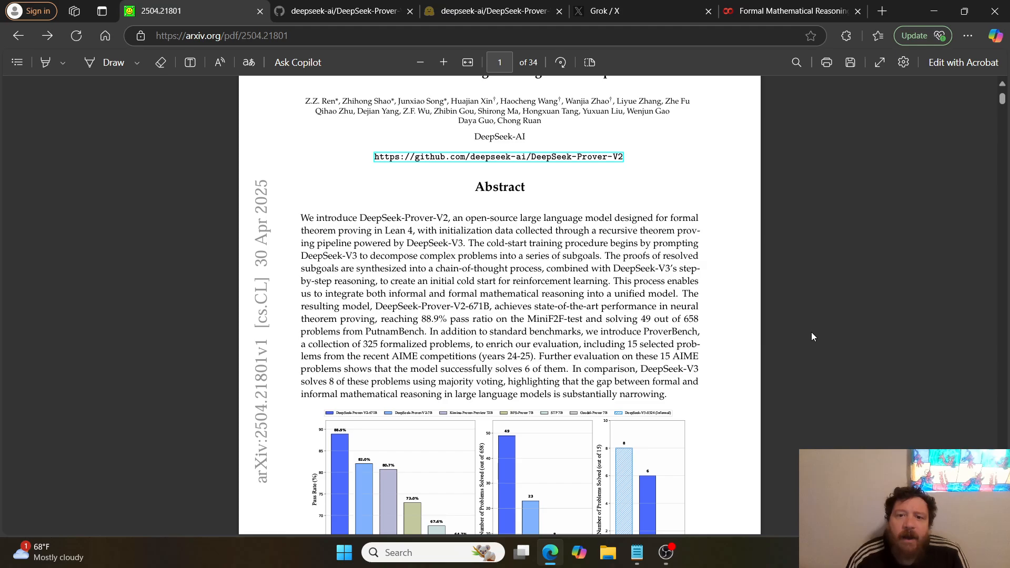
mouse_move(820, 331)
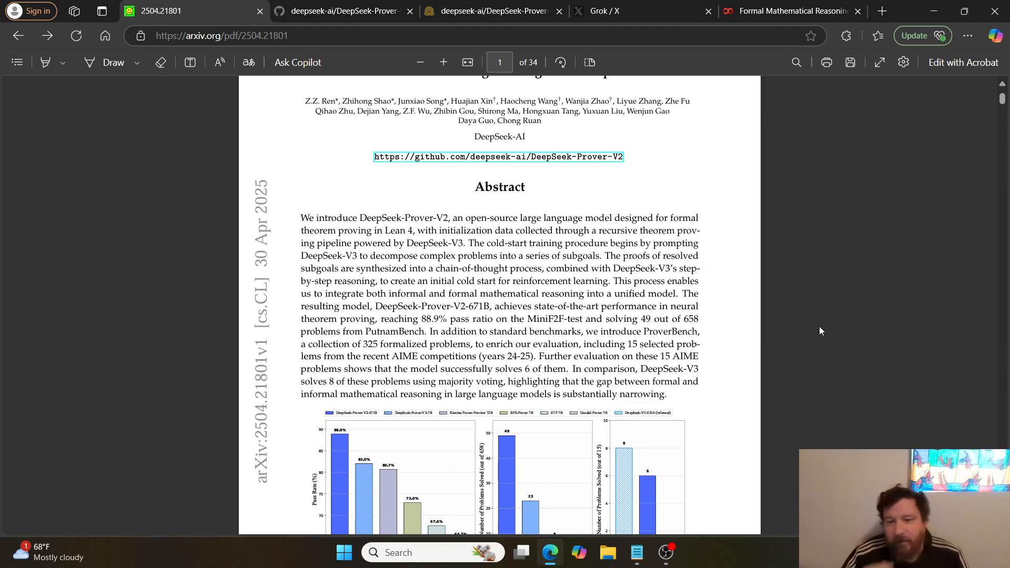
mouse_move(822, 329)
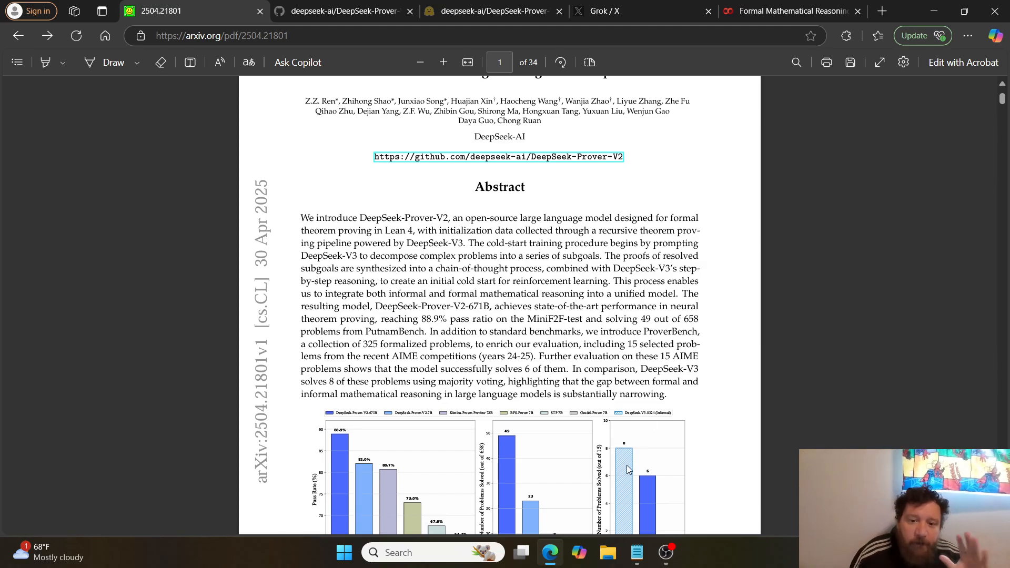
mouse_move(726, 387)
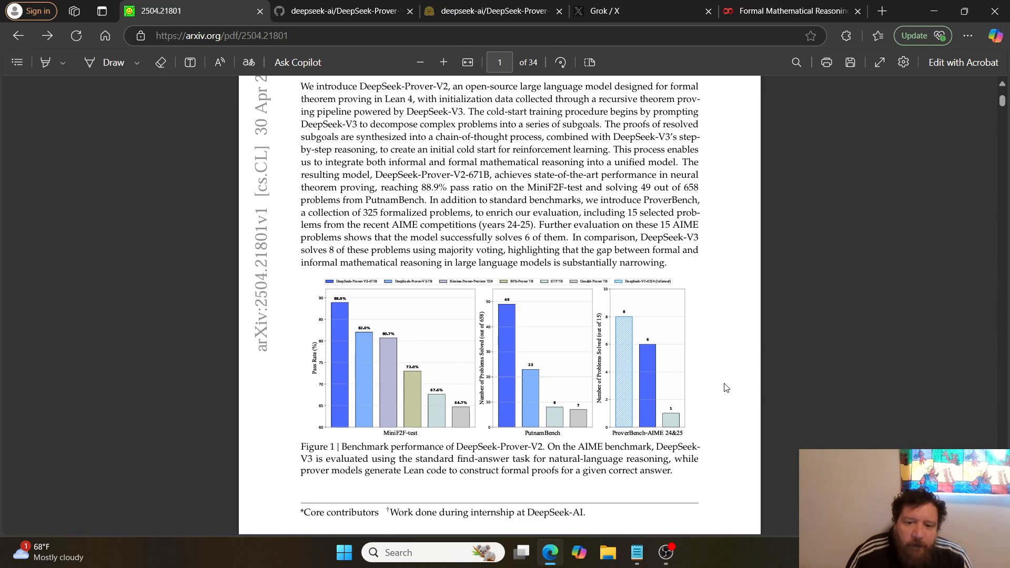
Scroll past Figure 1 onto page 2 so section 1, Introduction, is in view
scroll("down", 3)
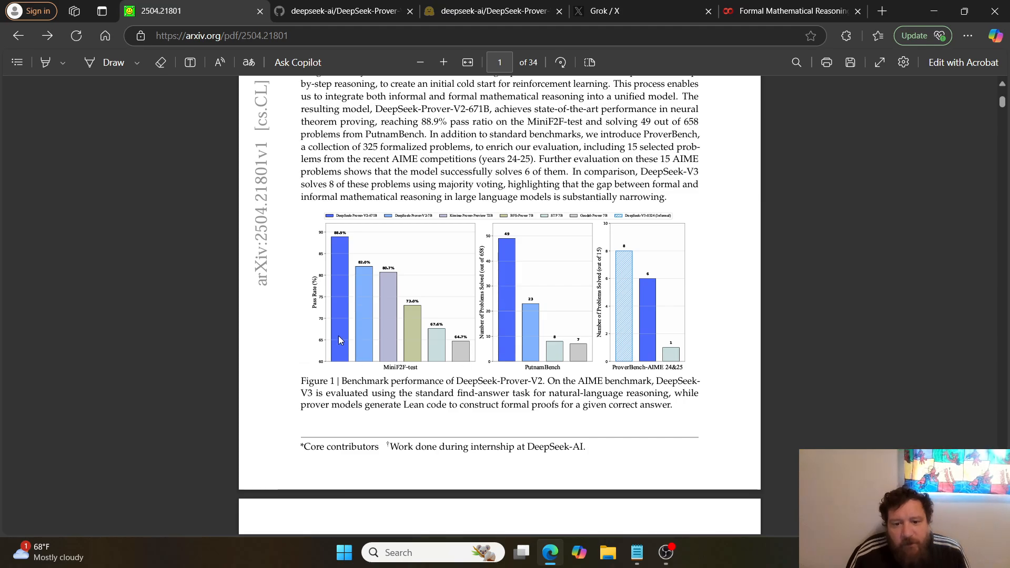
mouse_move(398, 328)
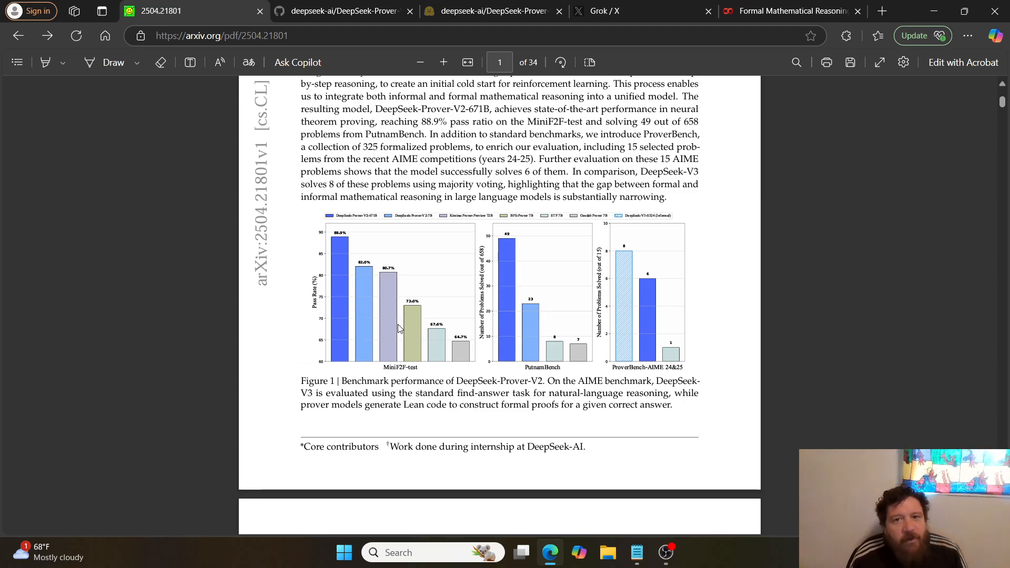
mouse_move(433, 340)
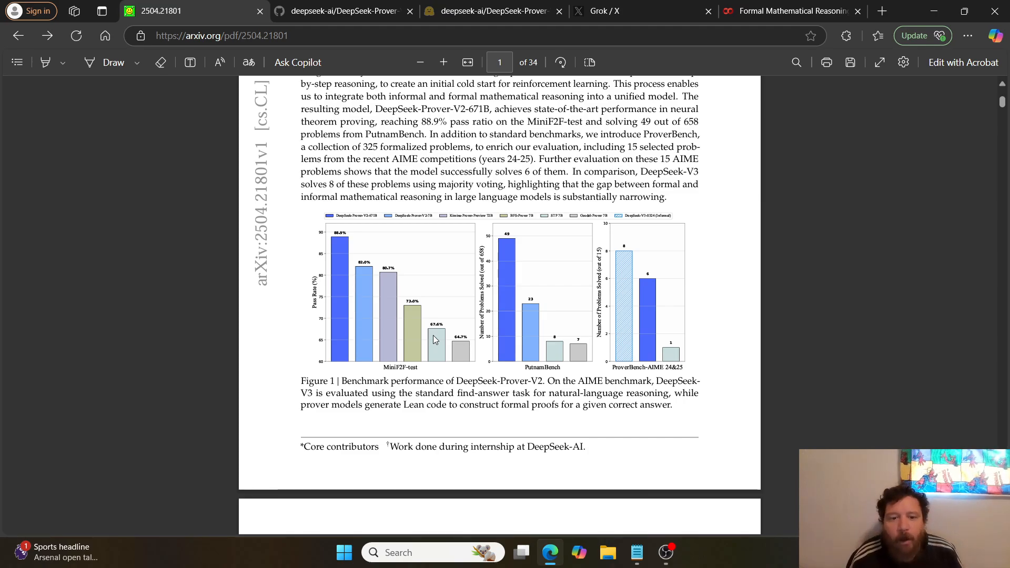
scroll("down", 3)
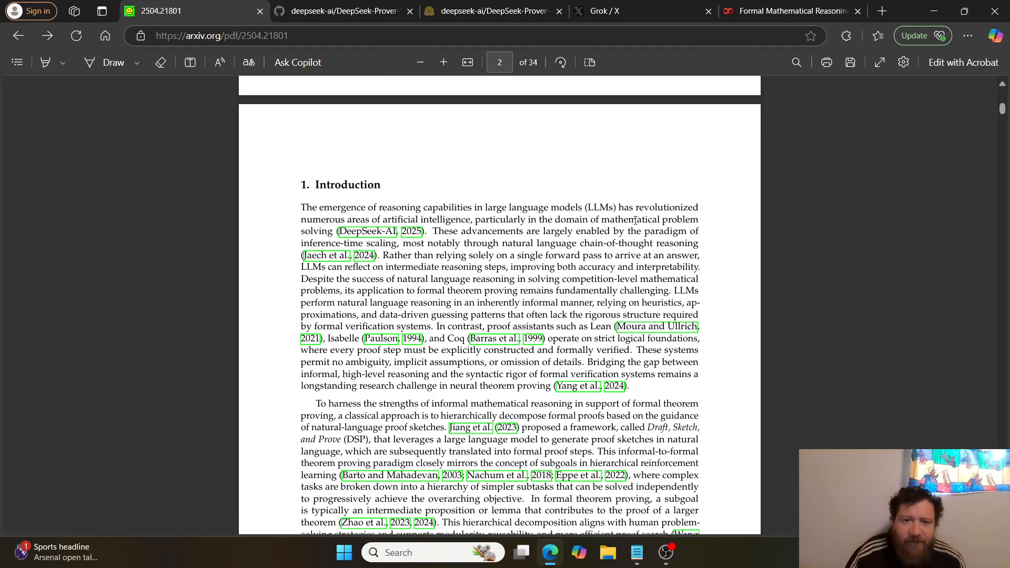
Scroll through pages 3–5 with Figures 2 and 3, stopping at section 2.3 on page 6
scroll("down", 3)
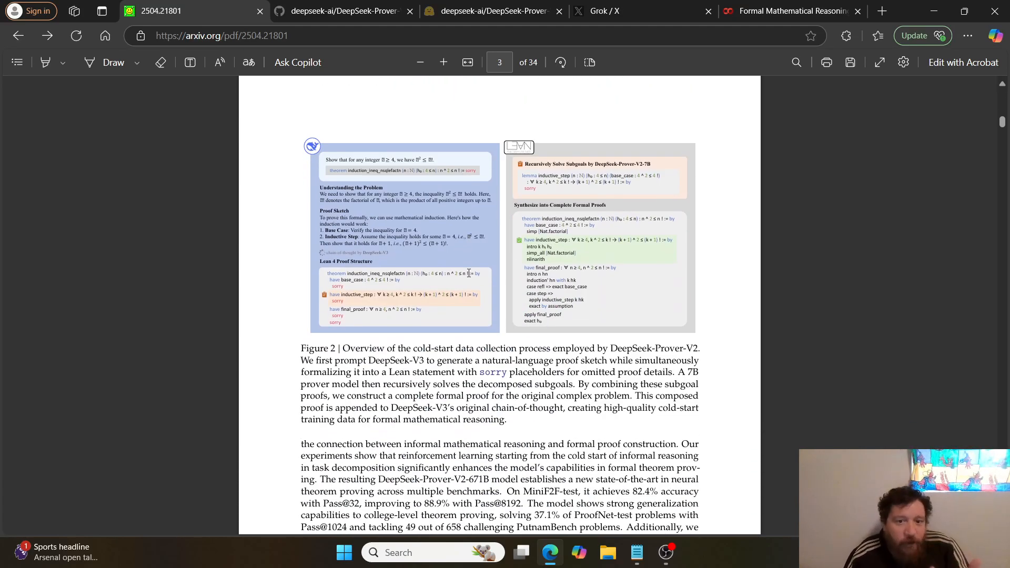
scroll("down", 3)
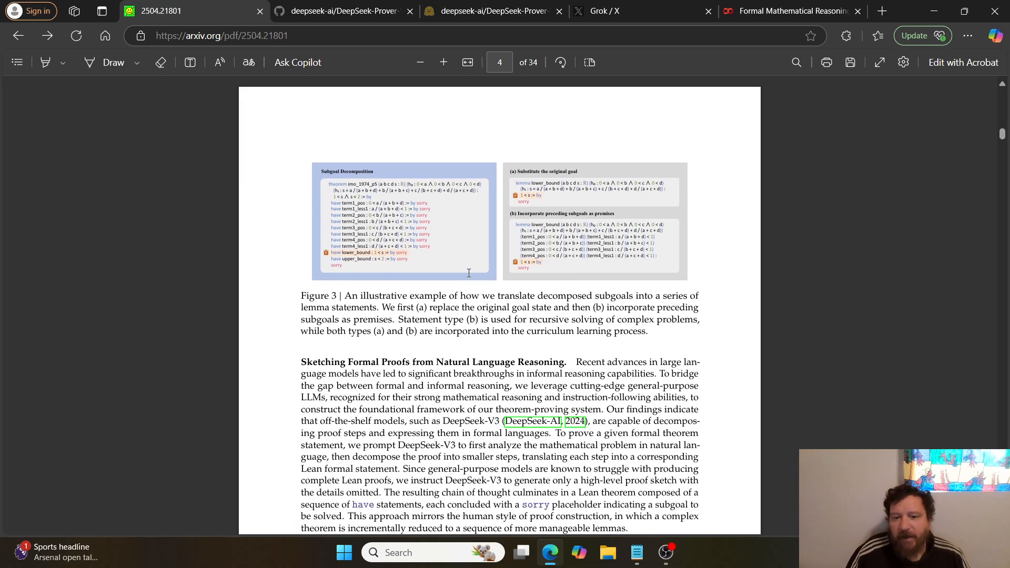
mouse_move(455, 250)
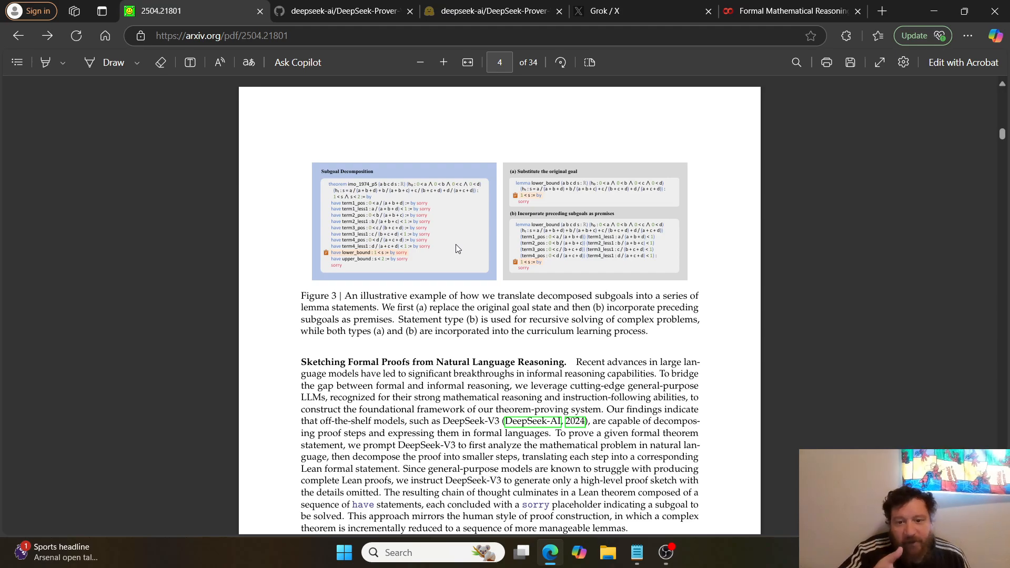
mouse_move(470, 242)
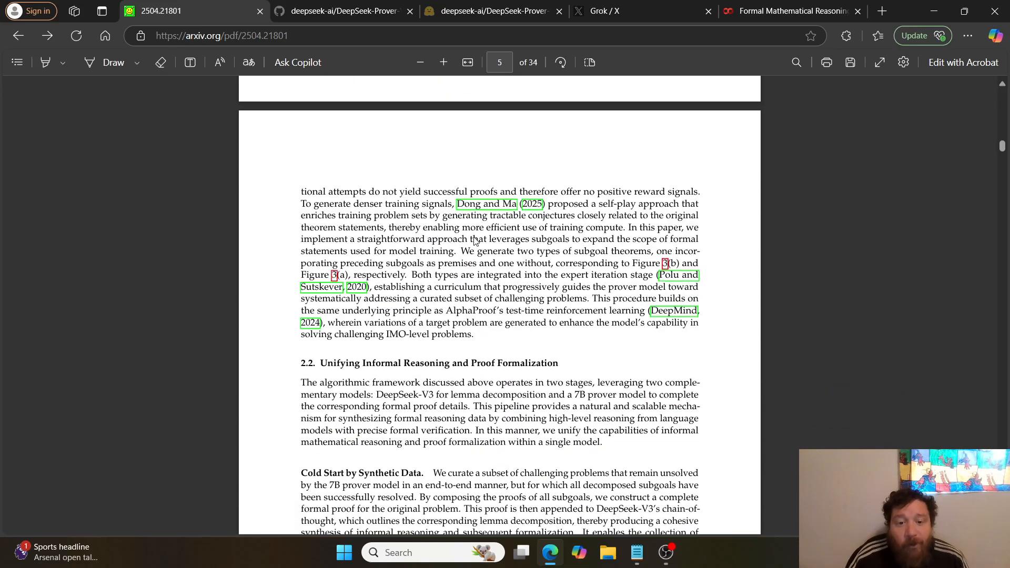
scroll("down", 3)
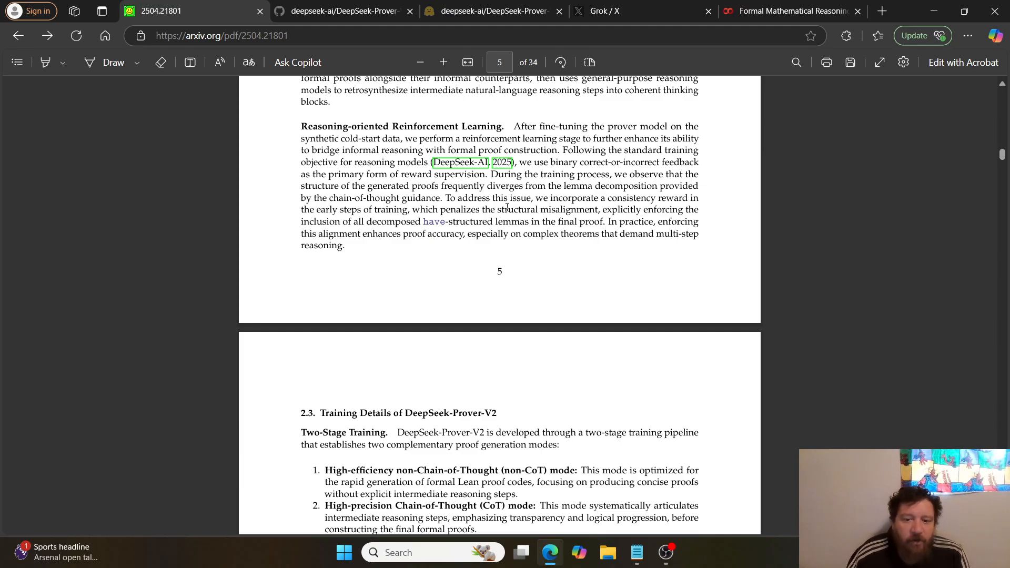
scroll("down", 3)
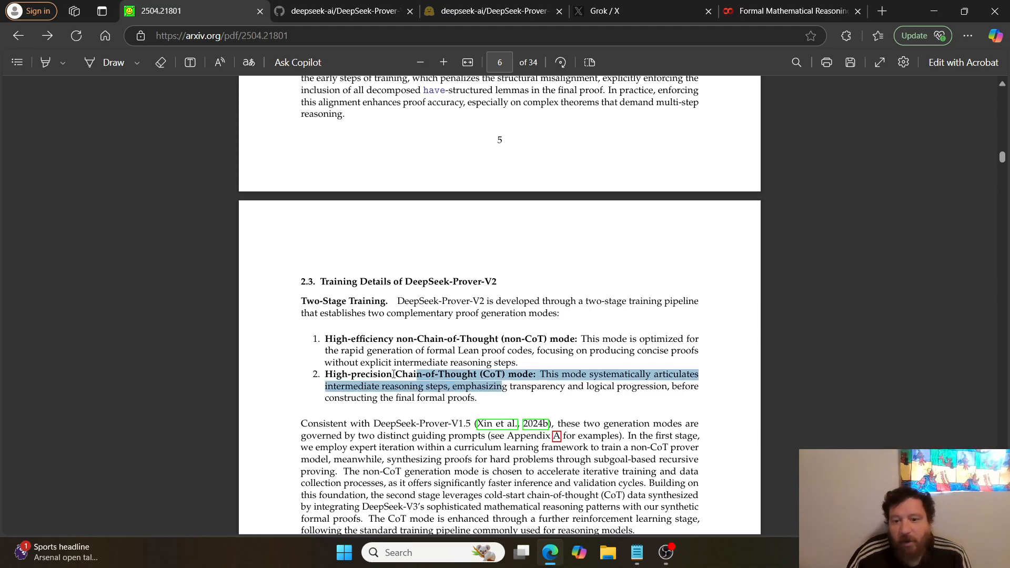
Clear the Chain-of-Thought highlight and scroll so the Expert Iteration paragraph fills the page
left_click(561, 386)
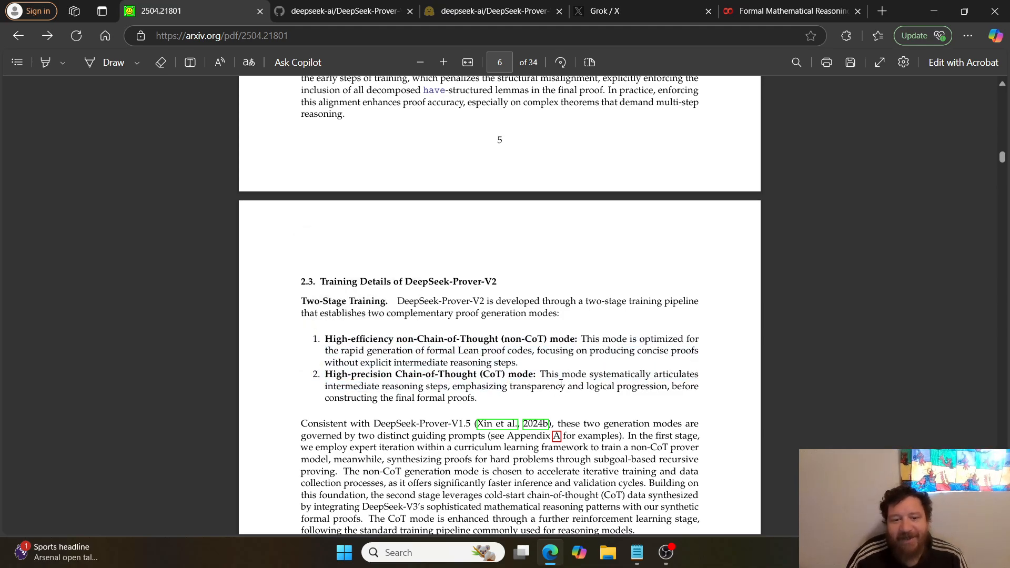
scroll("down", 3)
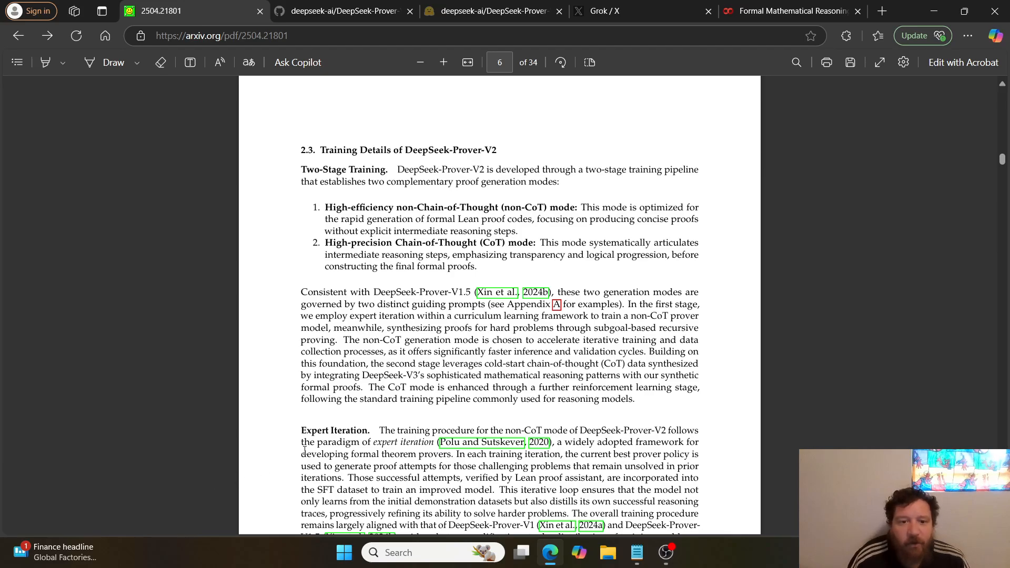
Read page 9's training paragraphs, highlighting the base model name in the Distillation paragraph
scroll("down", 3)
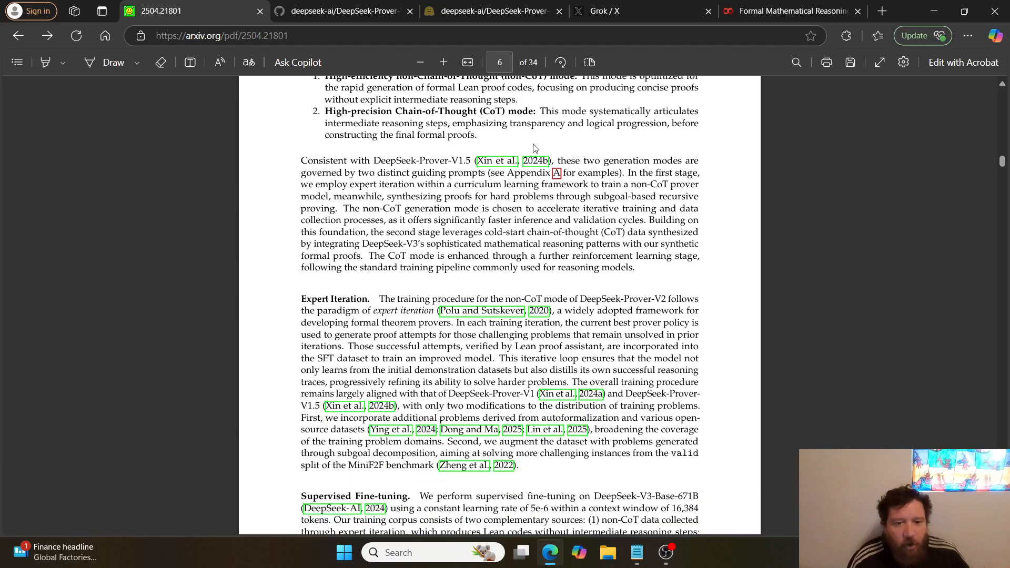
scroll("down", 3)
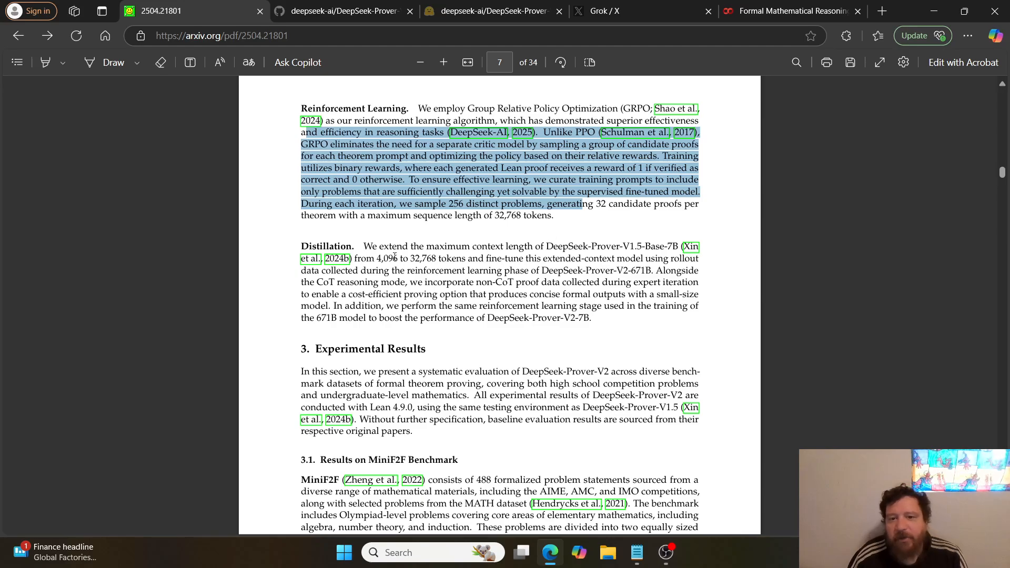
left_click(550, 240)
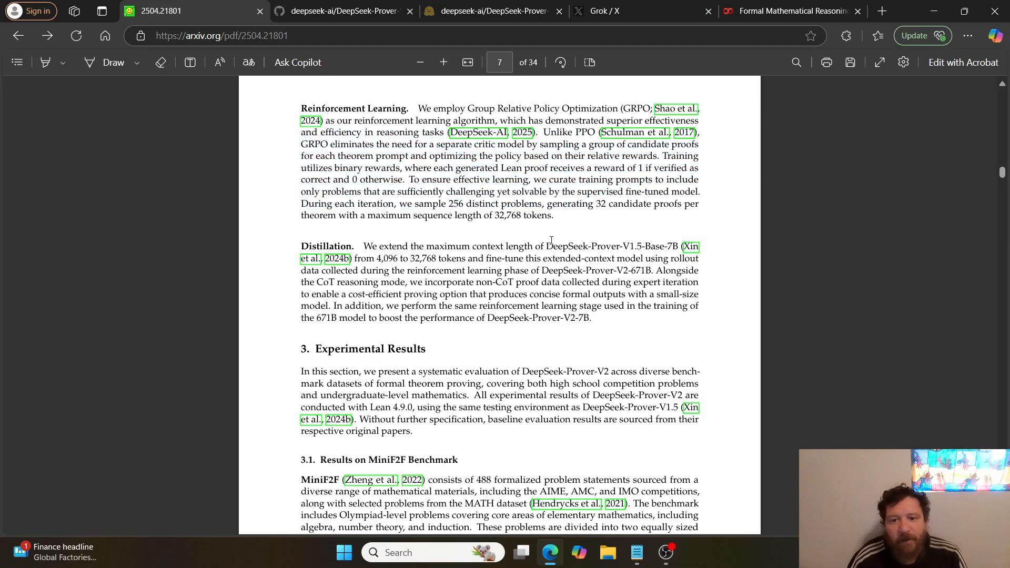
left_click_drag(546, 247, 650, 246)
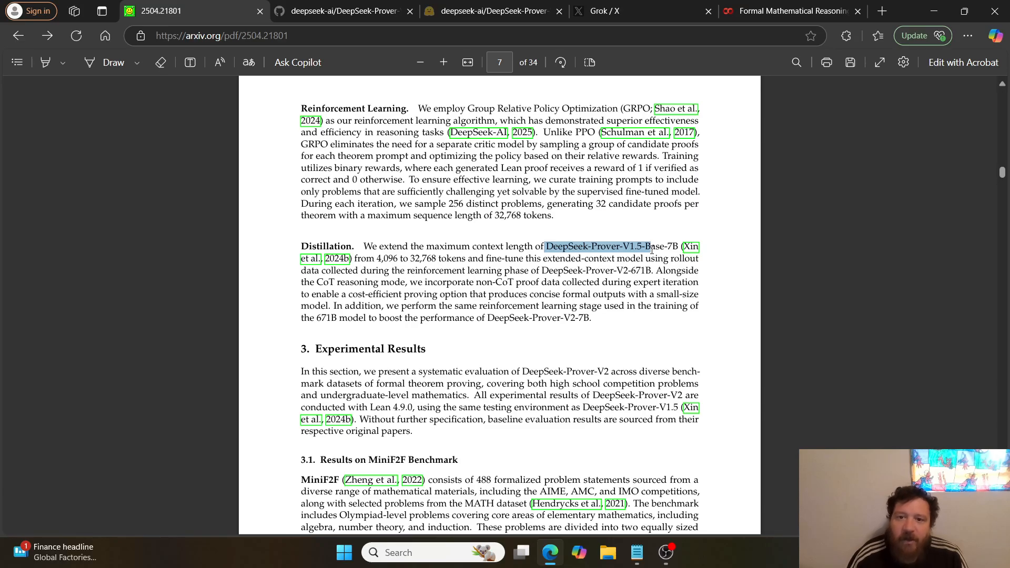
scroll("down", 3)
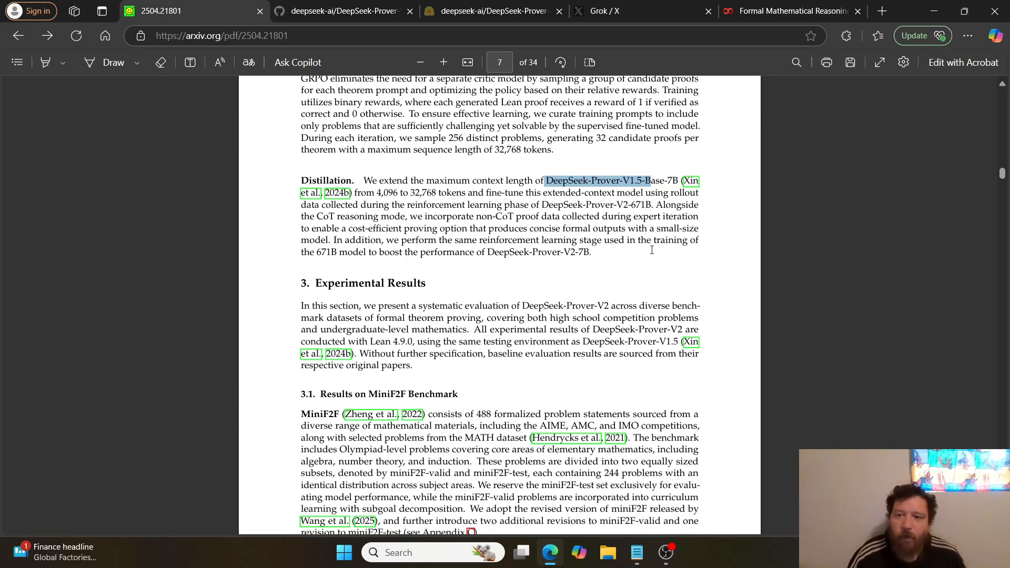
scroll("down", 3)
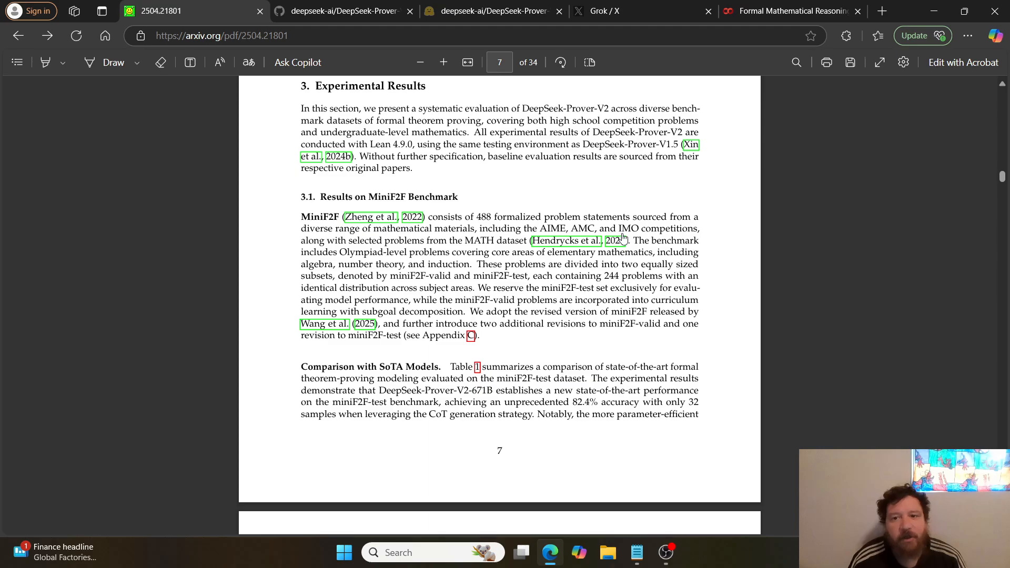
Scroll past Table 4 to the References on page 13, then switch to the Colab notebook
scroll("down", 3)
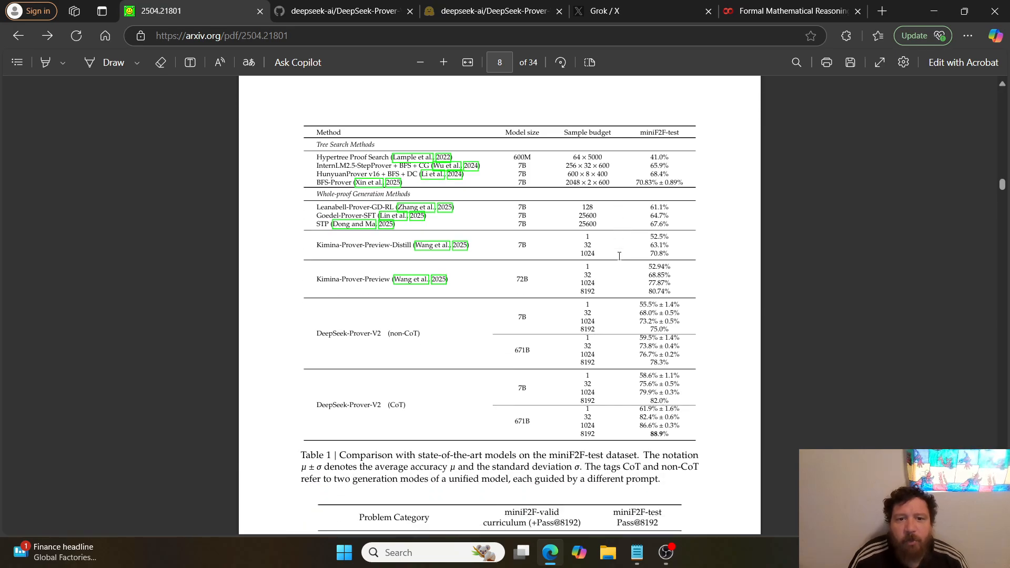
mouse_move(491, 196)
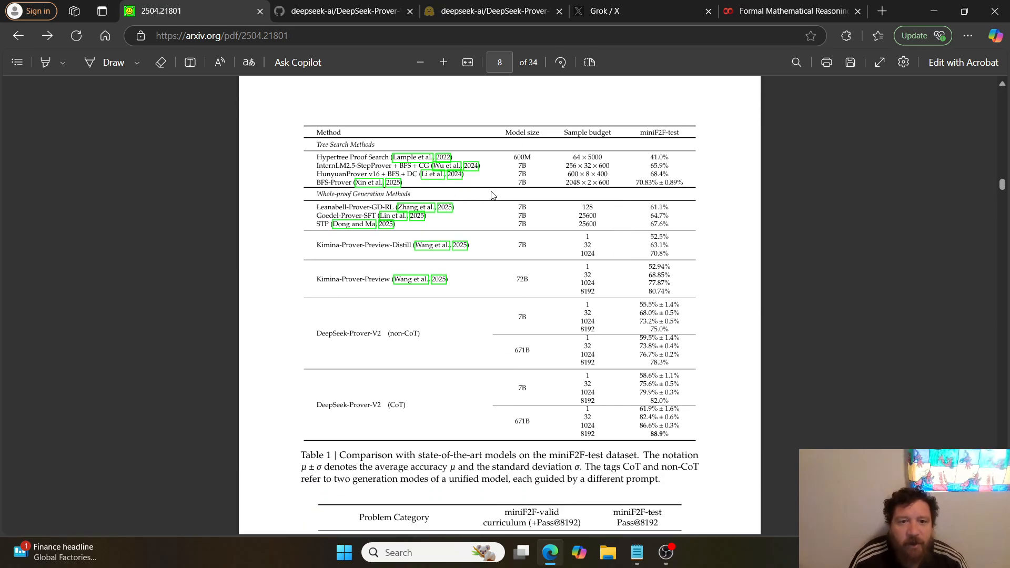
scroll("down", 3)
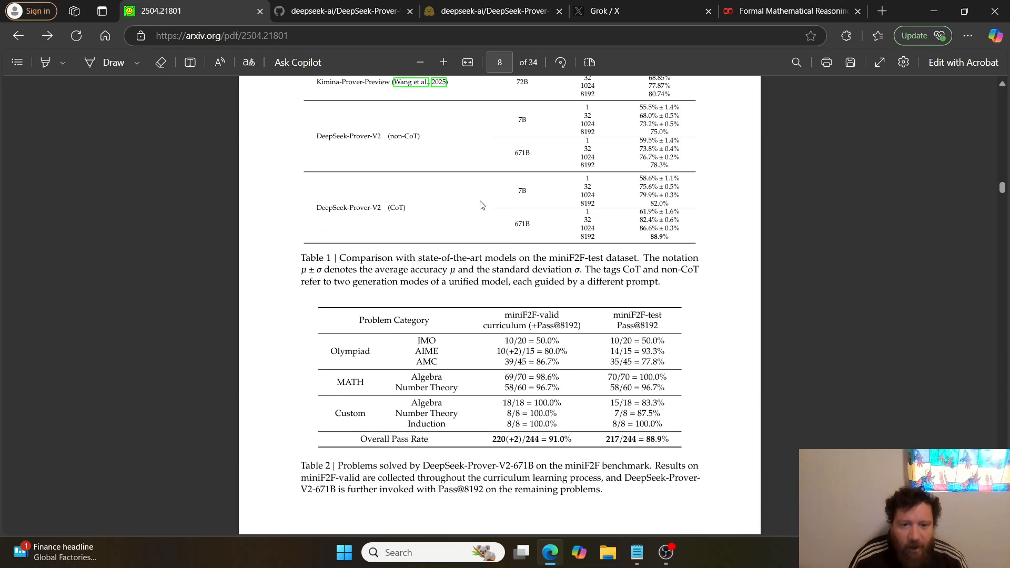
mouse_move(497, 426)
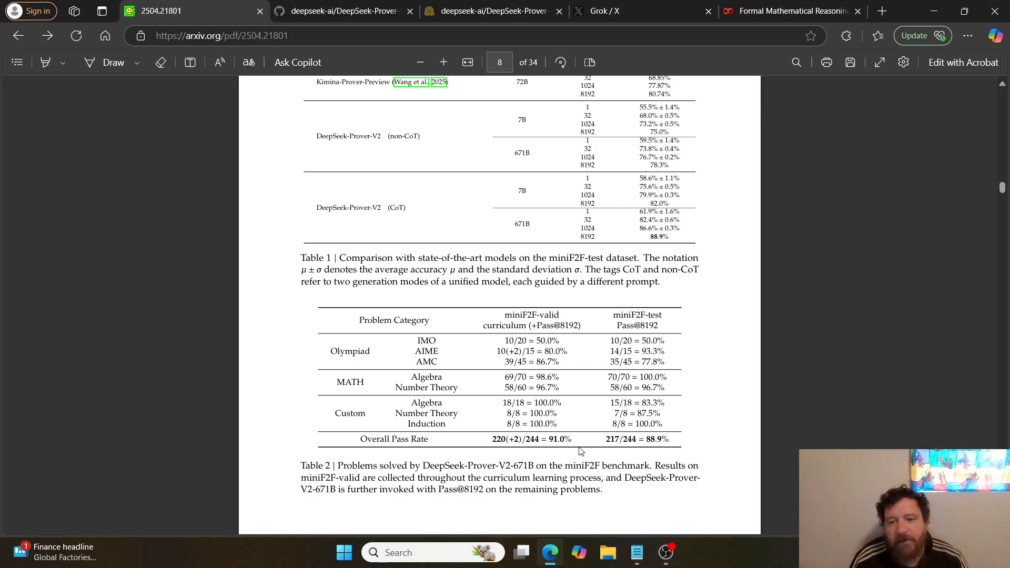
left_click_drag(526, 439, 669, 439)
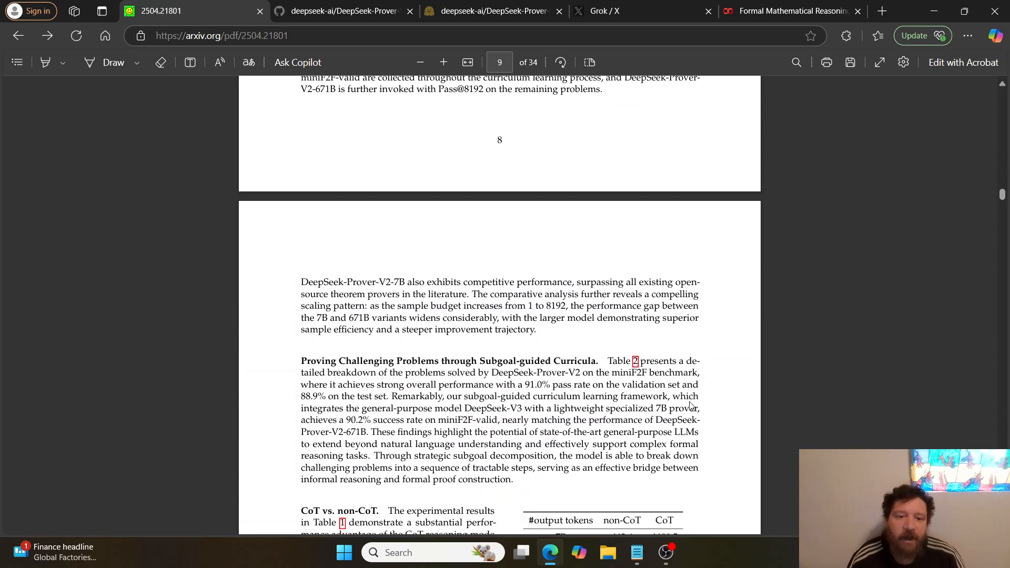
scroll("down", 3)
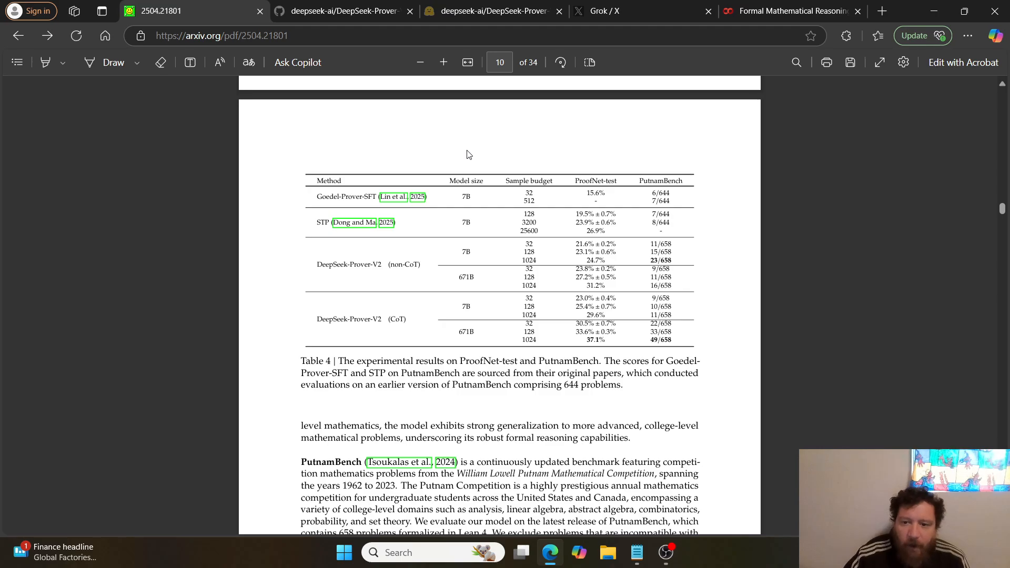
mouse_move(499, 234)
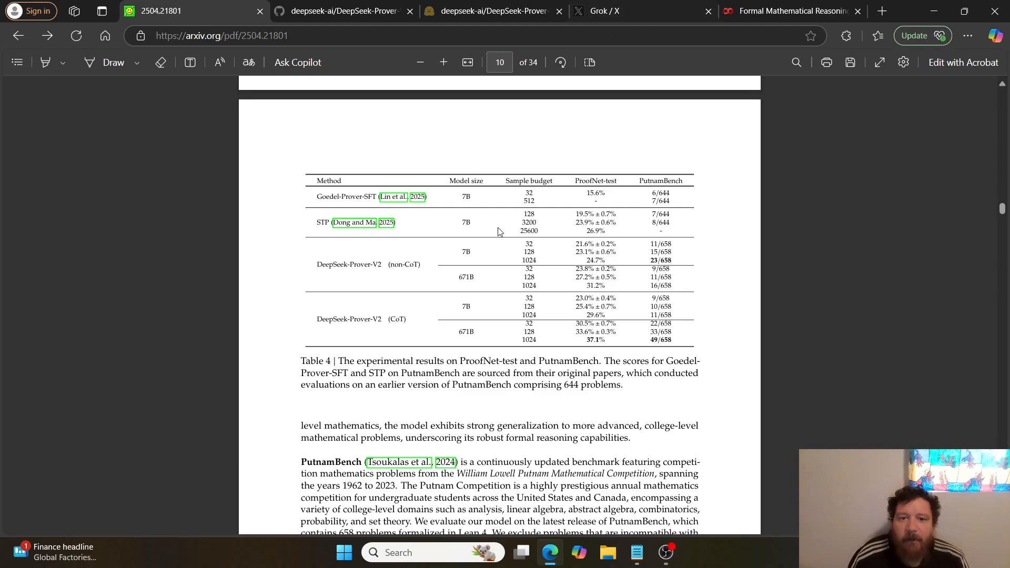
scroll("down", 3)
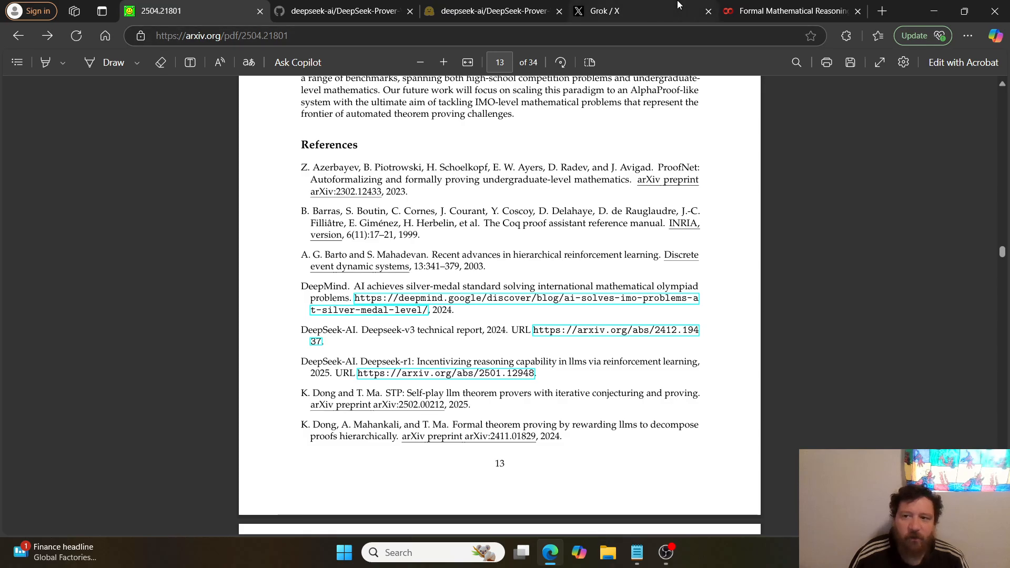
left_click(789, 11)
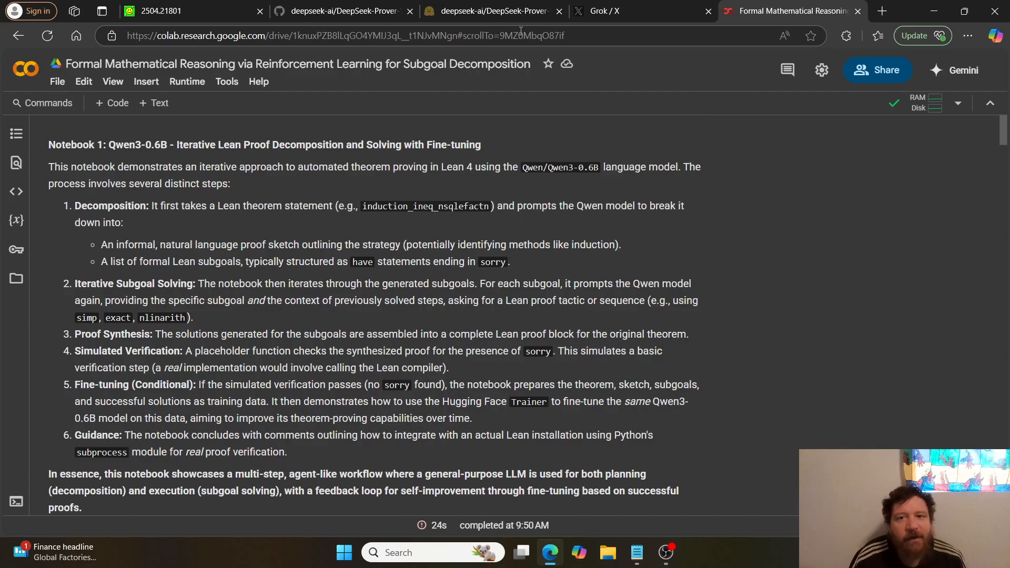
Read the DeepSeek-Prover-V2 GitHub README to Model & Dataset Downloads, selecting the 671B model name
left_click(345, 10)
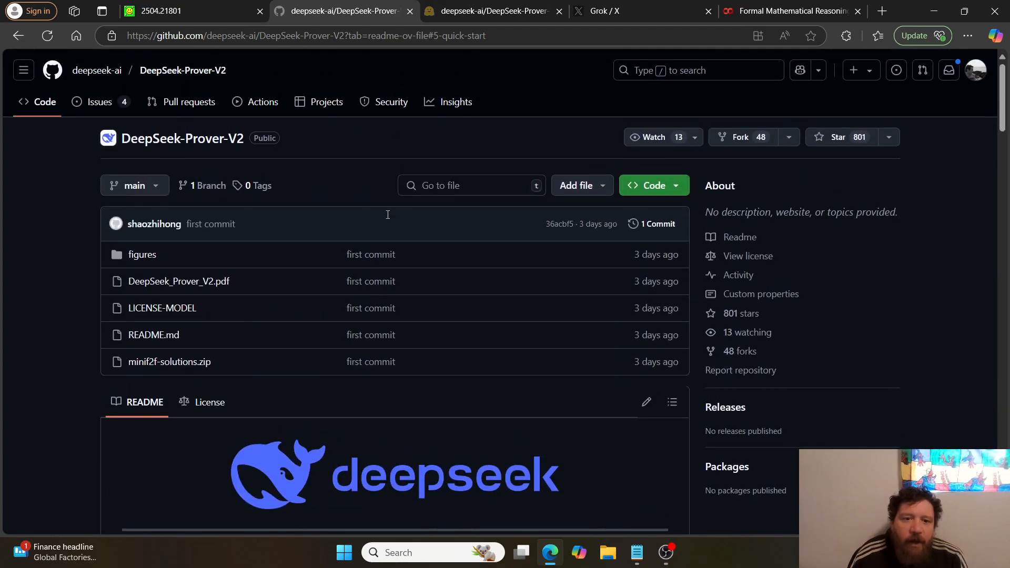
scroll("down", 3)
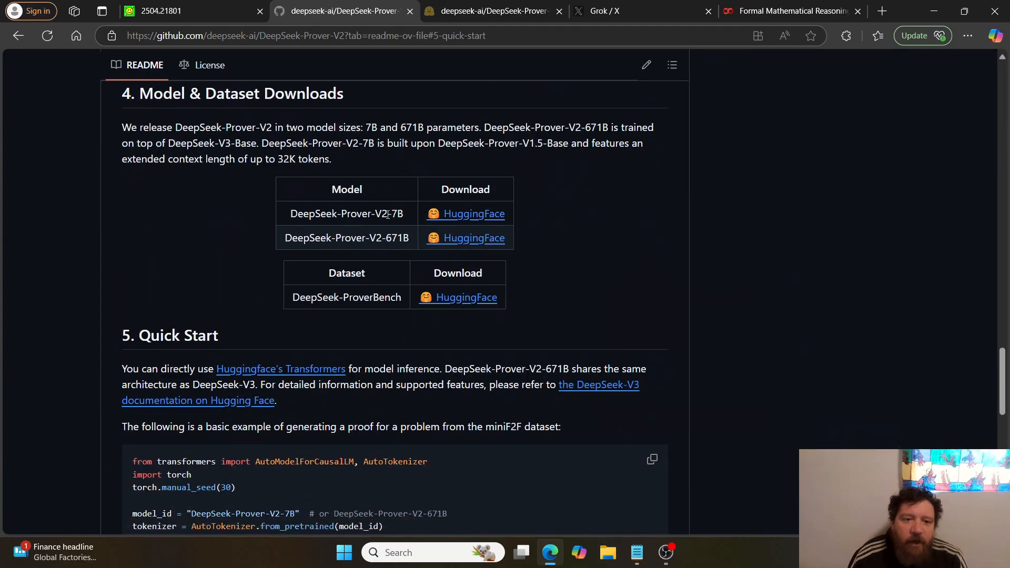
scroll("down", 3)
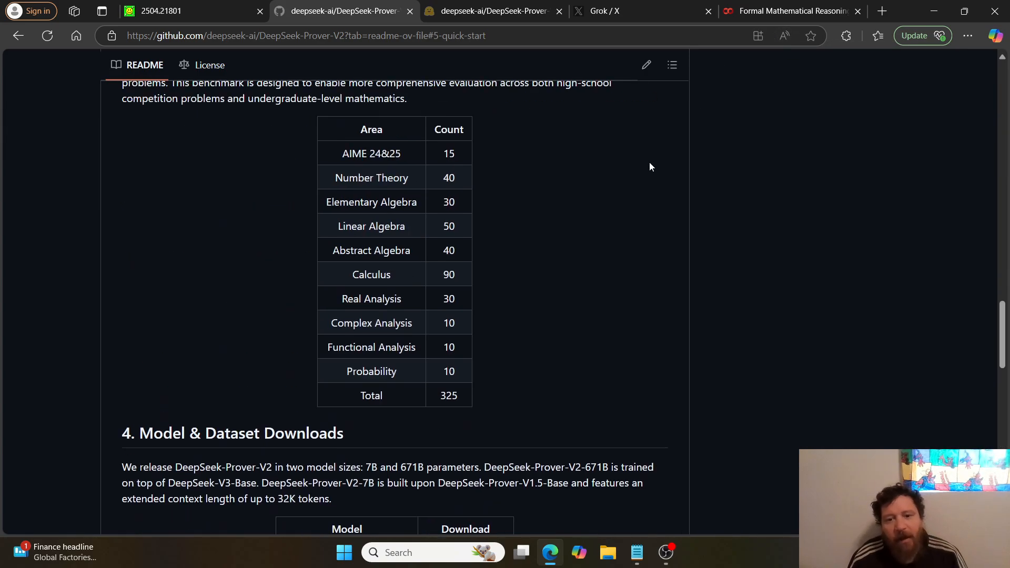
scroll("down", 3)
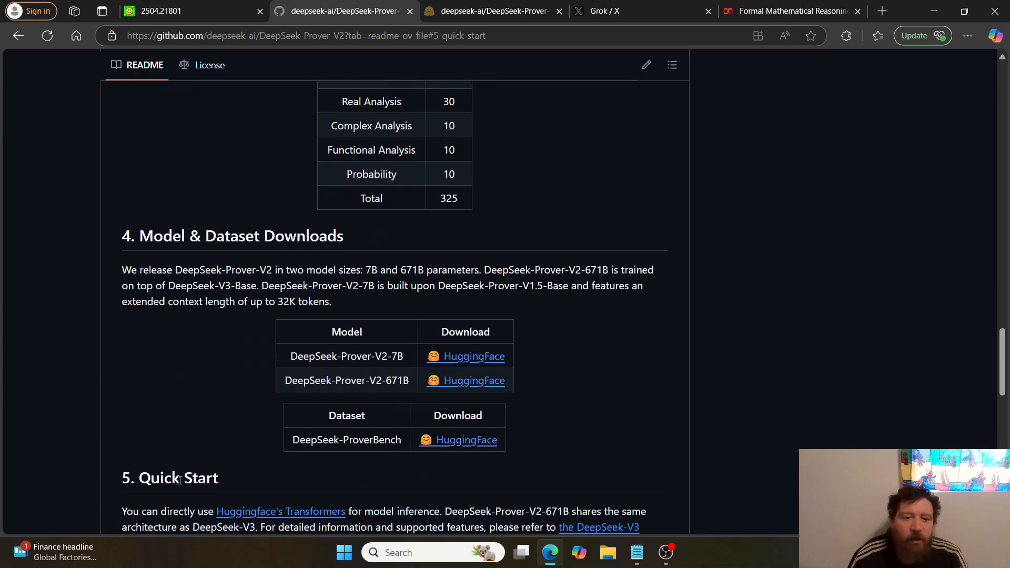
mouse_move(370, 373)
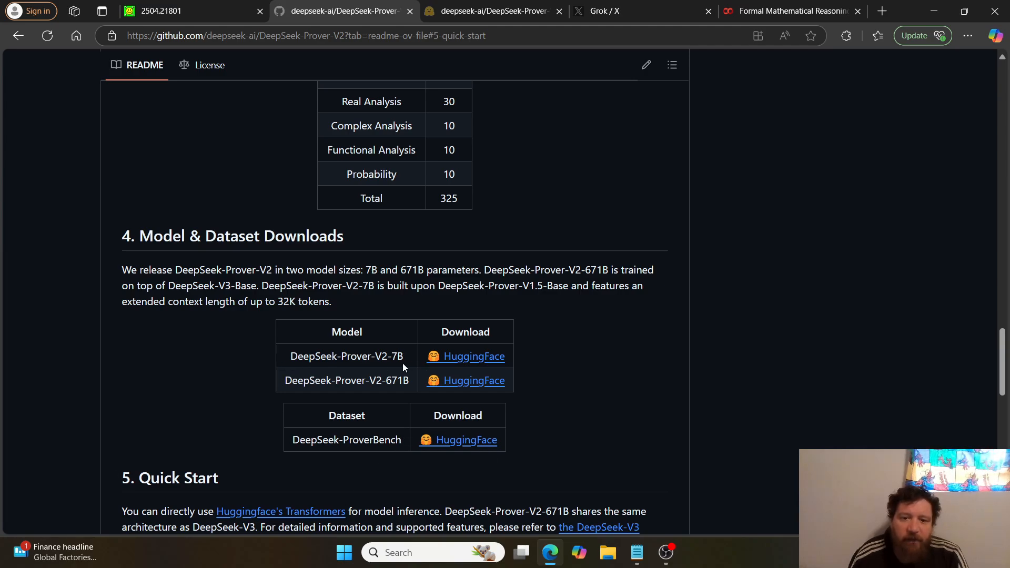
mouse_move(282, 386)
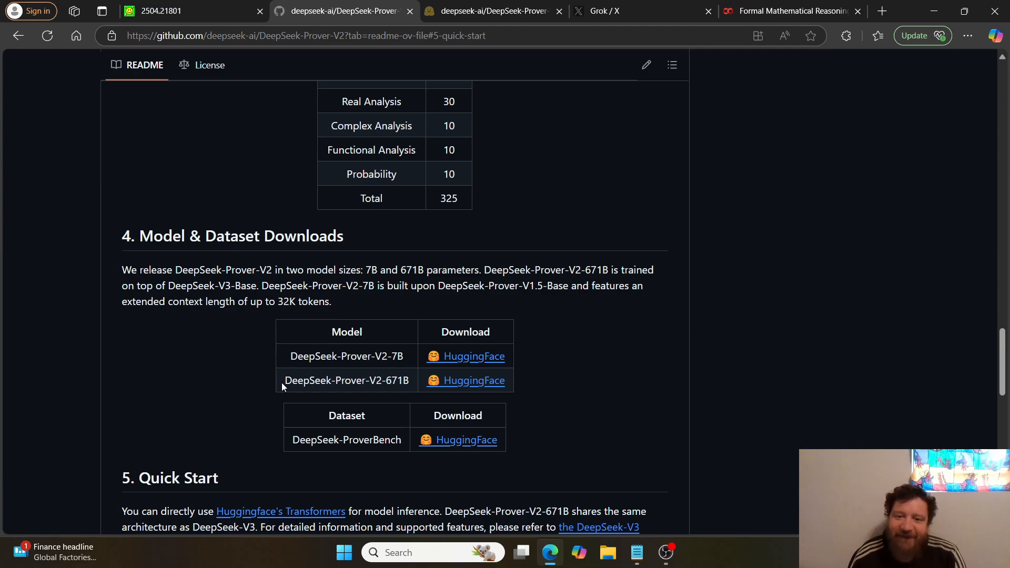
double_click(346, 380)
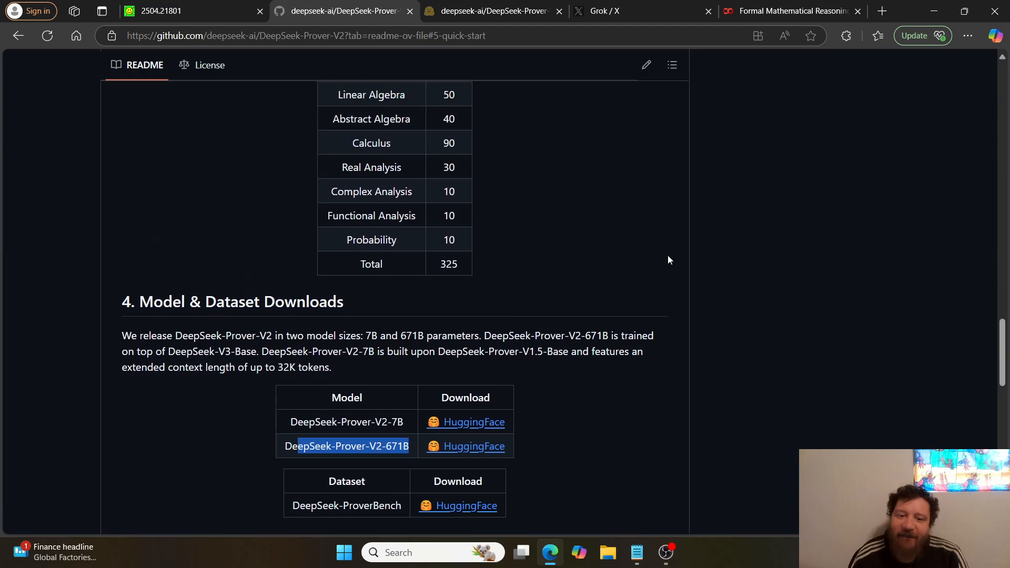
scroll("up", 3)
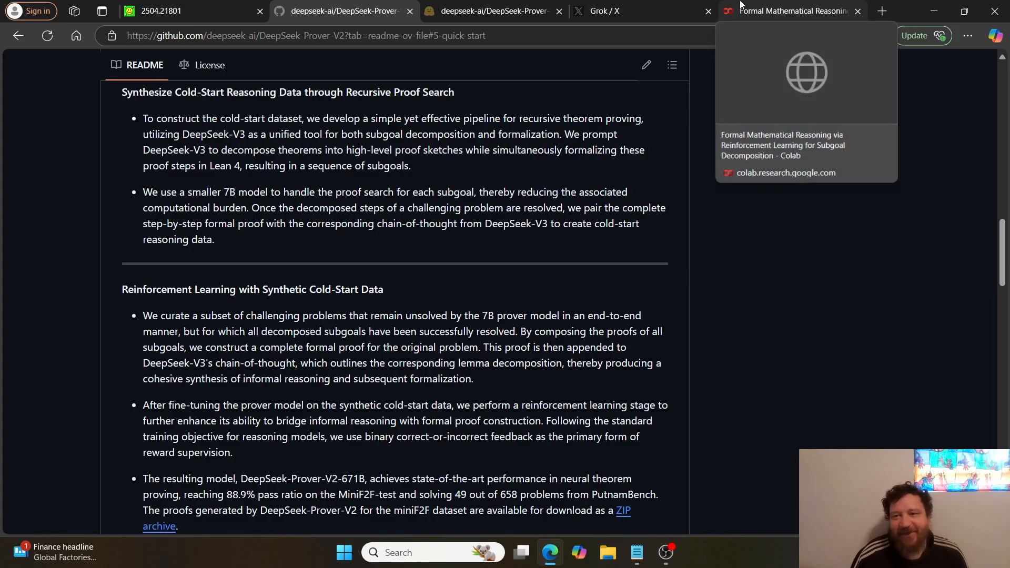
Return to the Formal Mathematical Reasoning Colab tab showing the Notebook 1 overview
left_click(792, 10)
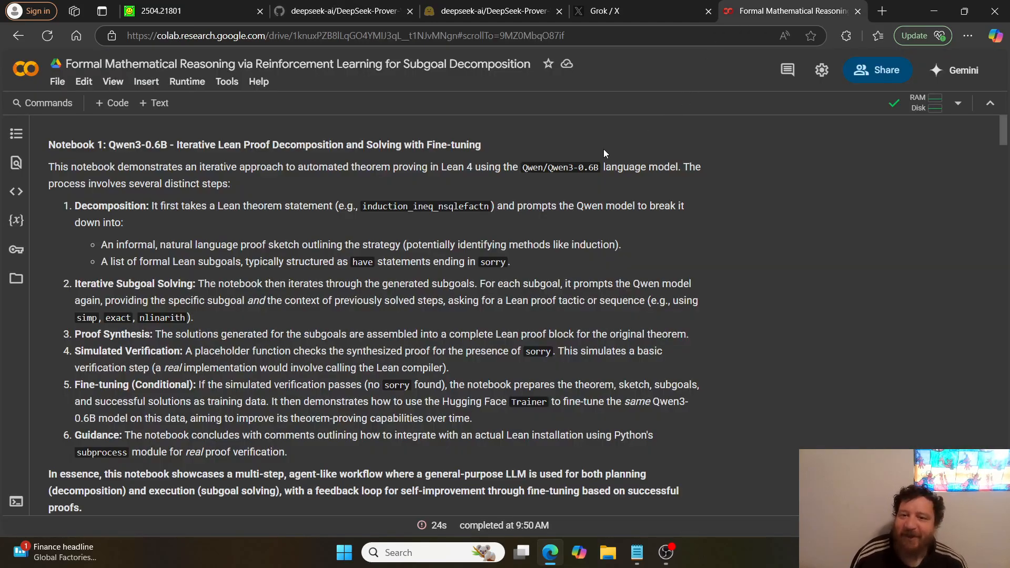
mouse_move(219, 128)
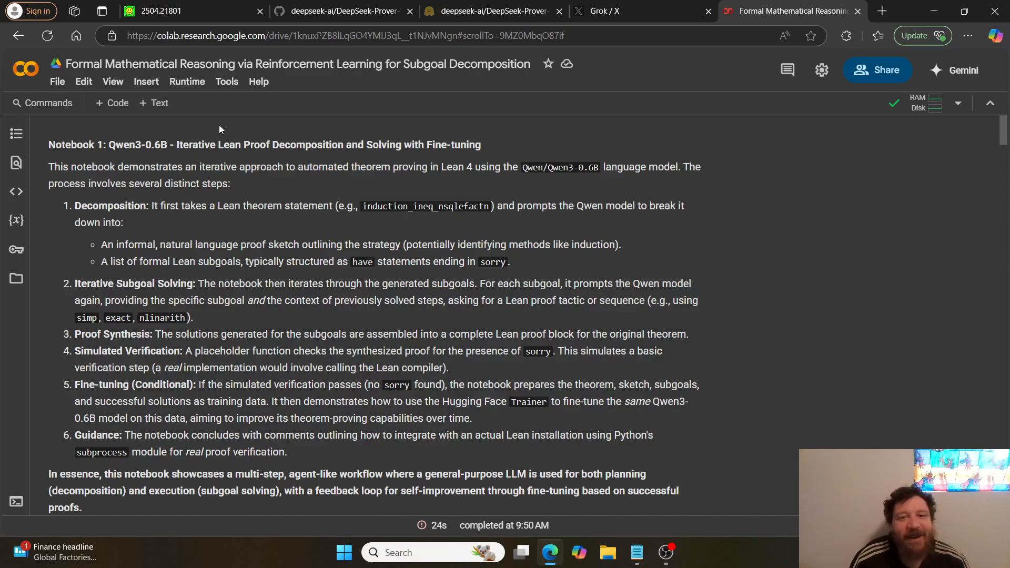
mouse_move(256, 315)
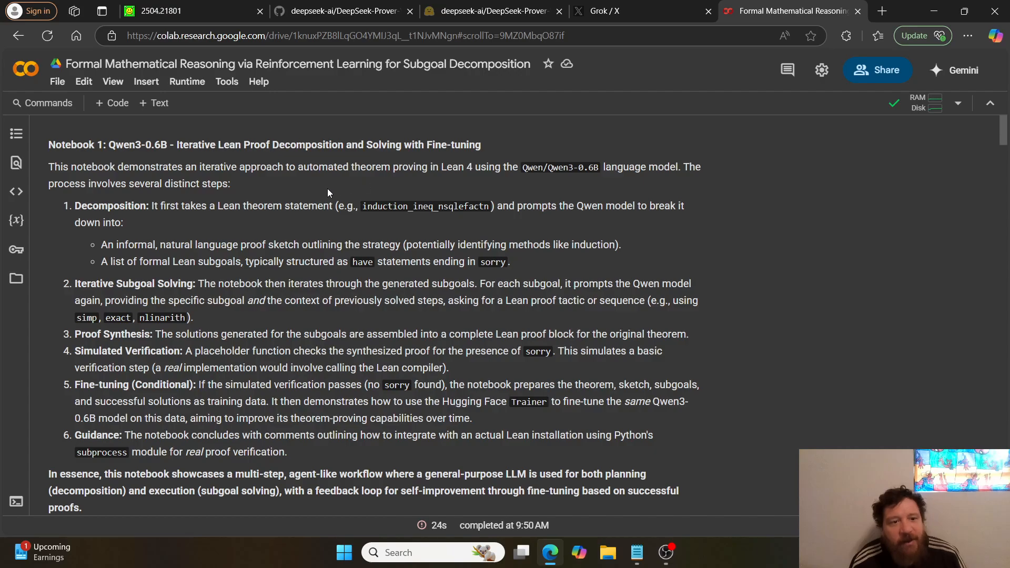
mouse_move(119, 109)
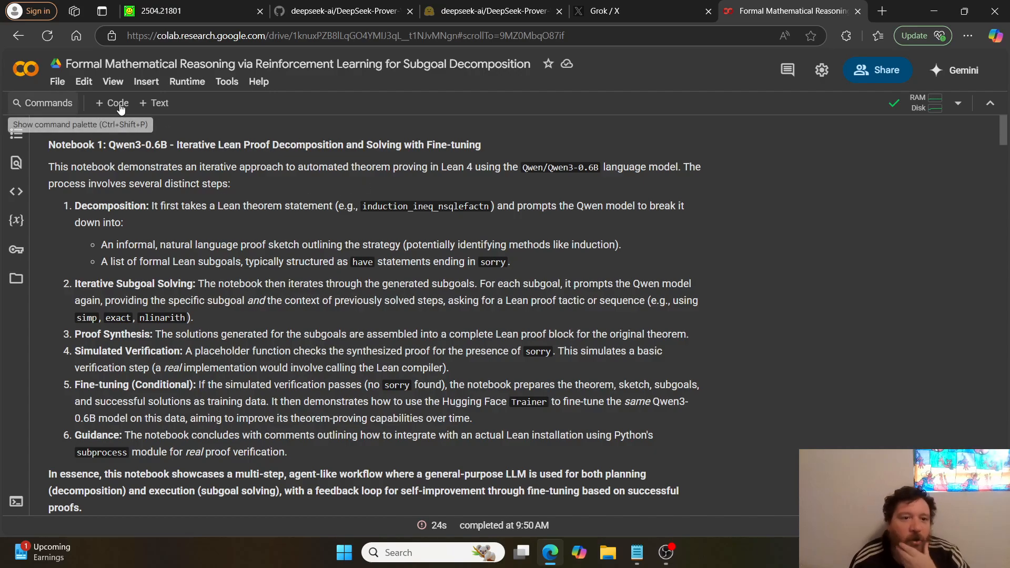
mouse_move(246, 123)
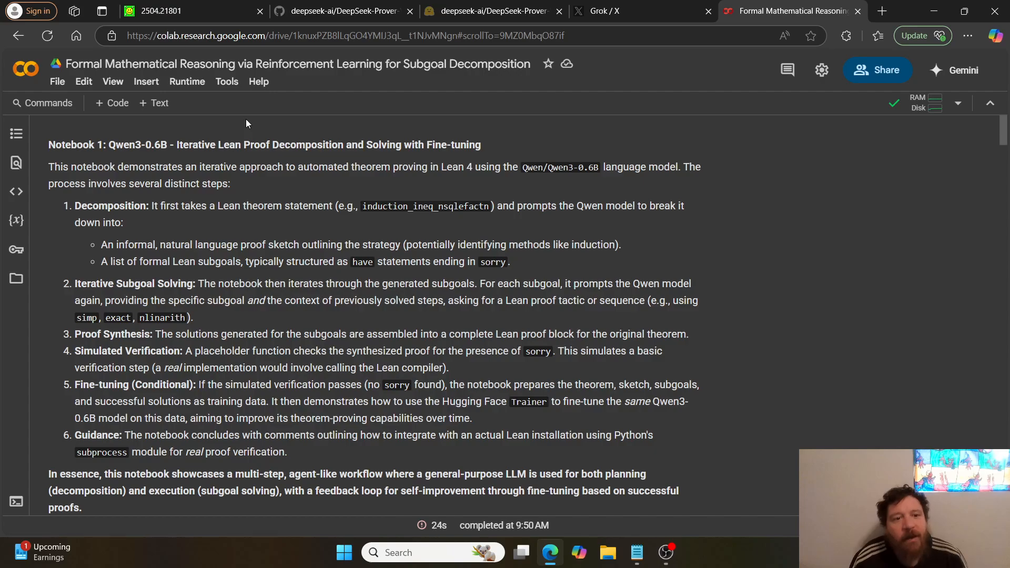
mouse_move(215, 179)
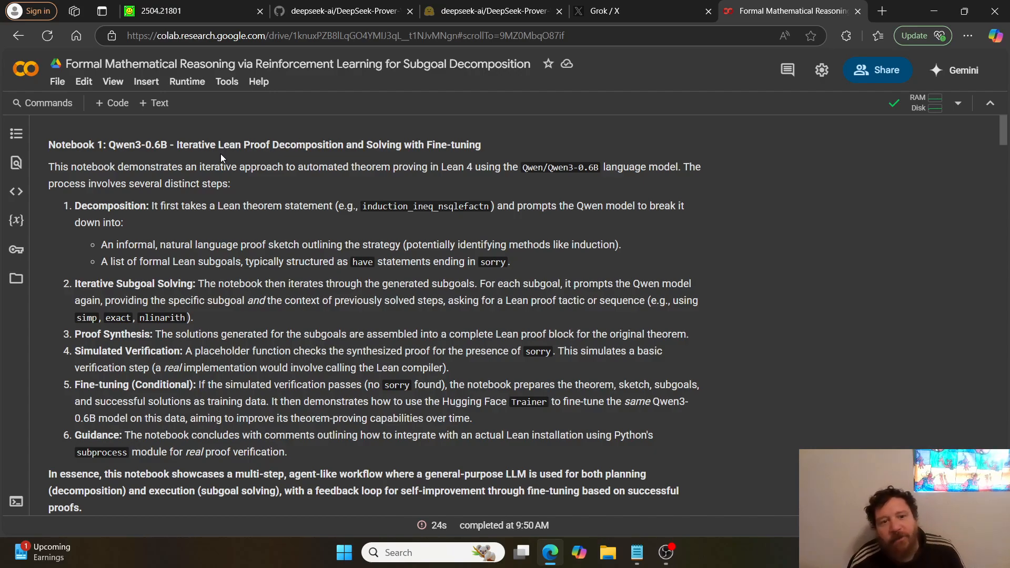
mouse_move(136, 234)
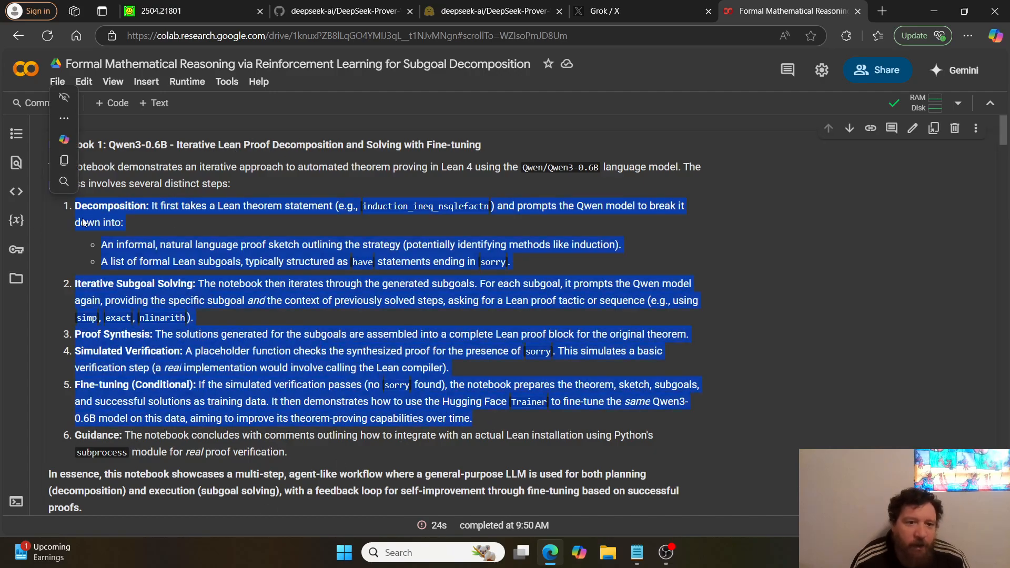
Scroll past the workflow code cell to the Qwen3-0.6B run log reporting decomposition failed, selecting its lines
scroll("down", 3)
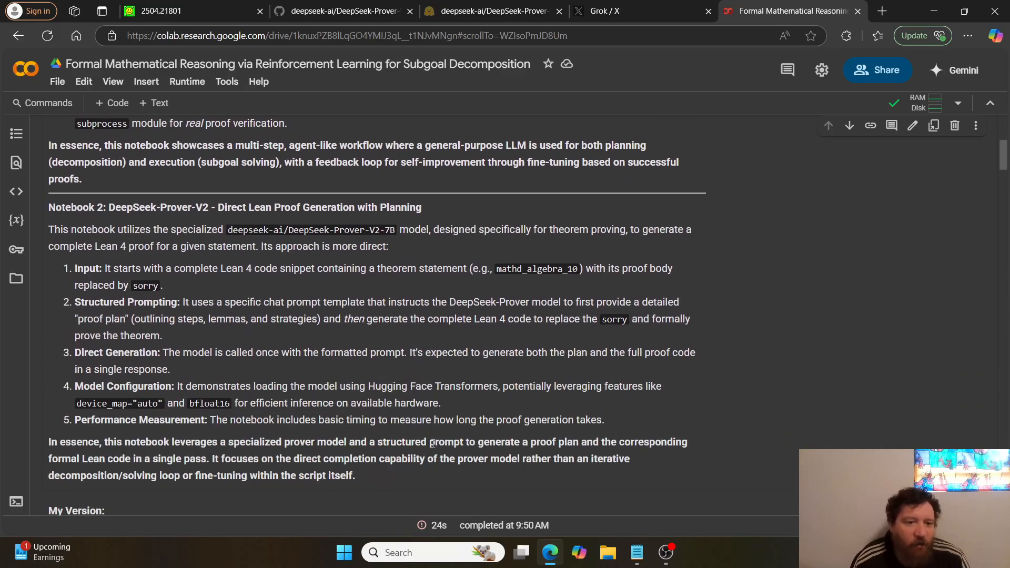
scroll("down", 3)
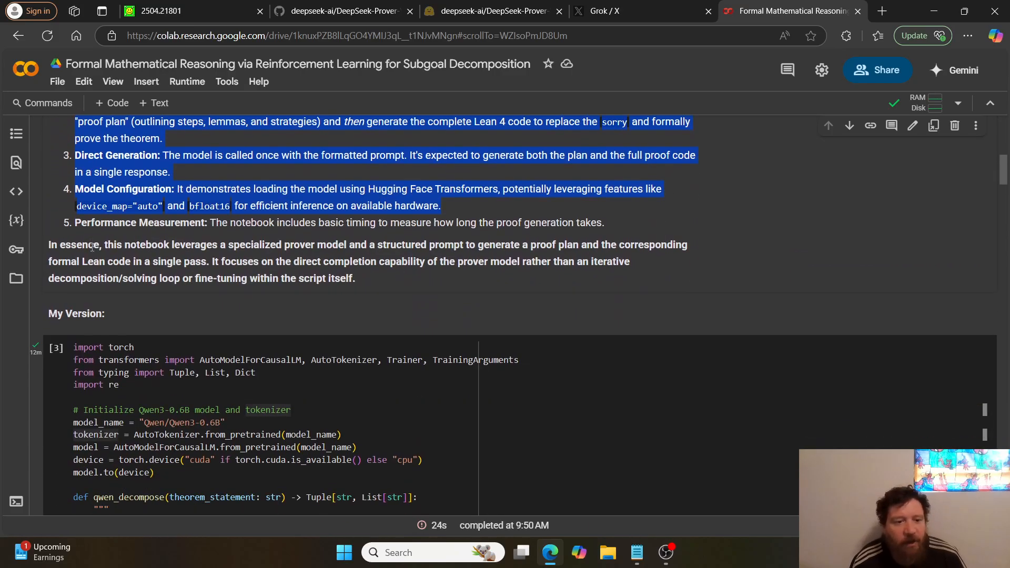
scroll("down", 3)
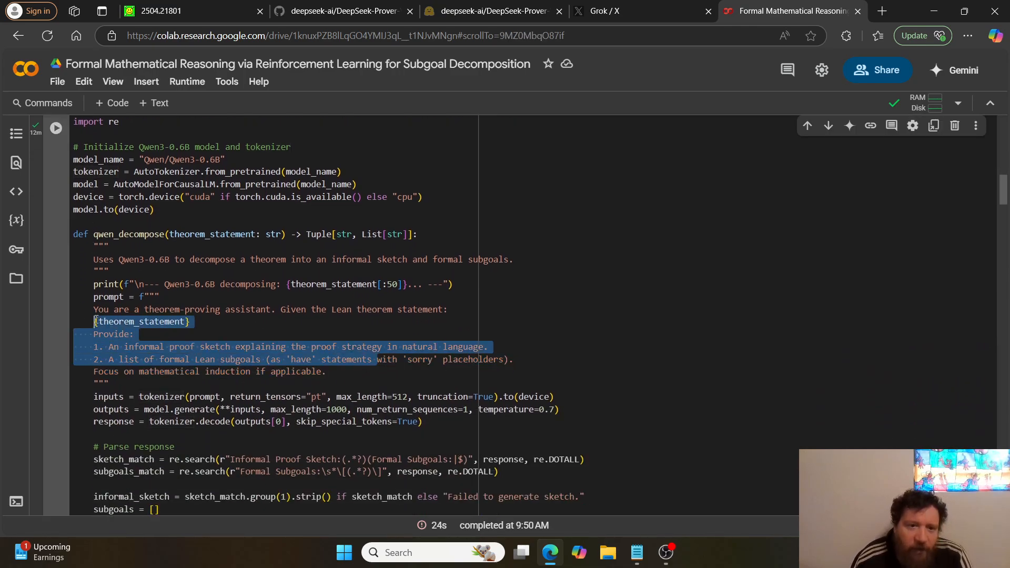
scroll("down", 3)
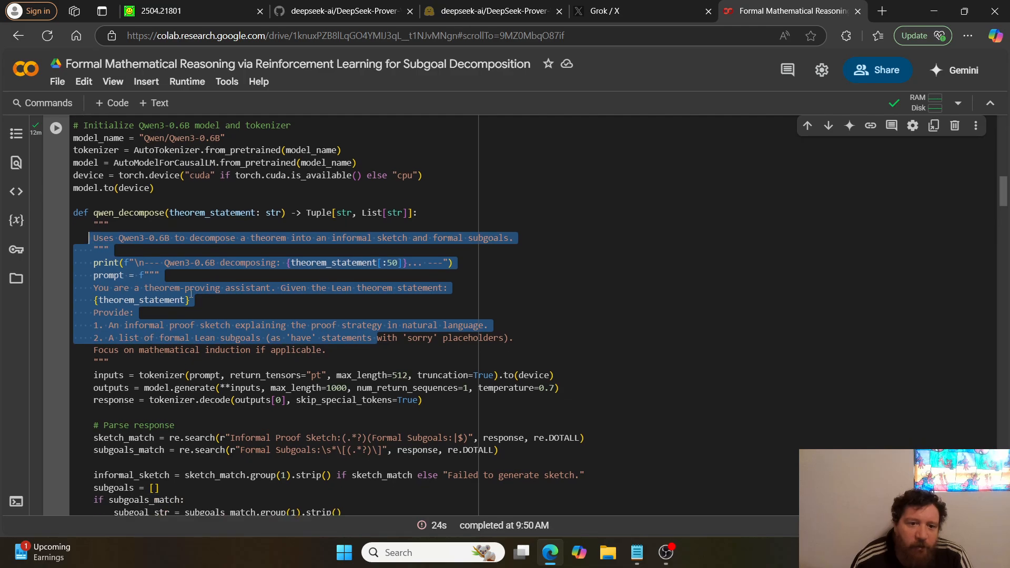
scroll("down", 3)
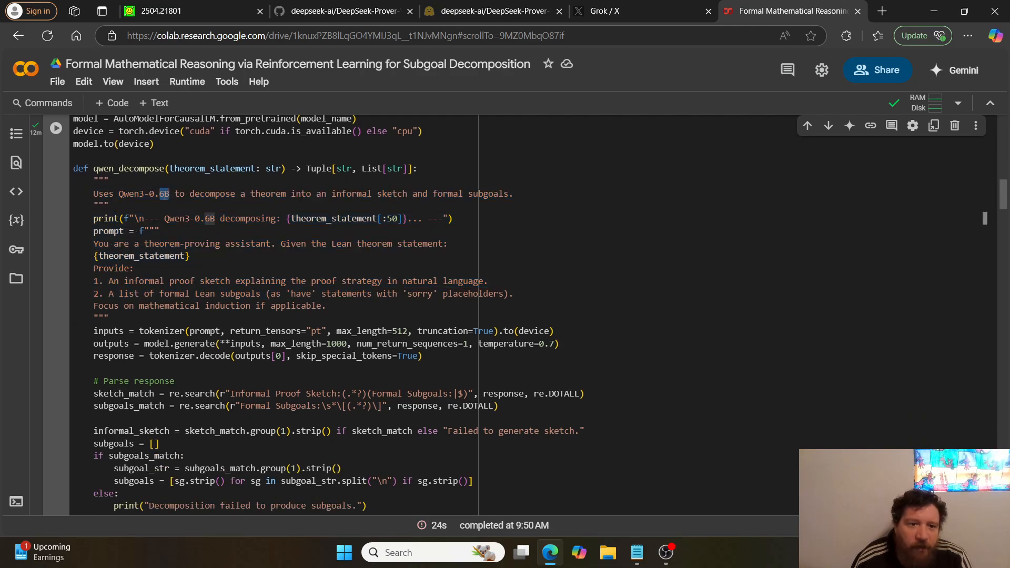
scroll("down", 3)
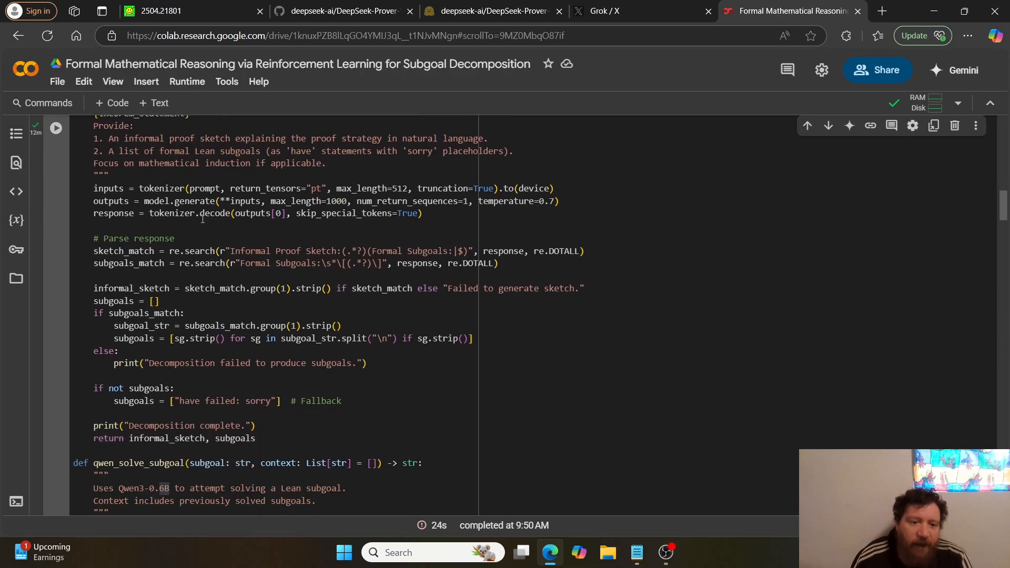
scroll("down", 3)
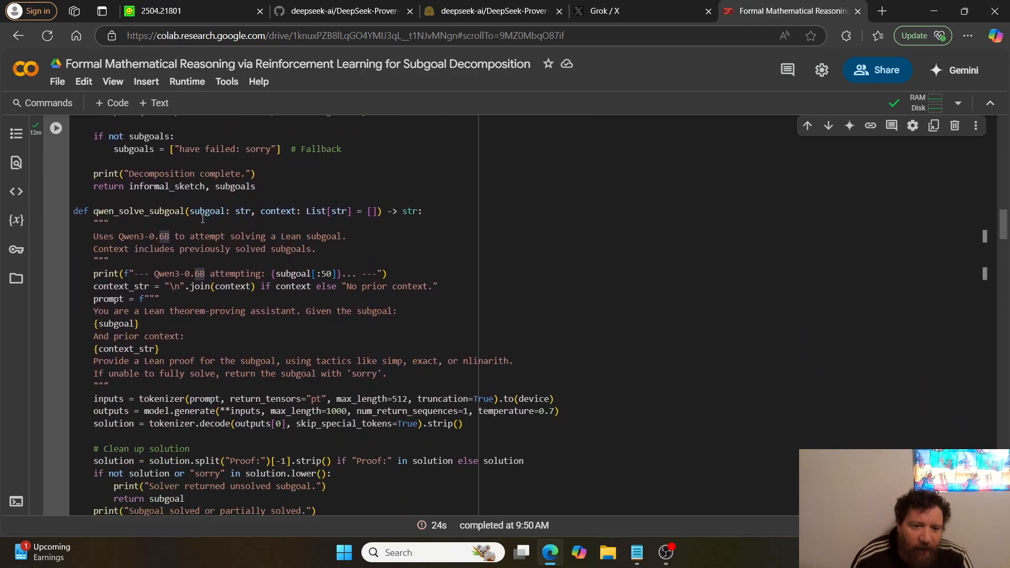
scroll("down", 3)
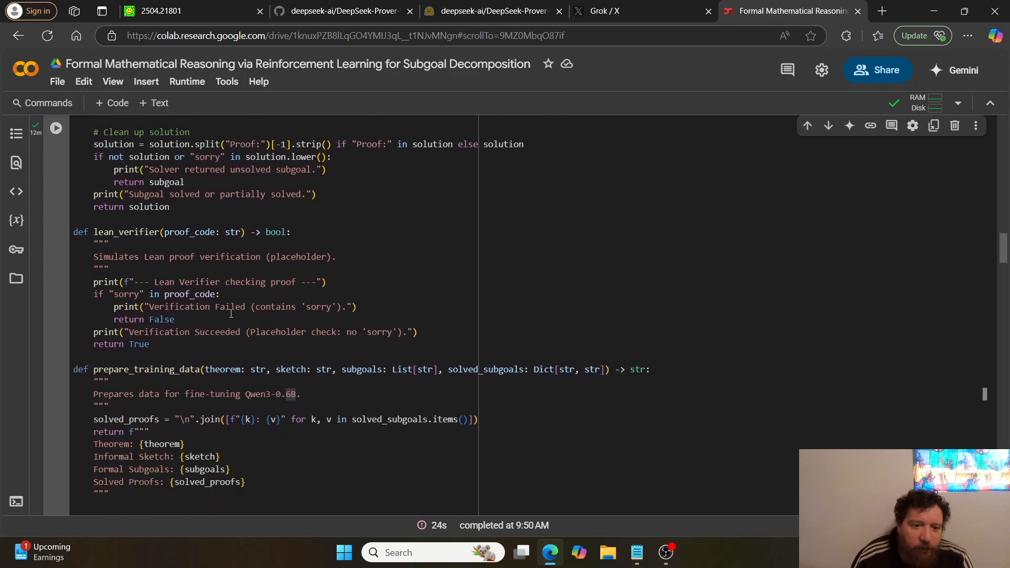
scroll("down", 3)
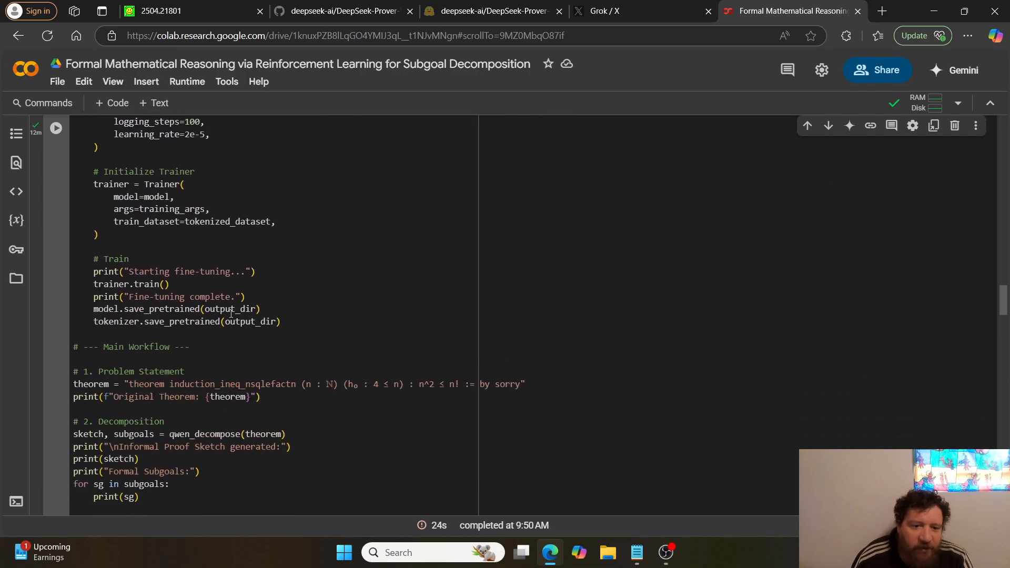
scroll("down", 3)
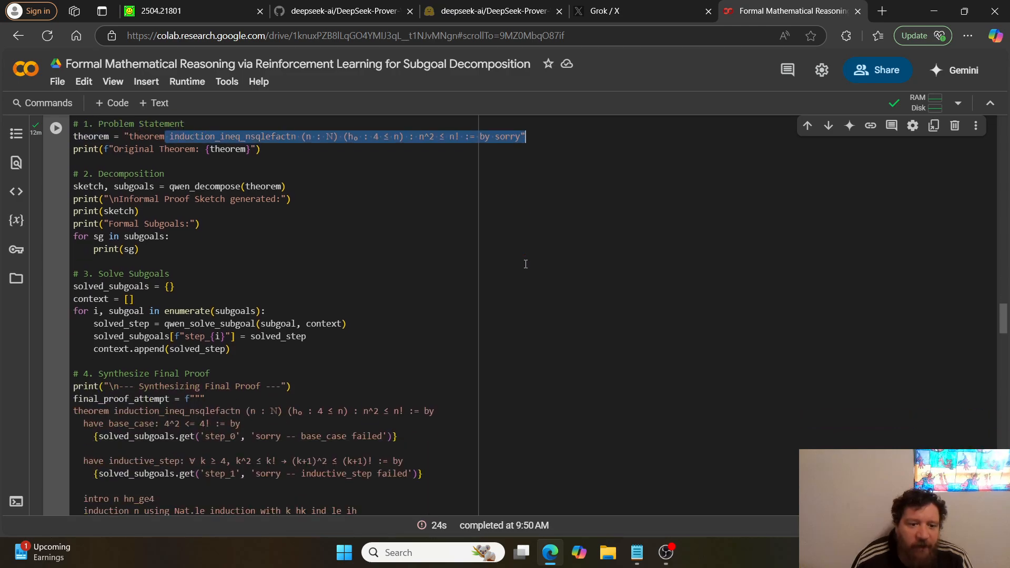
scroll("down", 3)
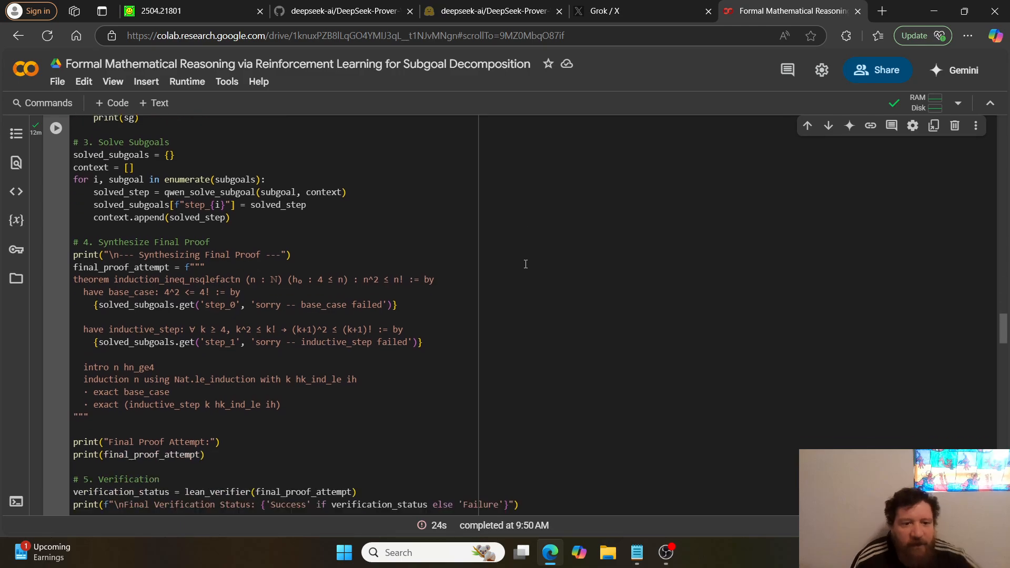
left_click_drag(73, 279, 280, 404)
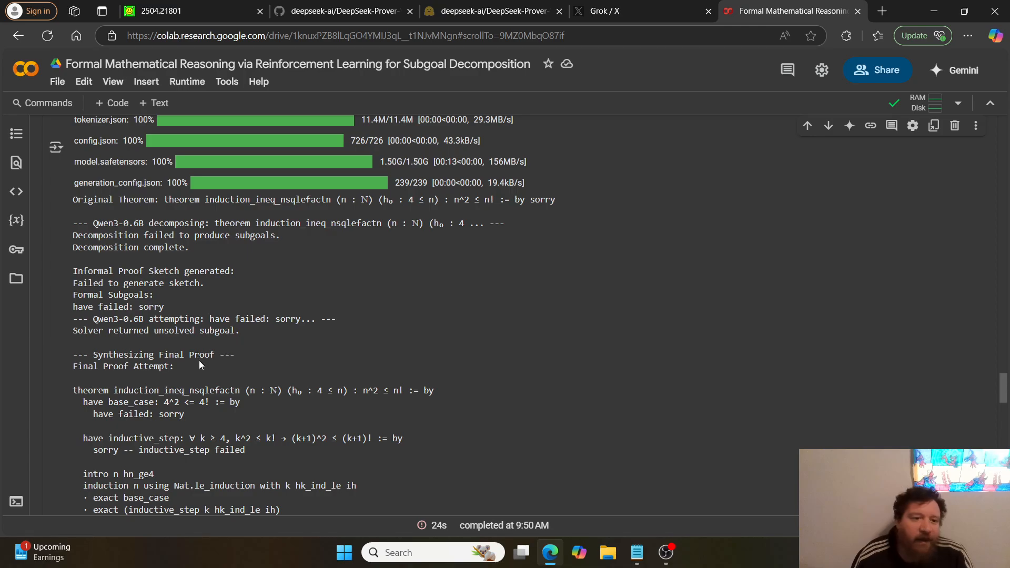
Scroll the output to 'Final Verification Status: Failure' and the Lean integration note
scroll("down", 3)
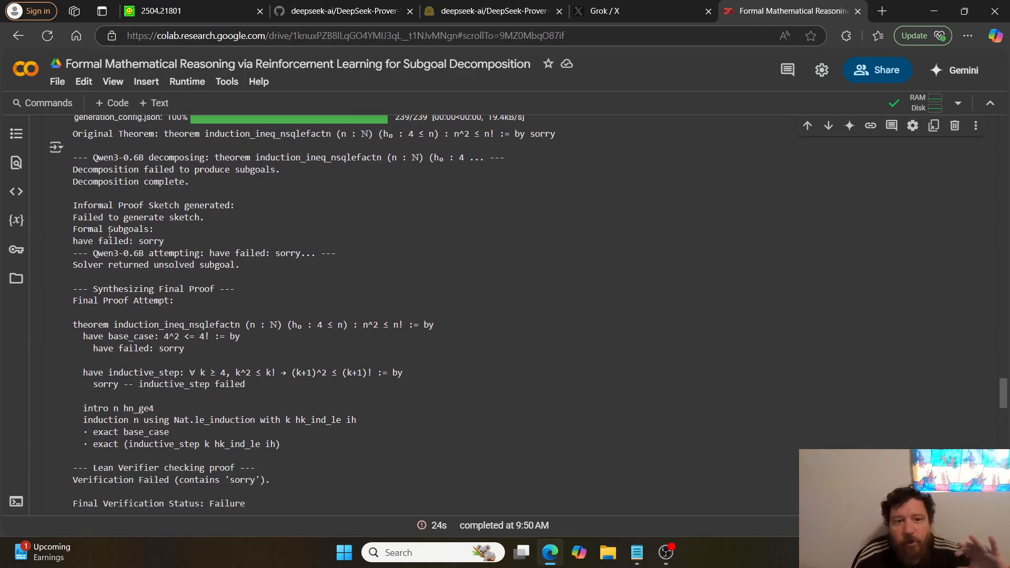
left_click(192, 182)
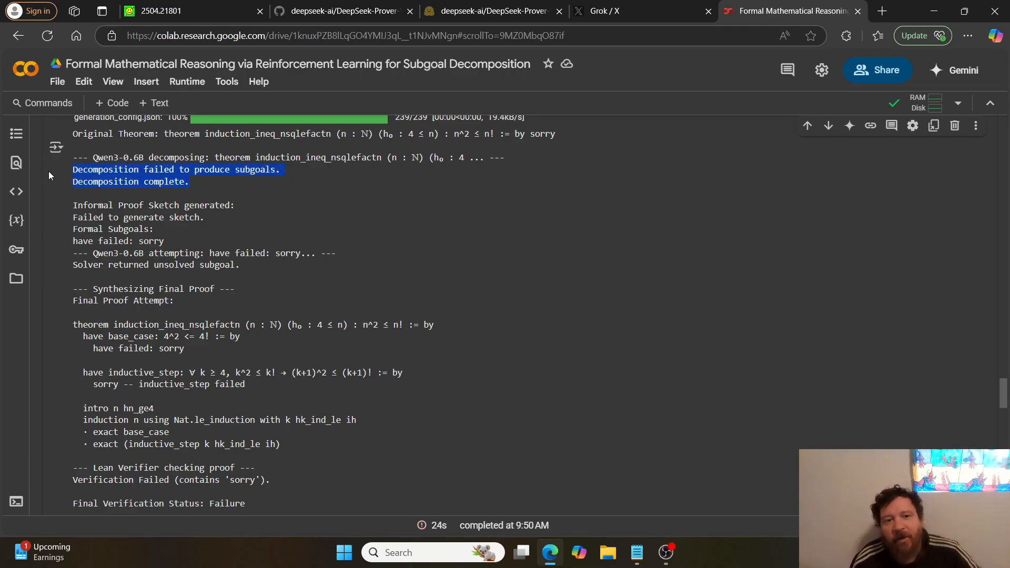
mouse_move(210, 220)
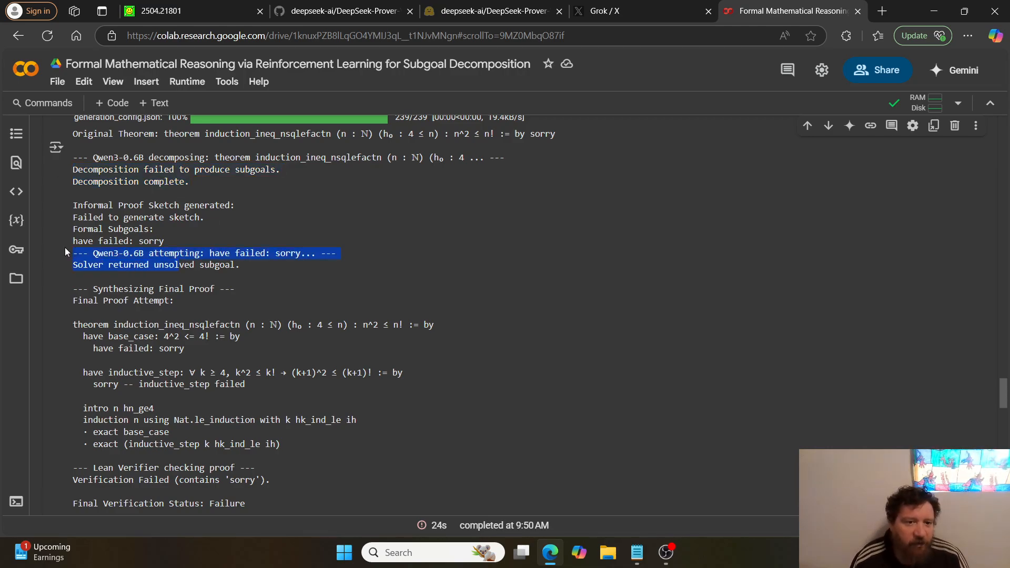
scroll("down", 3)
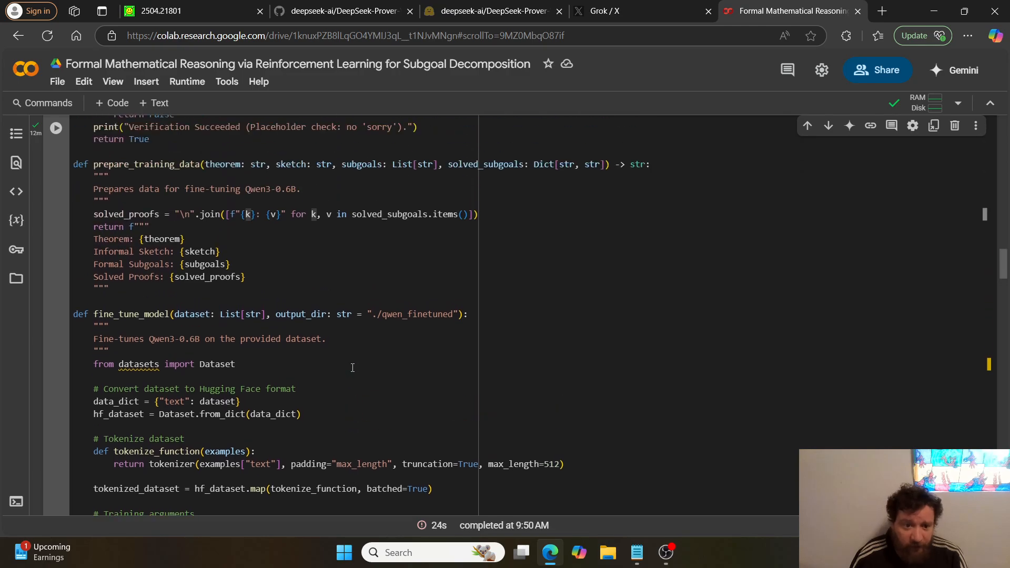
scroll("down", 3)
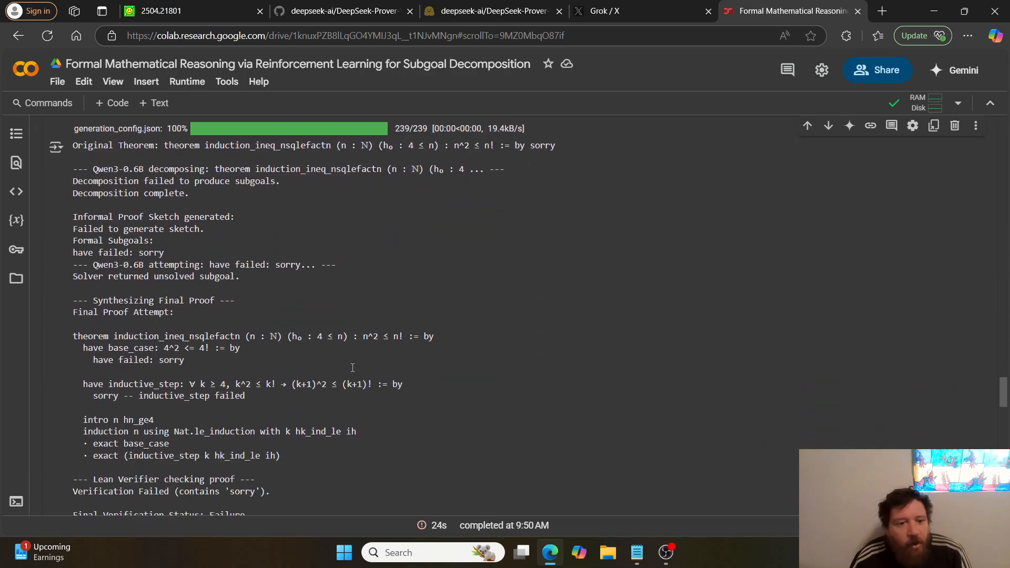
scroll("down", 3)
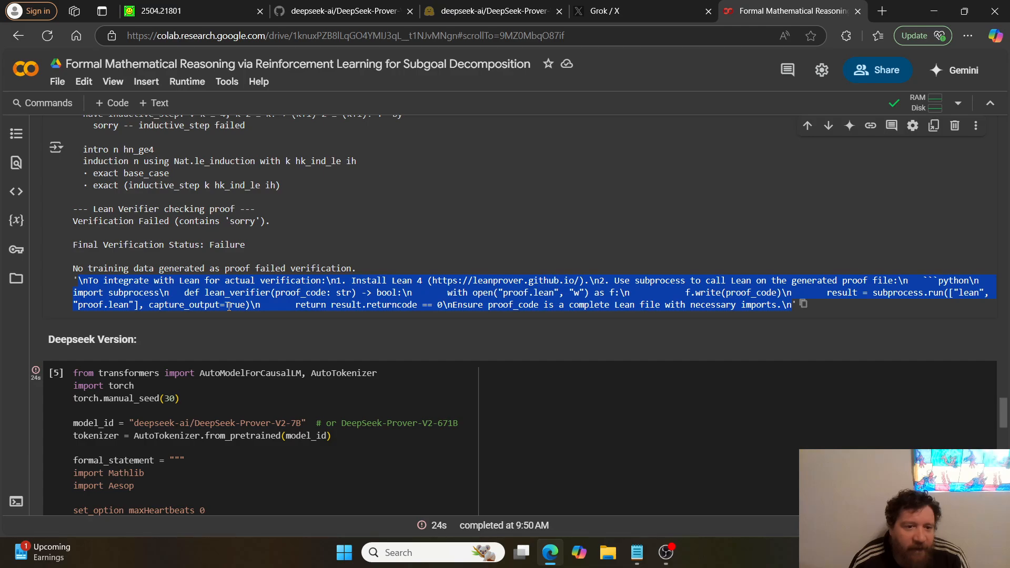
Scroll to the Deepseek Version cell and its output with the KeyboardInterrupt download traceback
scroll("down", 3)
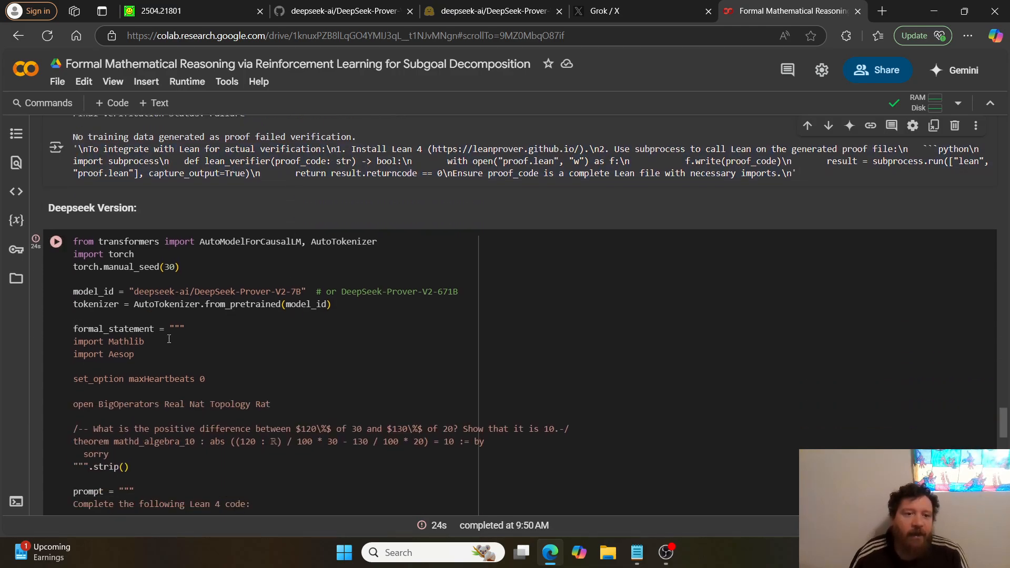
scroll("down", 3)
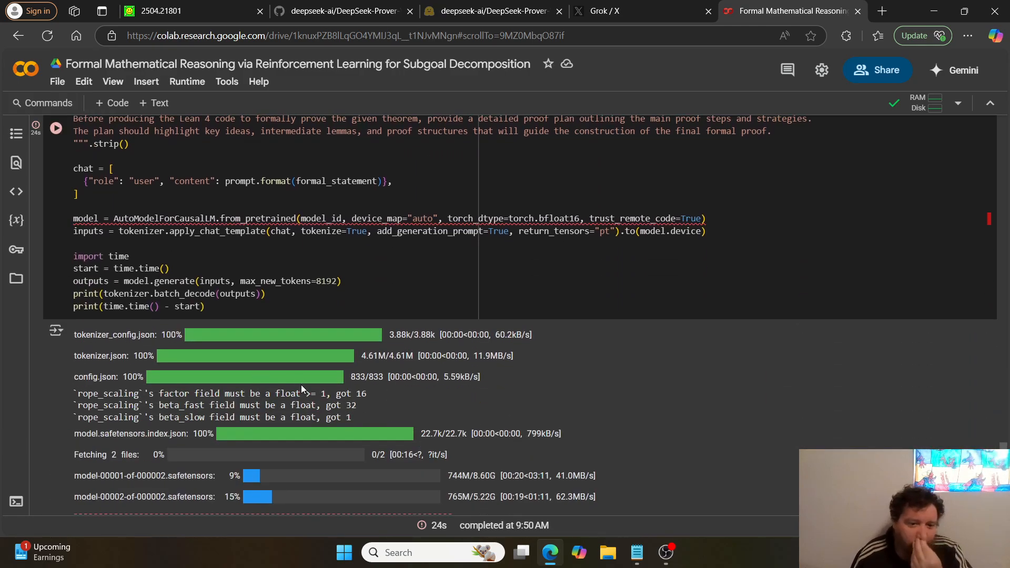
mouse_move(431, 417)
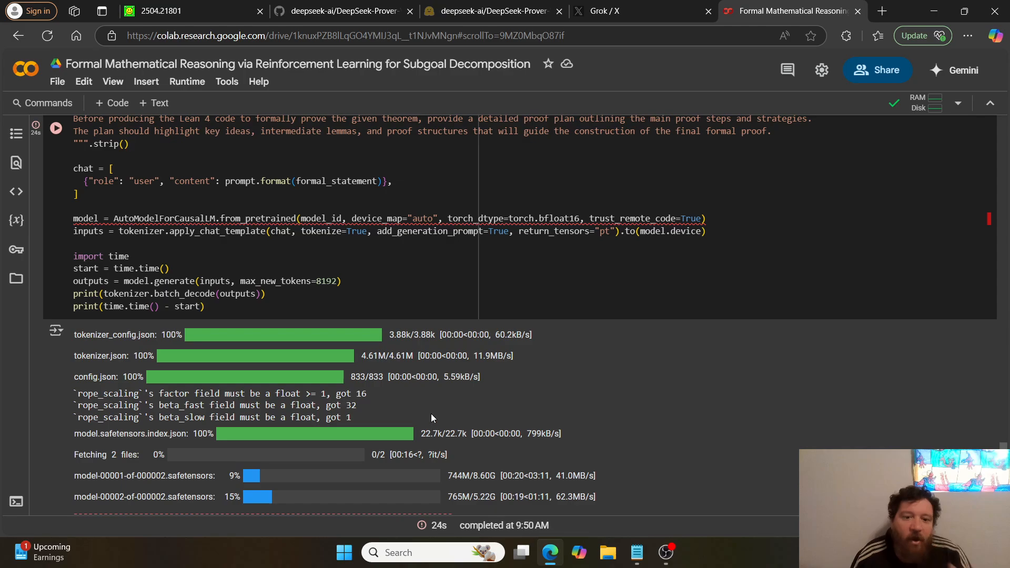
mouse_move(539, 459)
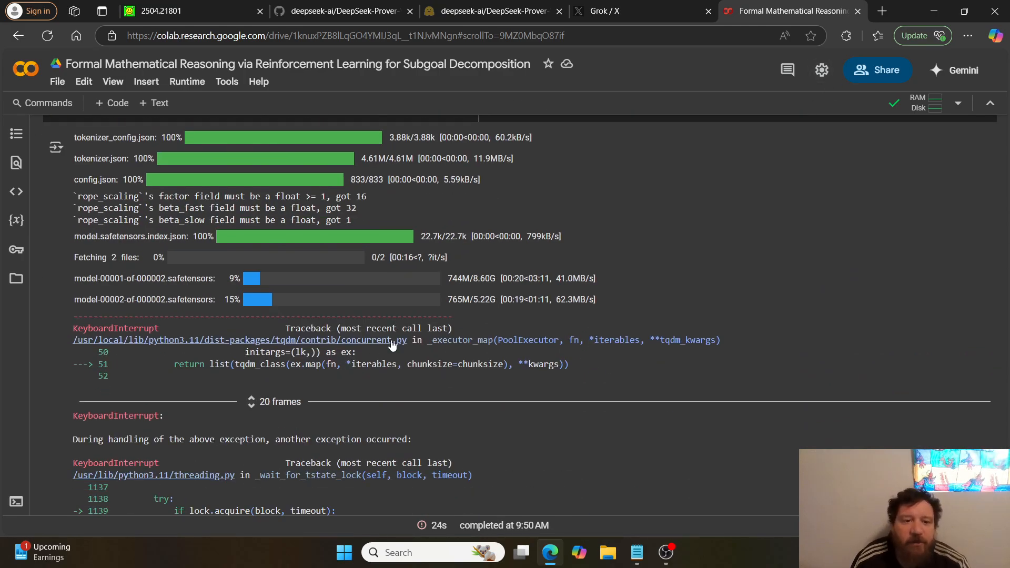
scroll("down", 3)
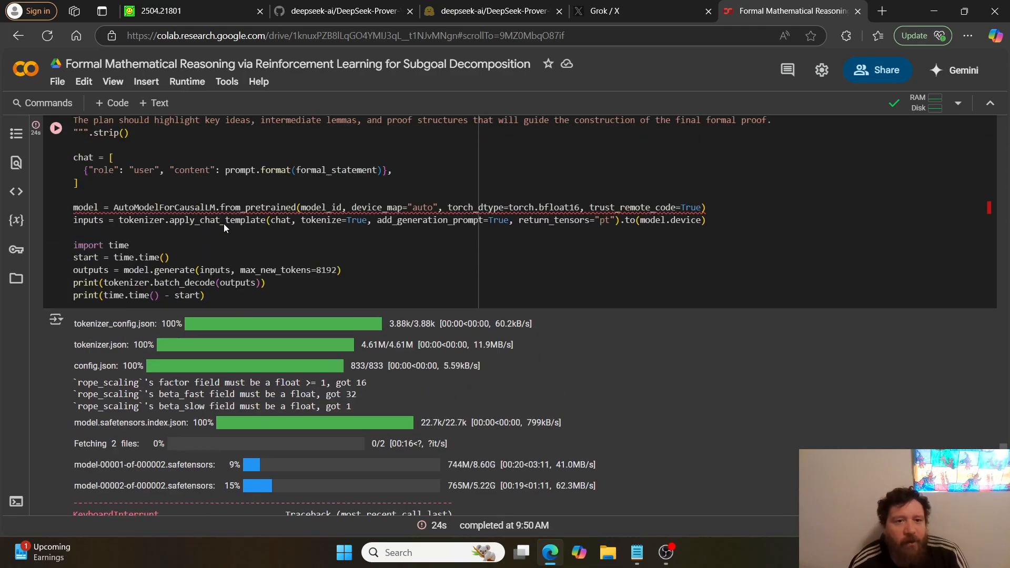
scroll("down", 3)
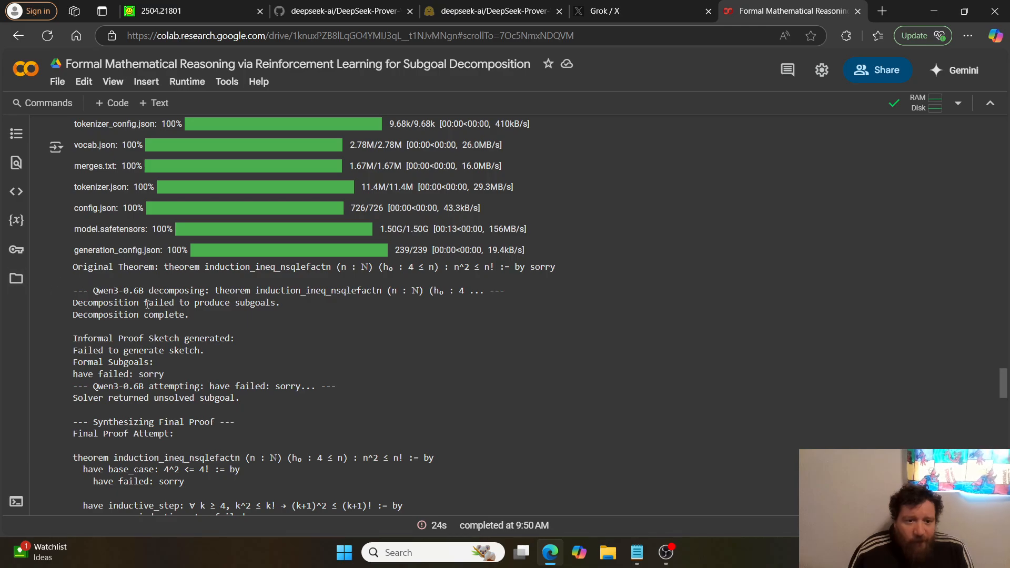
mouse_move(196, 263)
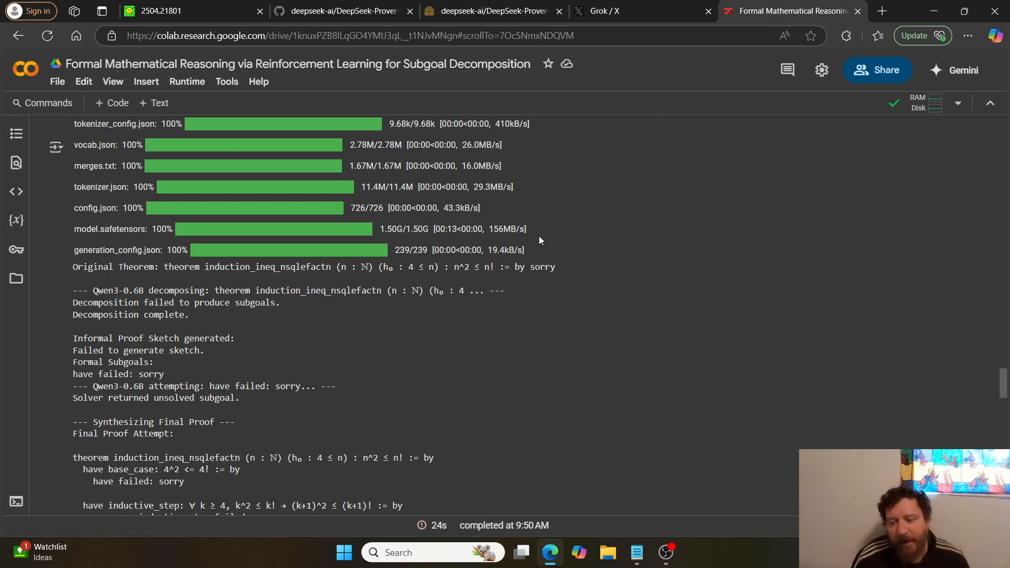
mouse_move(561, 236)
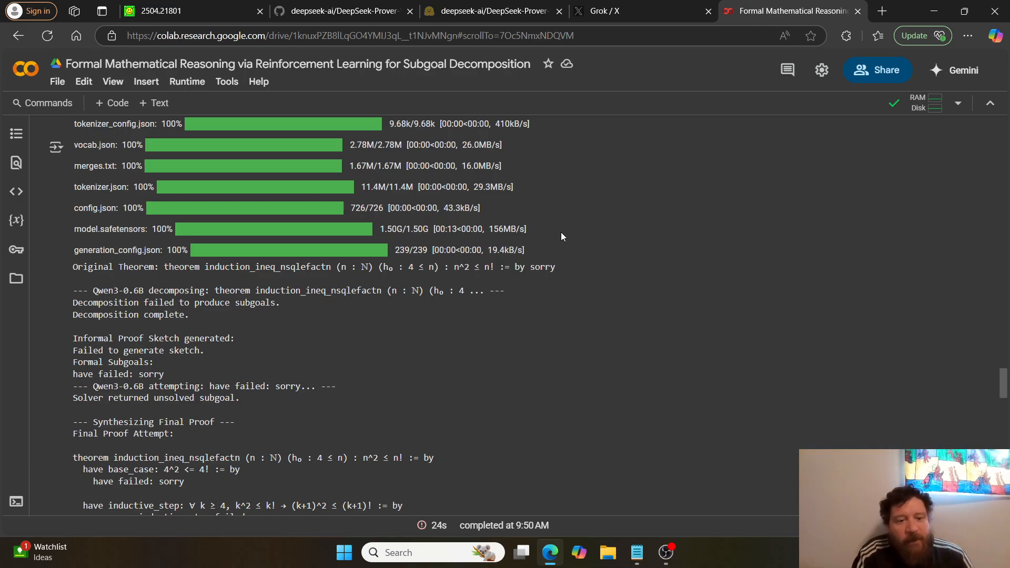
mouse_move(315, 419)
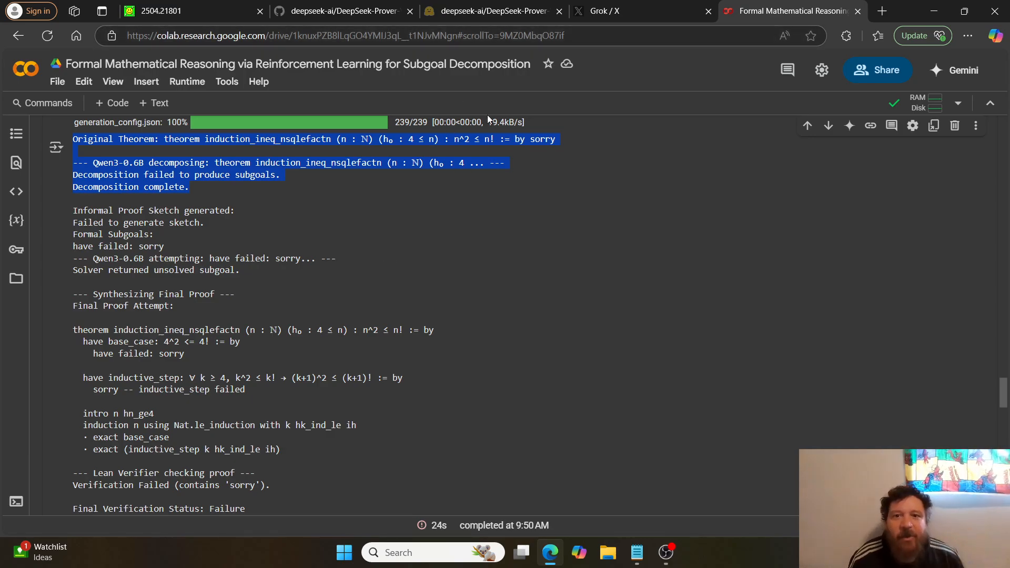
left_click(598, 10)
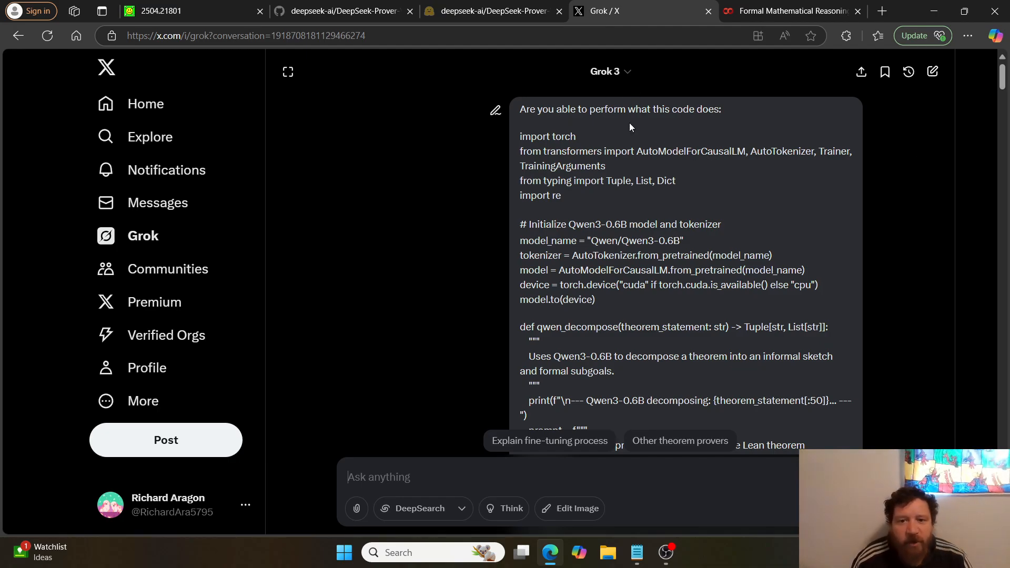
Scroll through Grok's subgoal-solving output to reach its limitations note
scroll("down", 3)
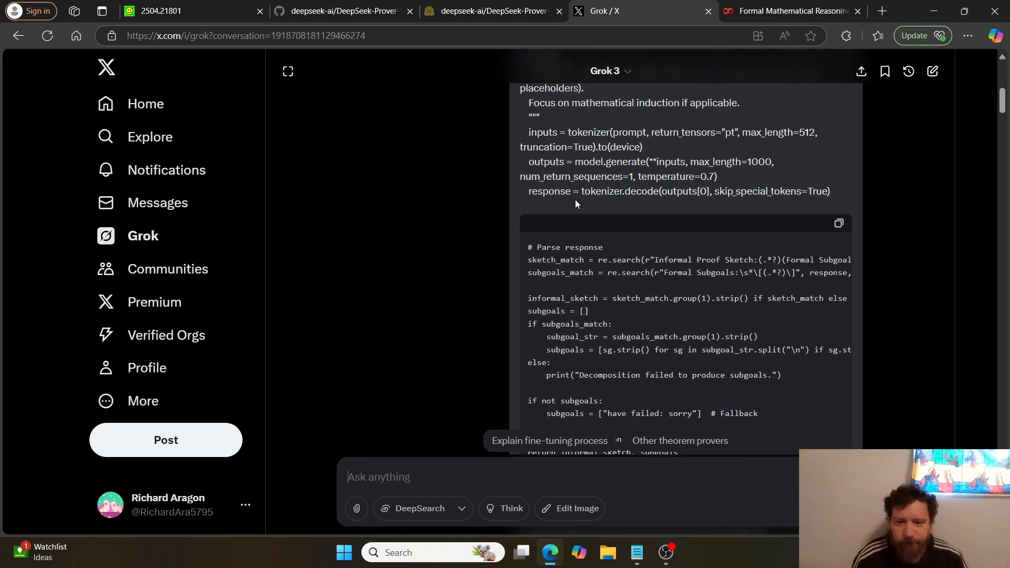
scroll("down", 3)
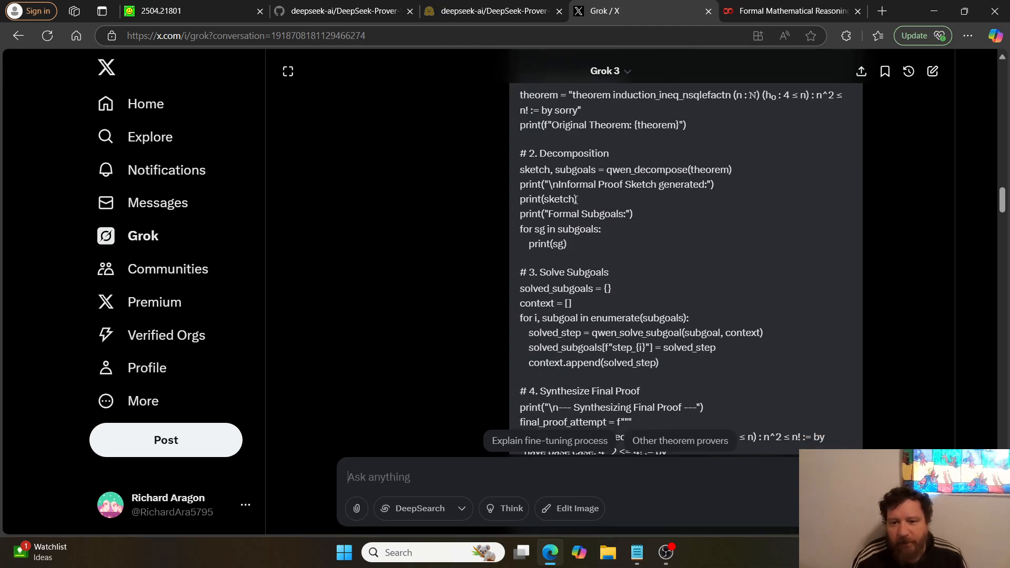
scroll("down", 3)
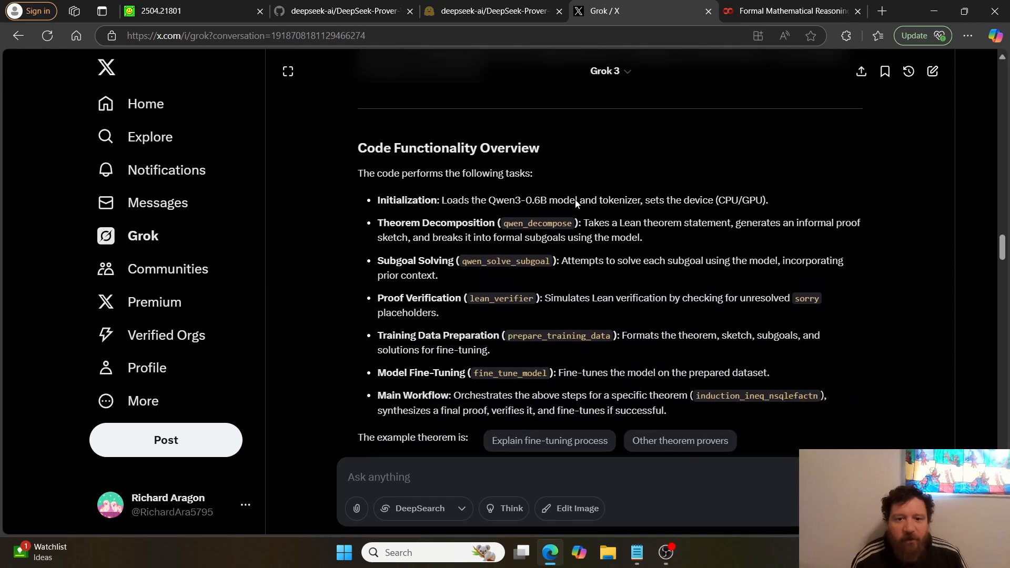
scroll("down", 3)
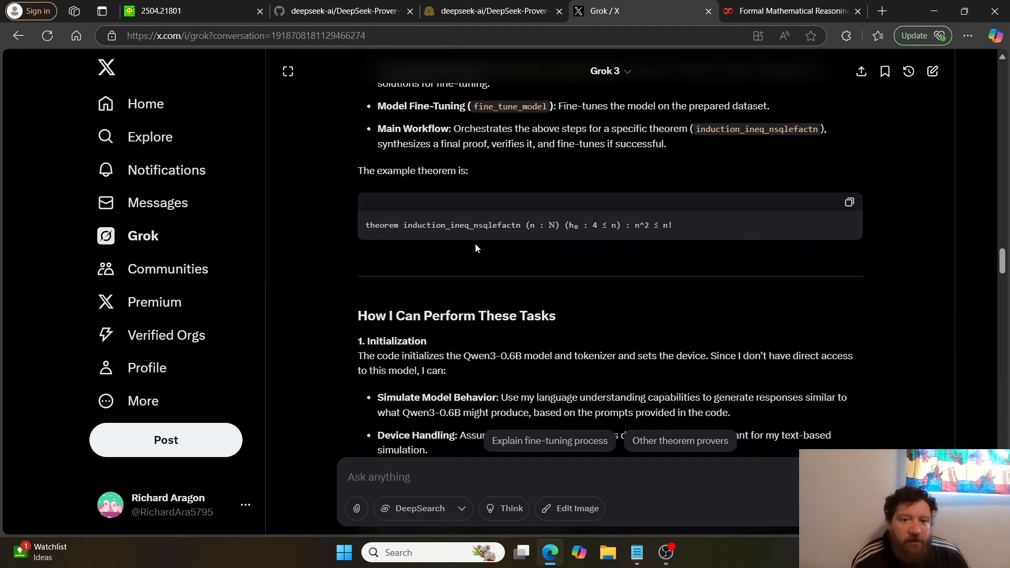
scroll("down", 3)
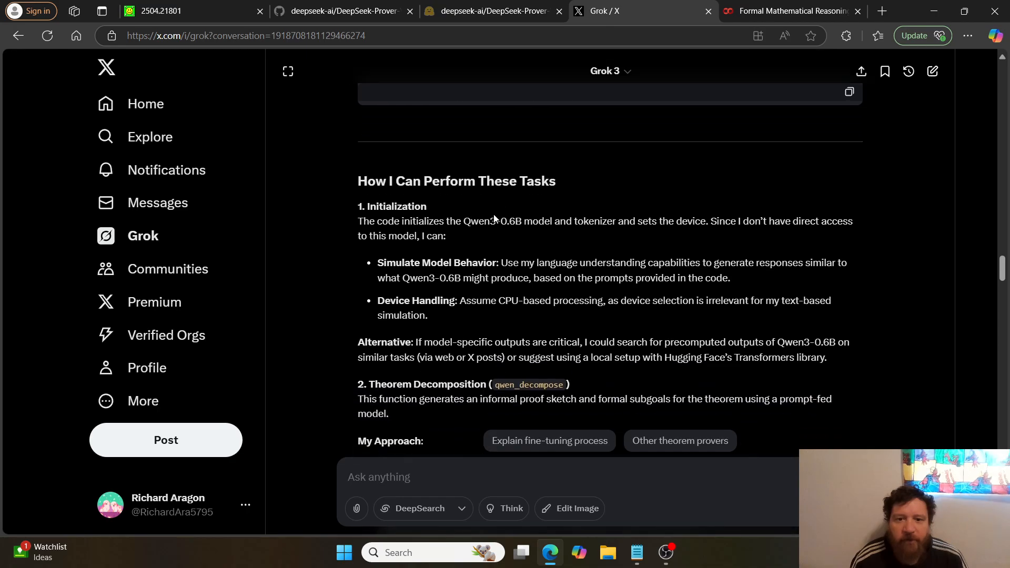
scroll("up", 3)
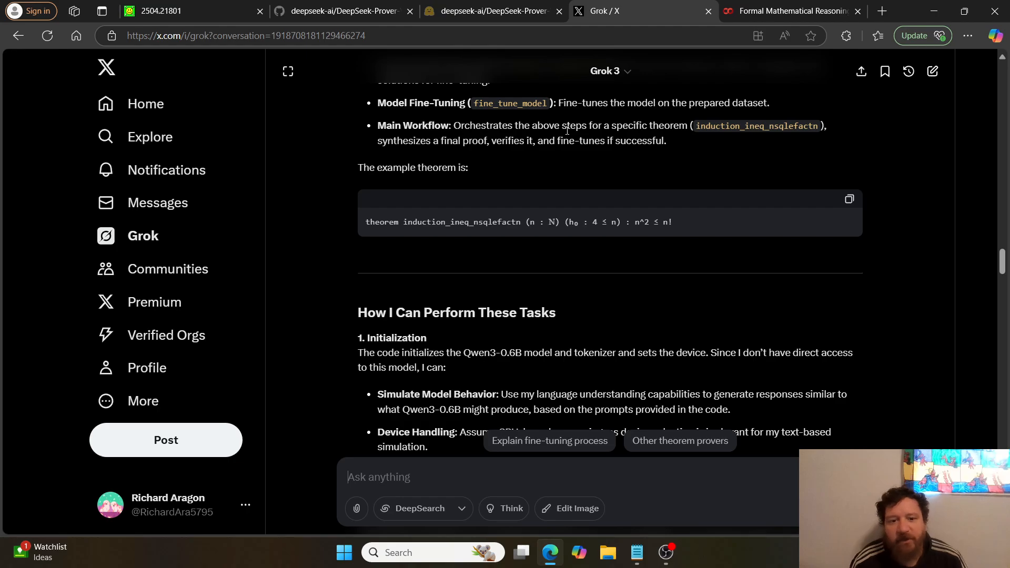
mouse_move(534, 374)
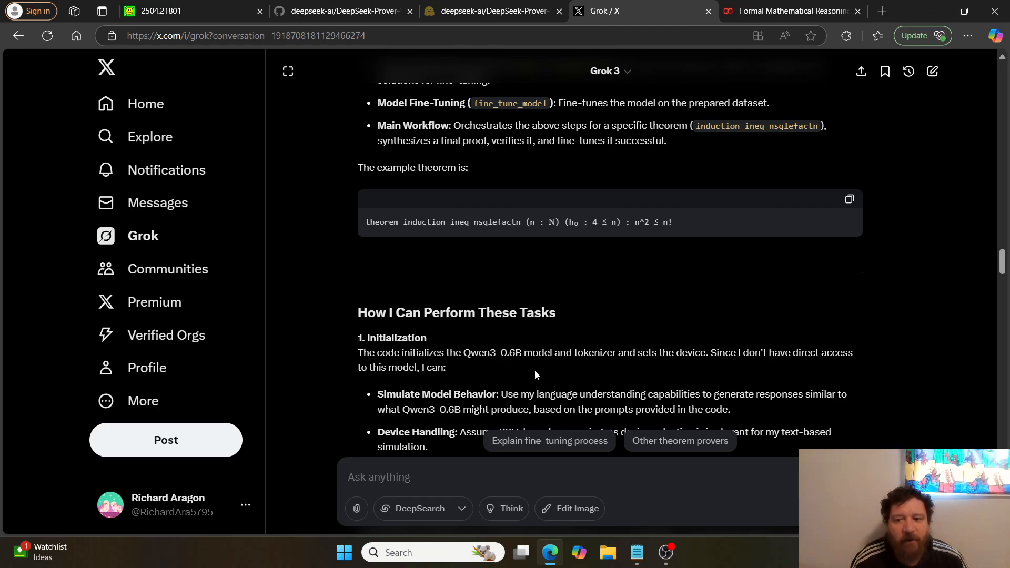
scroll("down", 3)
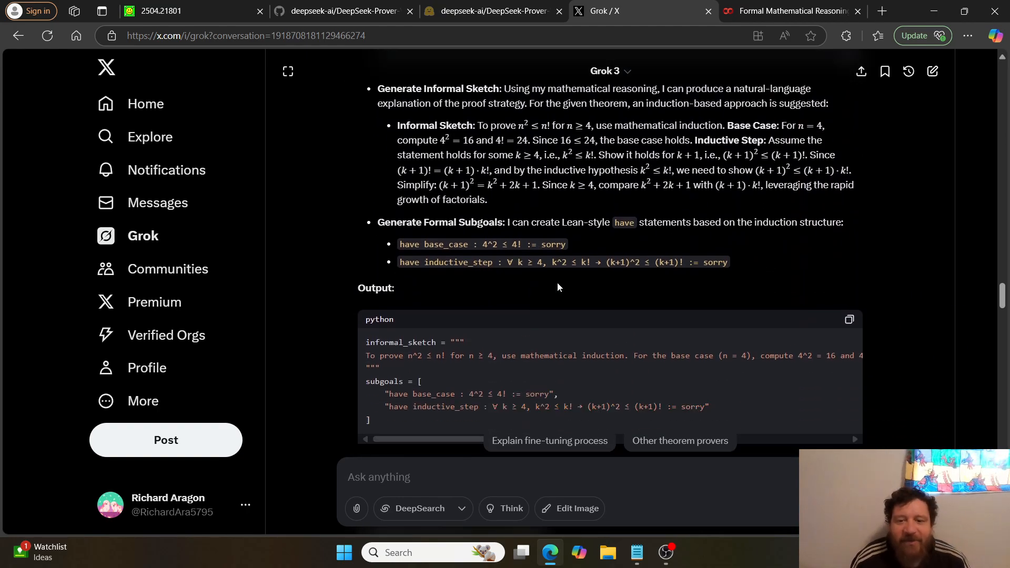
scroll("down", 3)
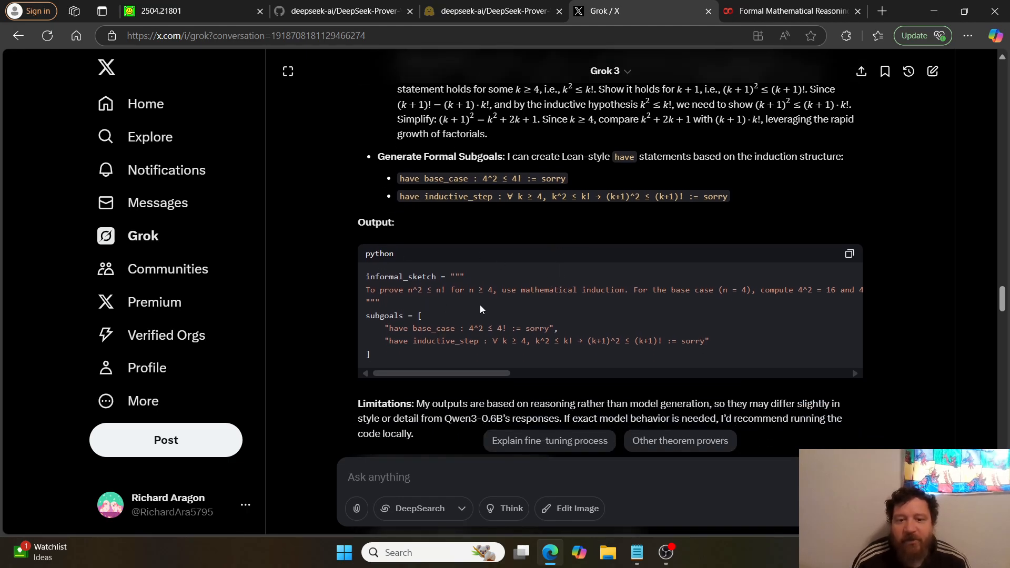
mouse_move(419, 398)
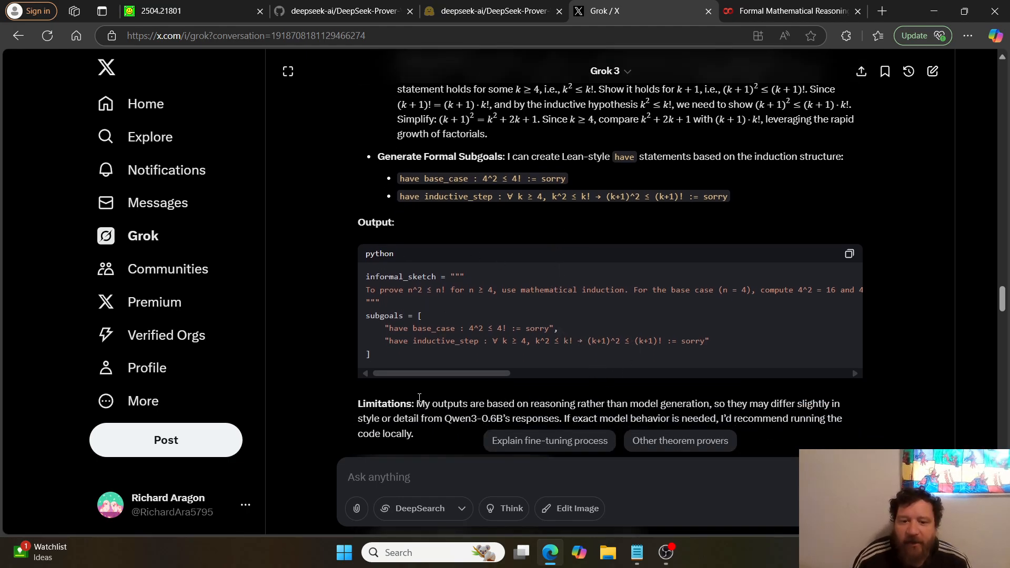
Highlight Grok's caveat that outputs come from reasoning and differ from Qwen3-0.6B, then clear it
left_click_drag(418, 403, 712, 402)
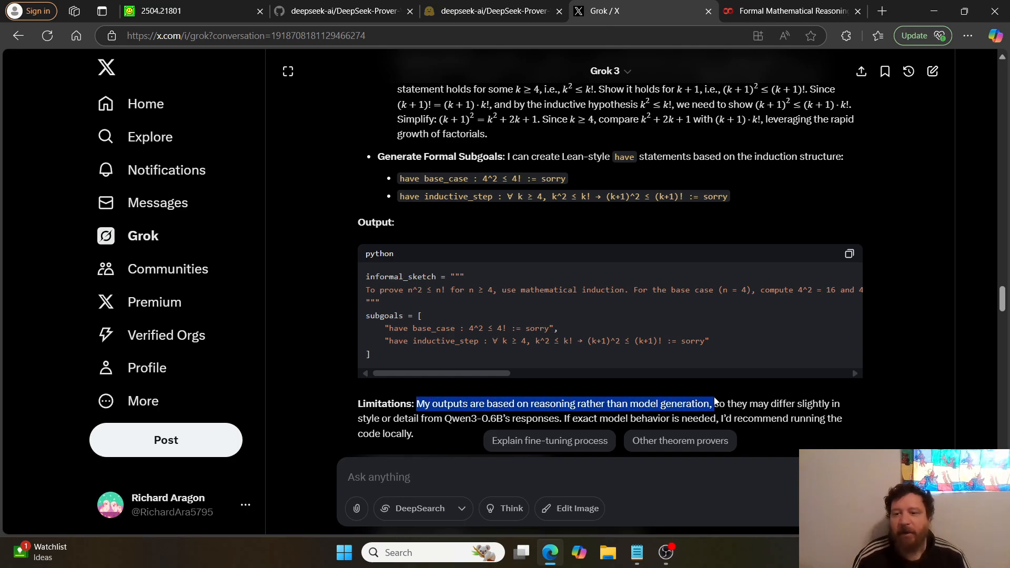
left_click_drag(712, 403, 622, 403)
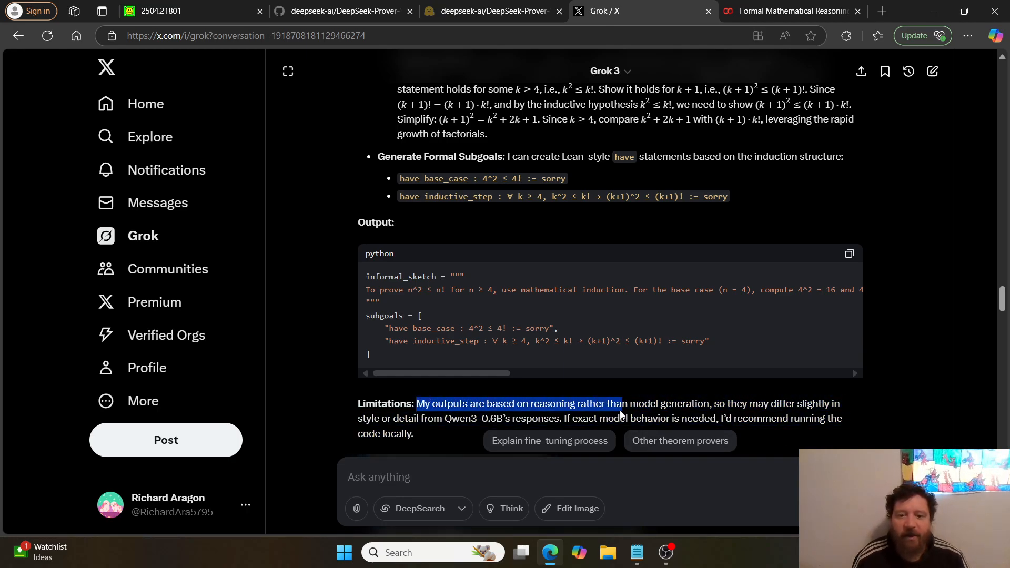
left_click_drag(622, 403, 529, 417)
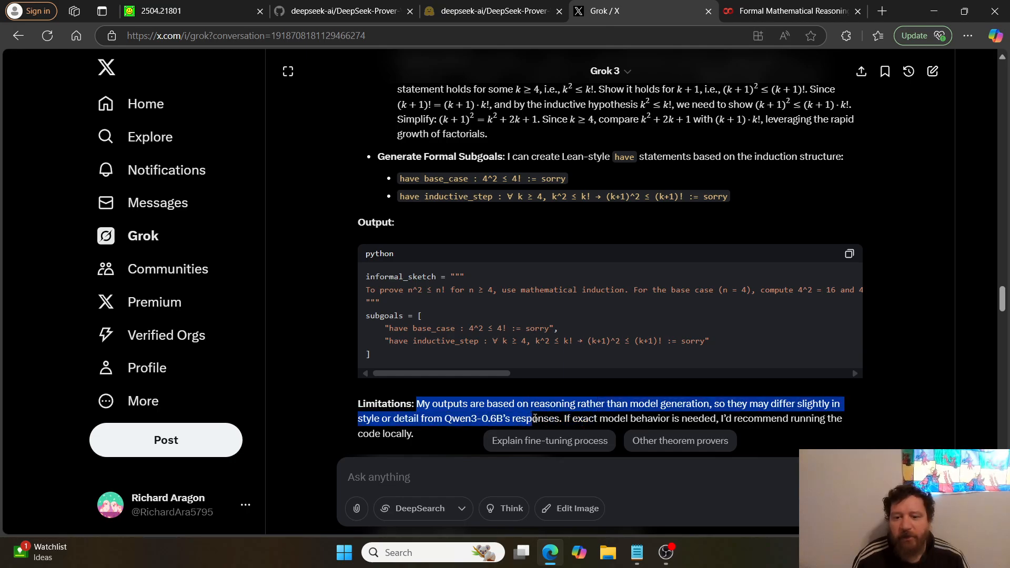
scroll("down", 3)
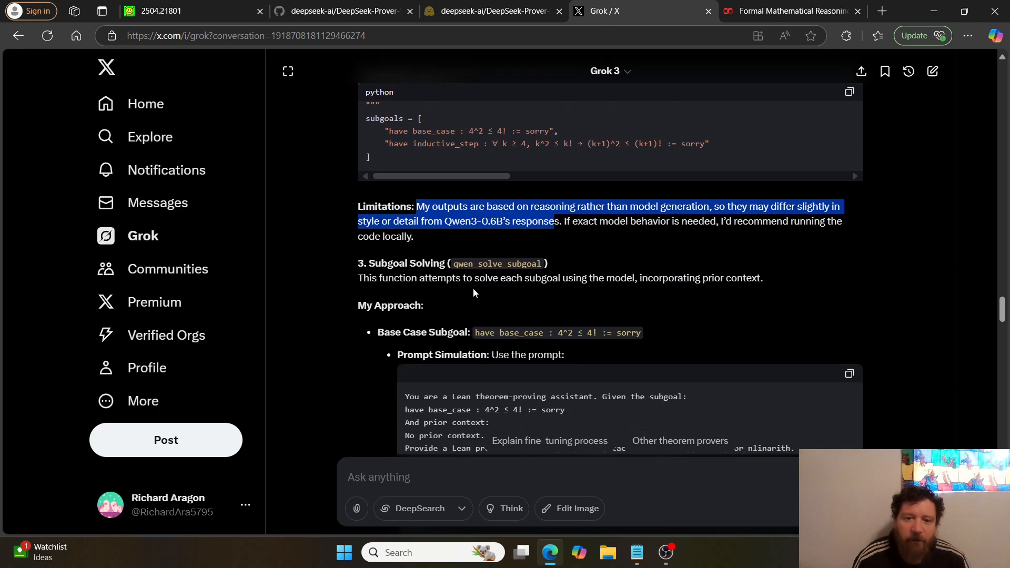
left_click(641, 215)
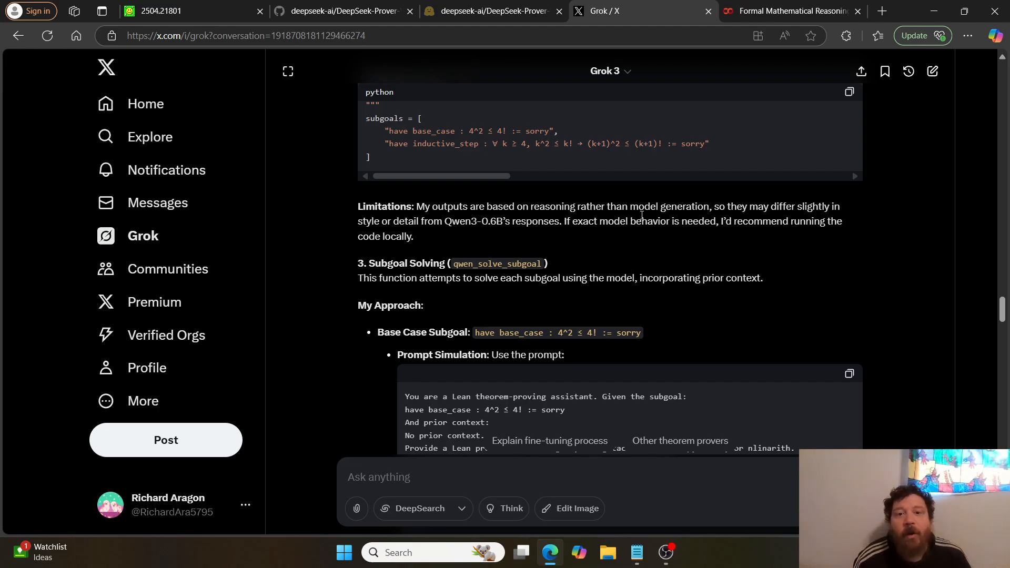
Scroll on to the proof verification, failing on sorry, and the training data preparation step
scroll("down", 3)
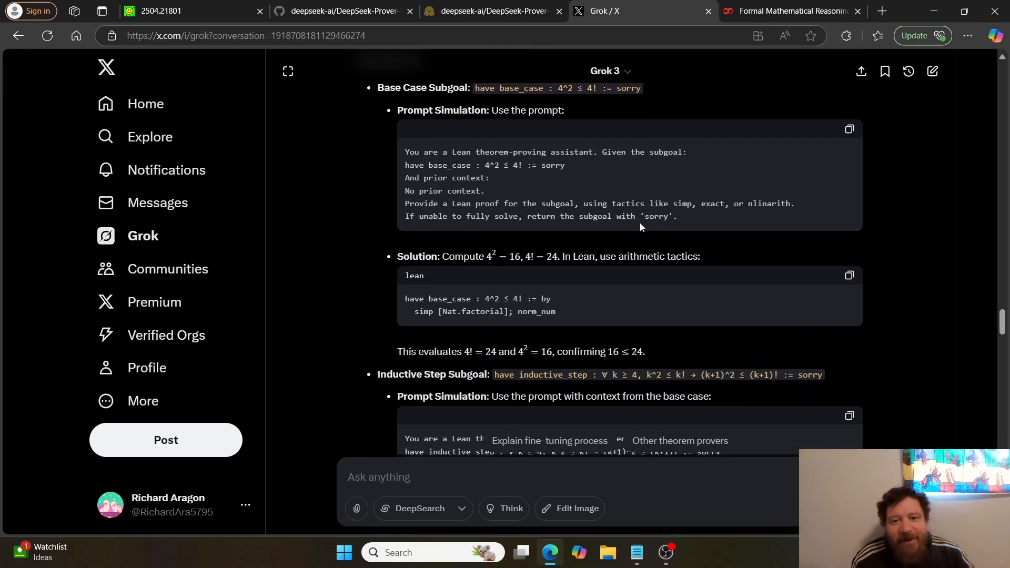
scroll("down", 3)
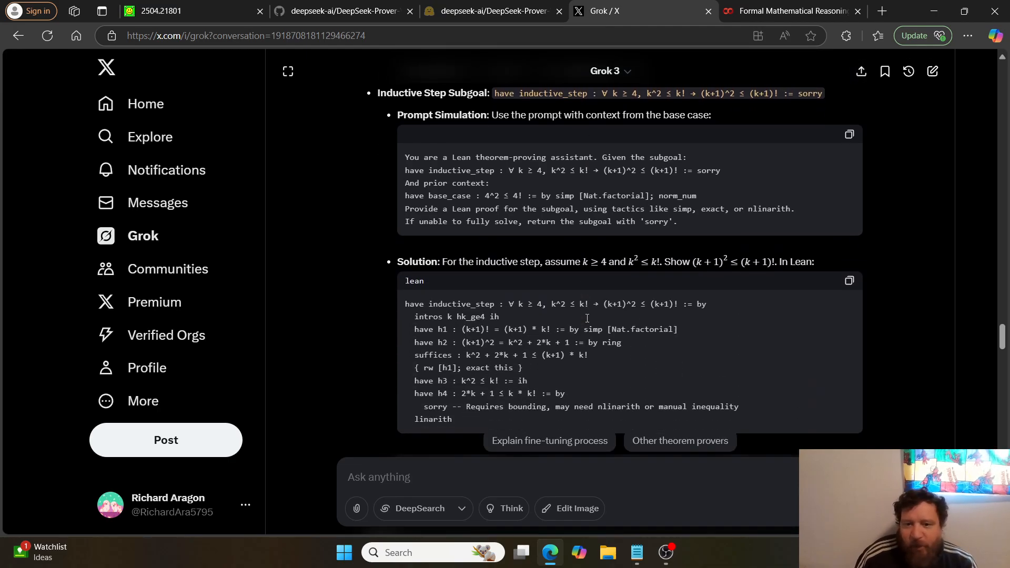
scroll("down", 3)
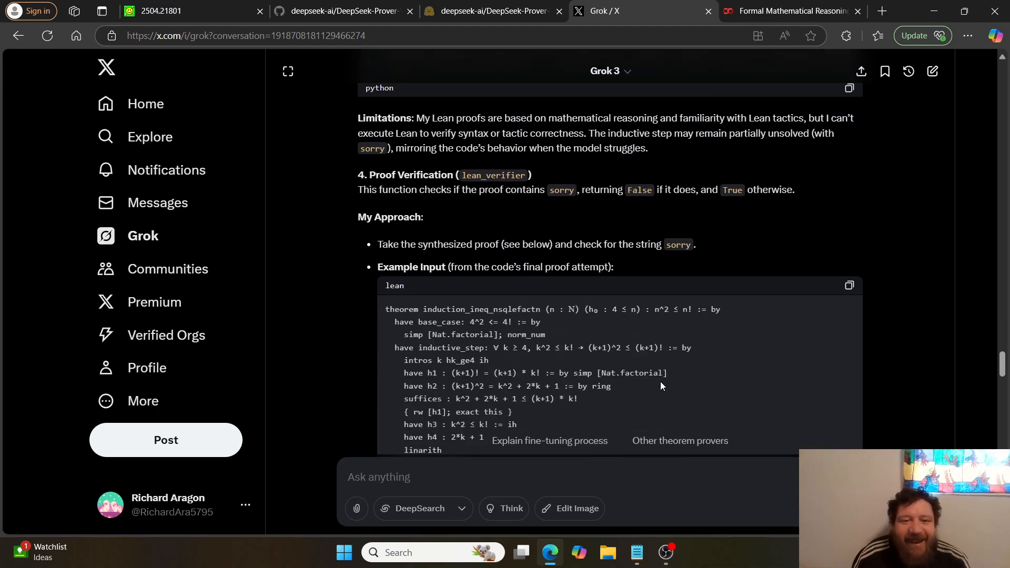
scroll("down", 3)
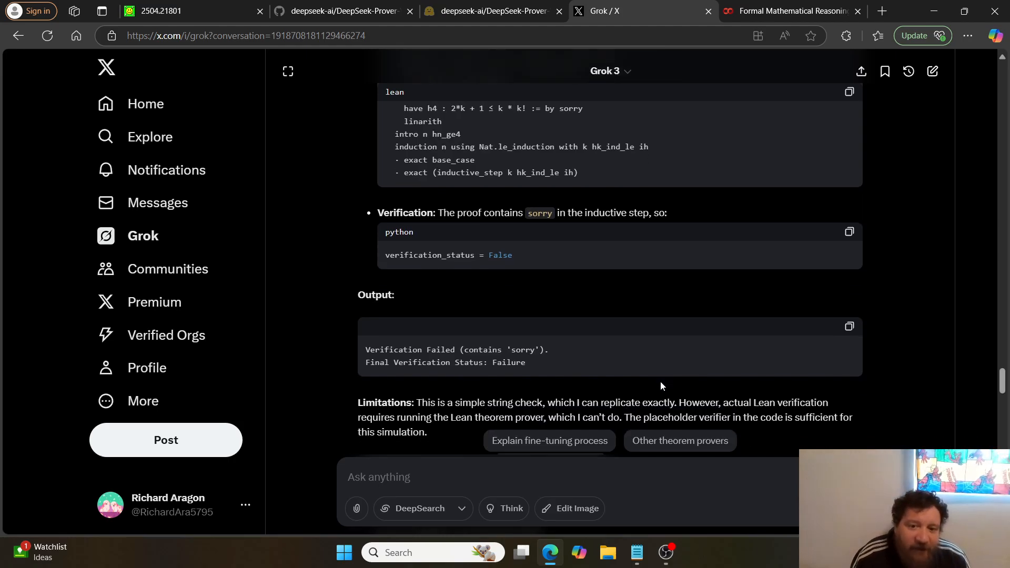
scroll("down", 3)
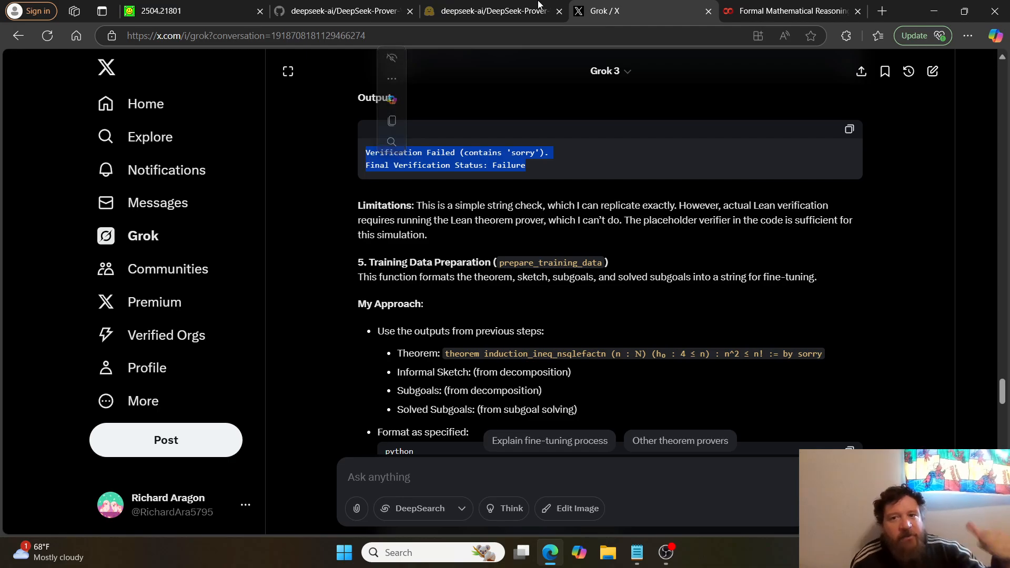
Glance at Colab, scroll Grok to the Main Workflow summary with training skipped, then return to Colab
left_click(791, 11)
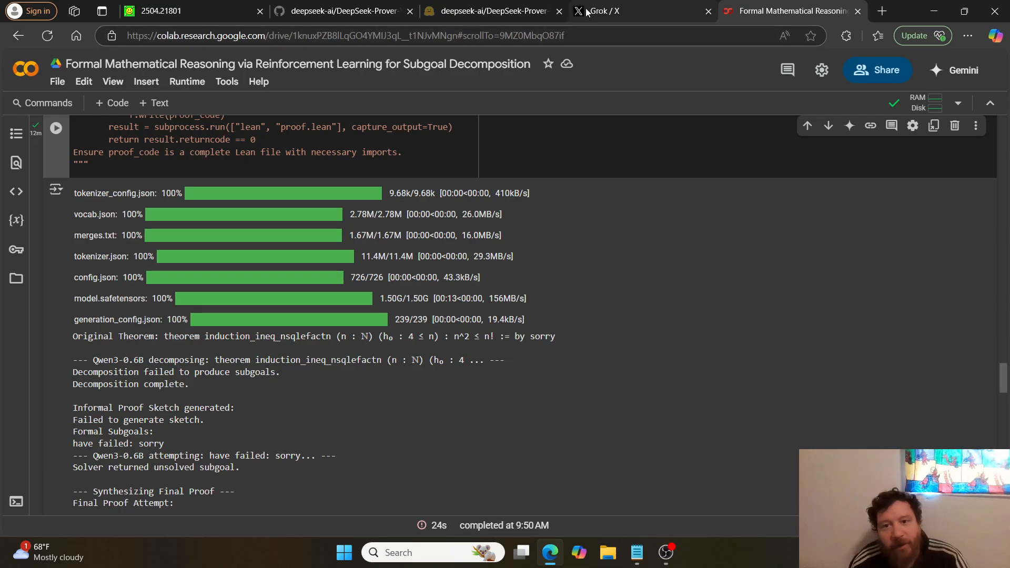
left_click(606, 11)
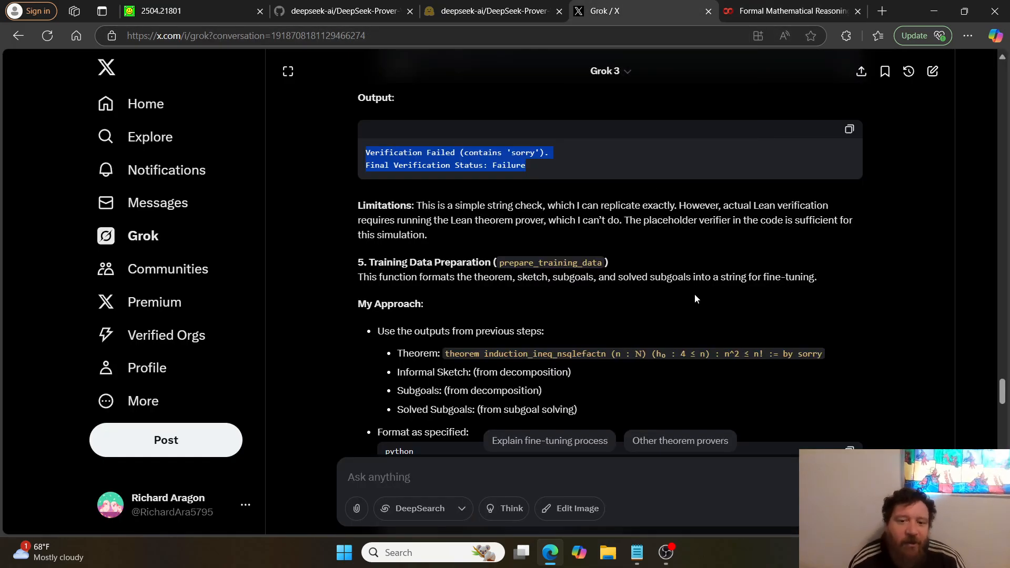
scroll("down", 3)
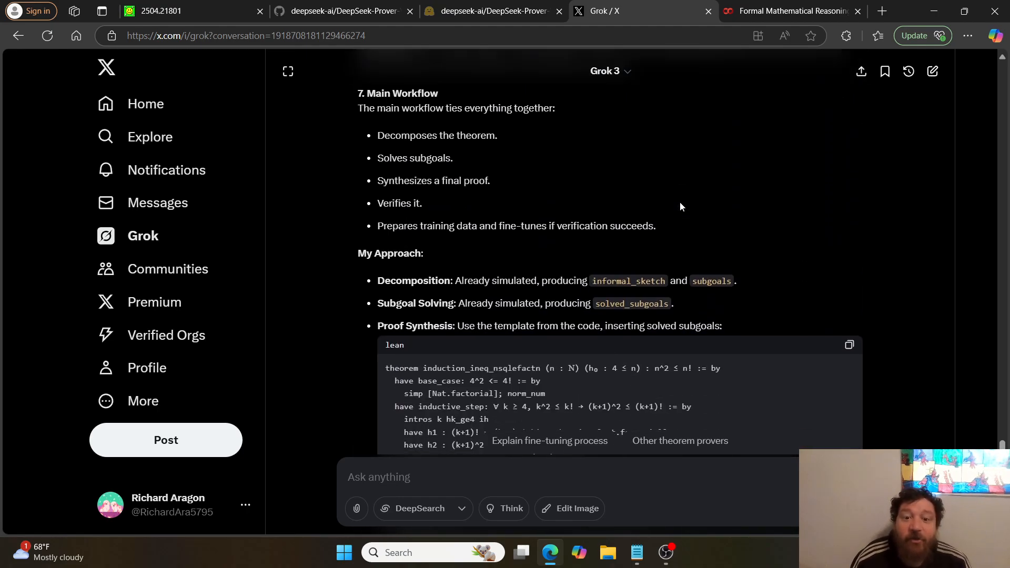
scroll("down", 3)
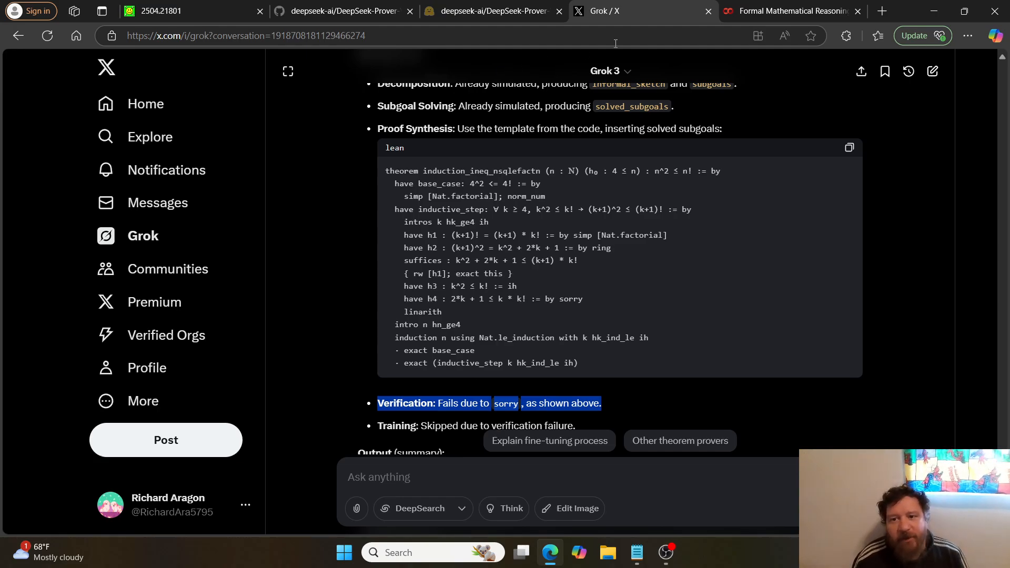
left_click(791, 11)
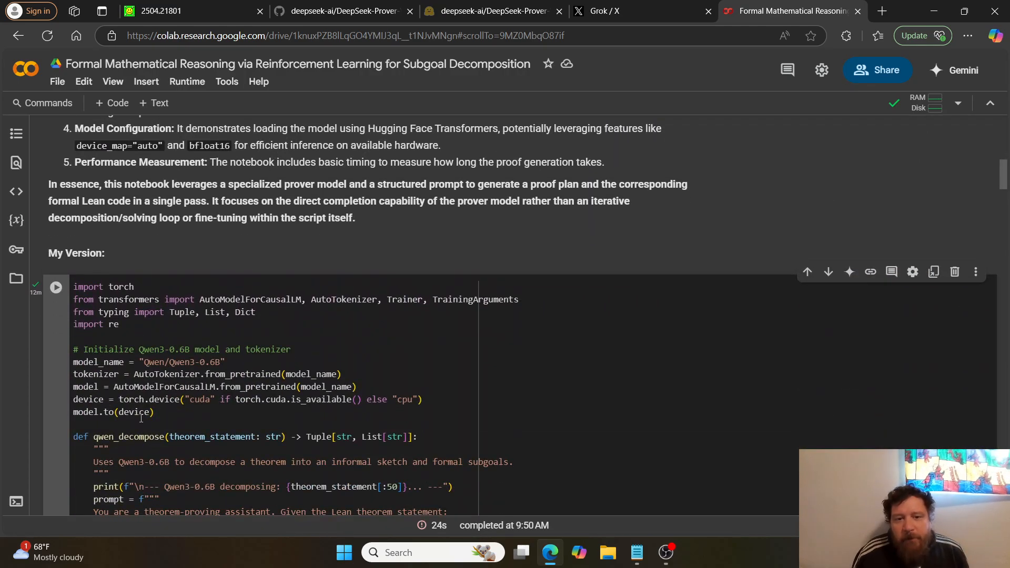
Scroll the Colab cell to its failing decomposition output, checking Grok's run briefly for comparison
scroll("down", 3)
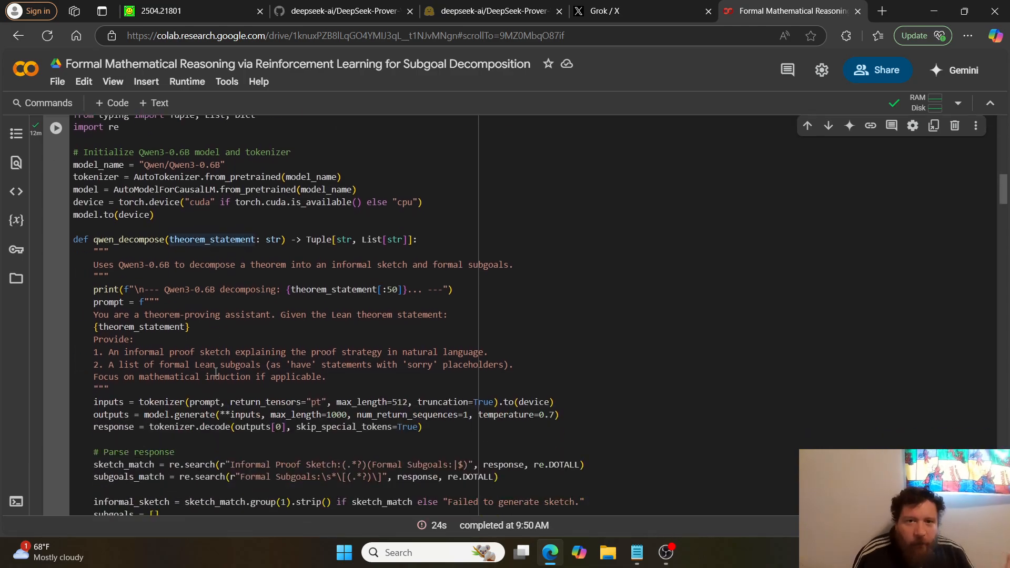
scroll("down", 3)
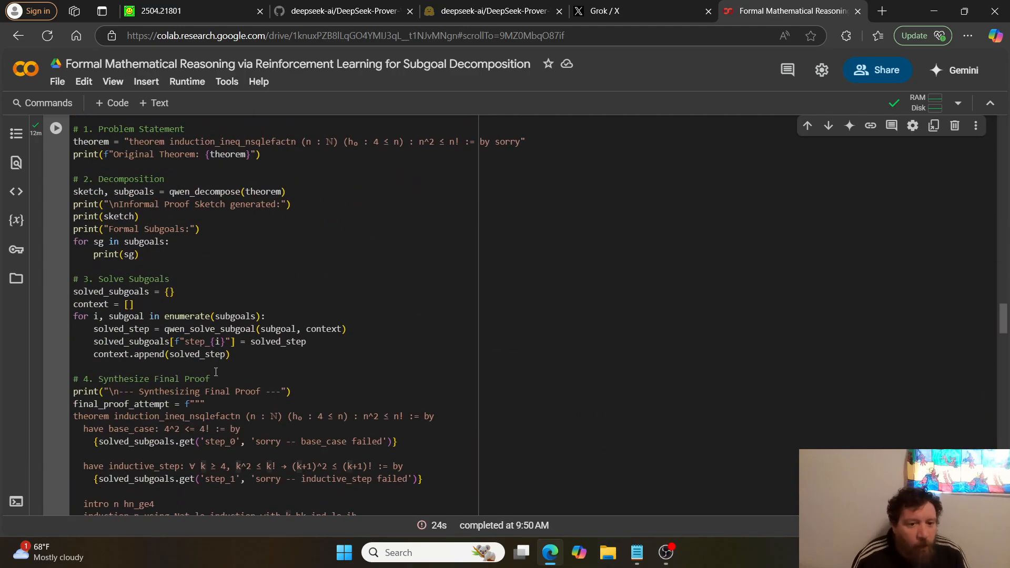
scroll("down", 3)
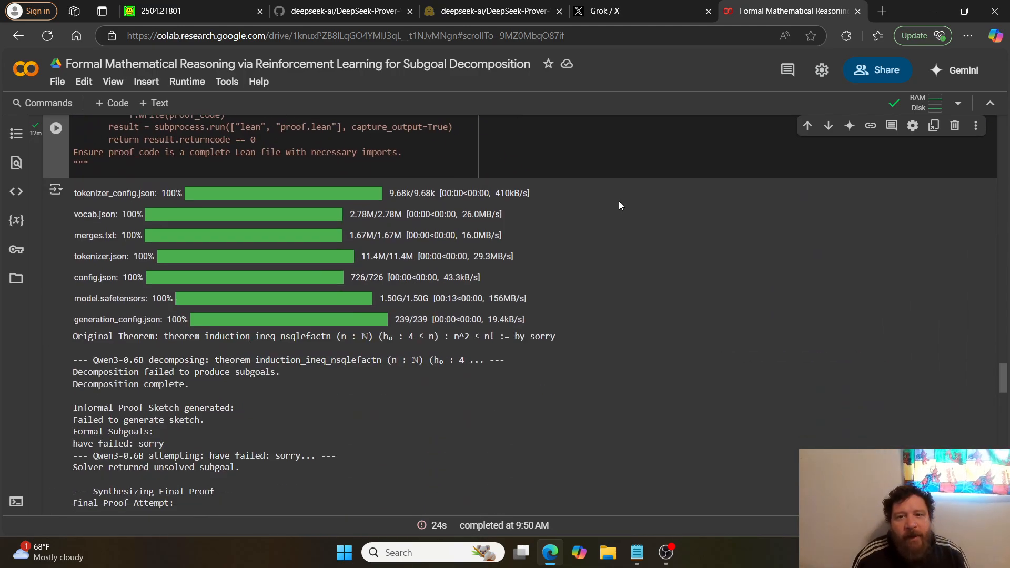
left_click(606, 10)
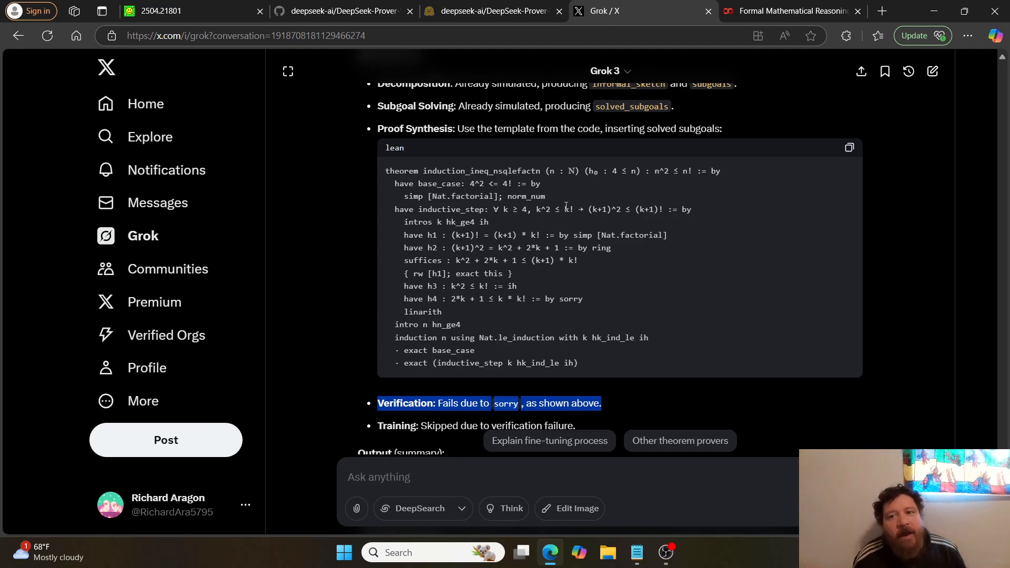
left_click(791, 10)
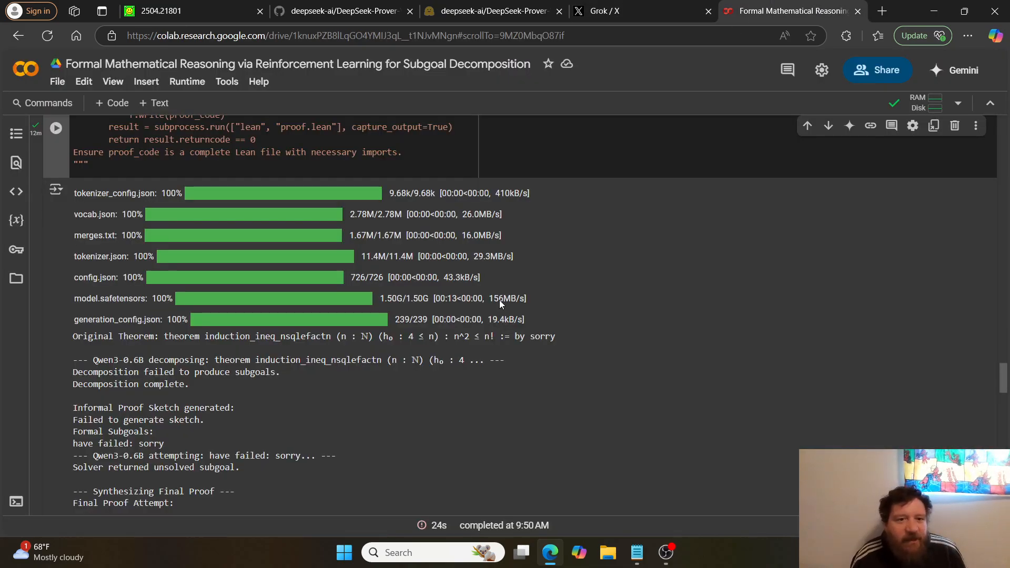
mouse_move(238, 182)
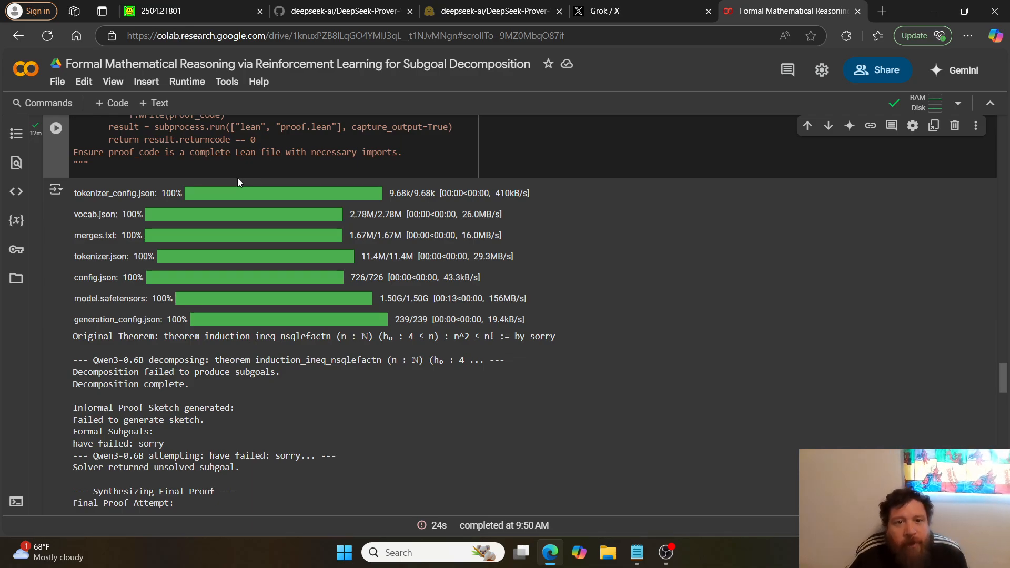
mouse_move(239, 176)
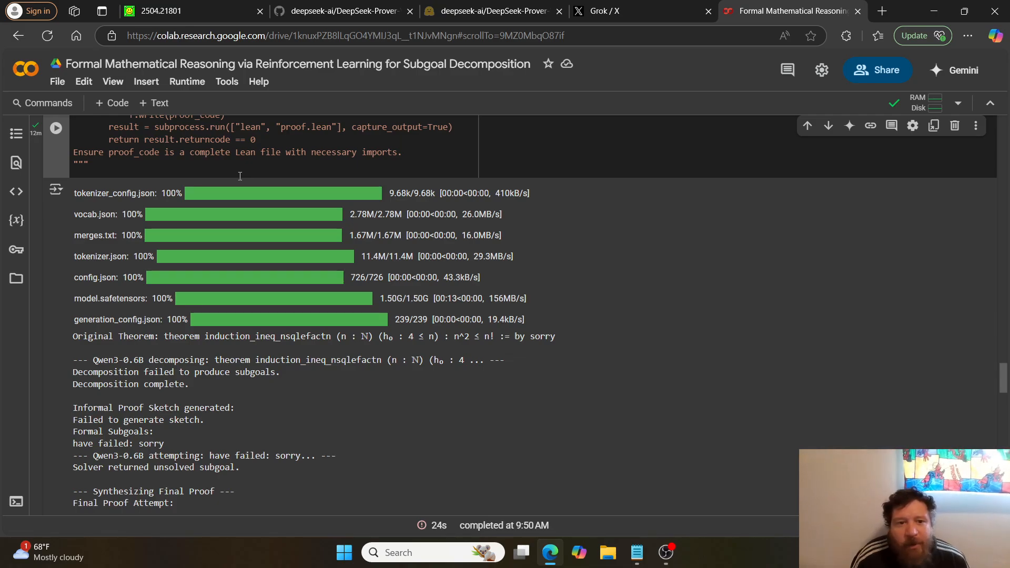
mouse_move(286, 232)
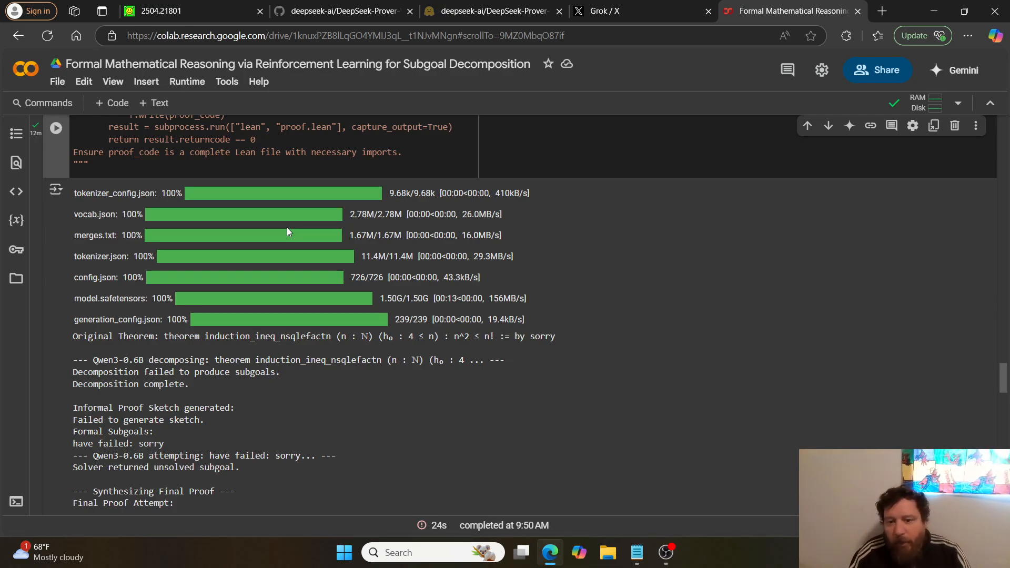
mouse_move(288, 226)
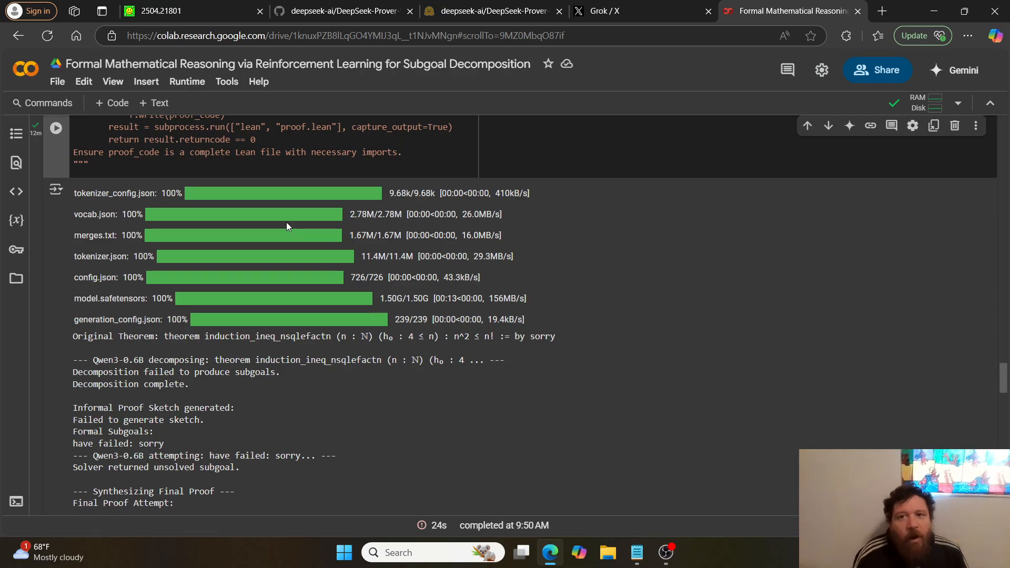
Switch from the Colab failure output to Grok's simulated run on X
left_click(609, 10)
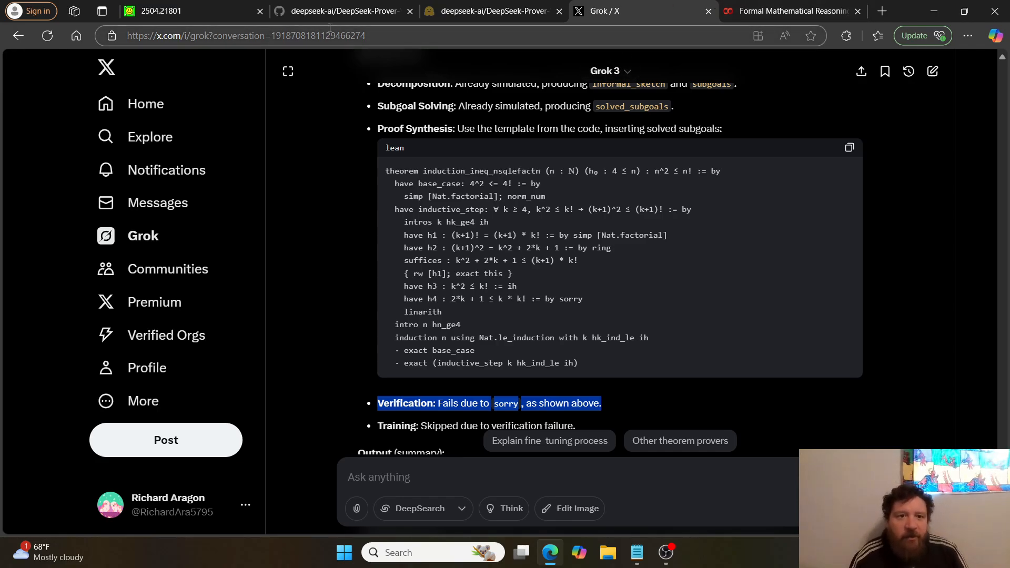
Switch to the arXiv 2504.21801 PDF showing the DeepSeek-Prover-V2 abstract
left_click(187, 11)
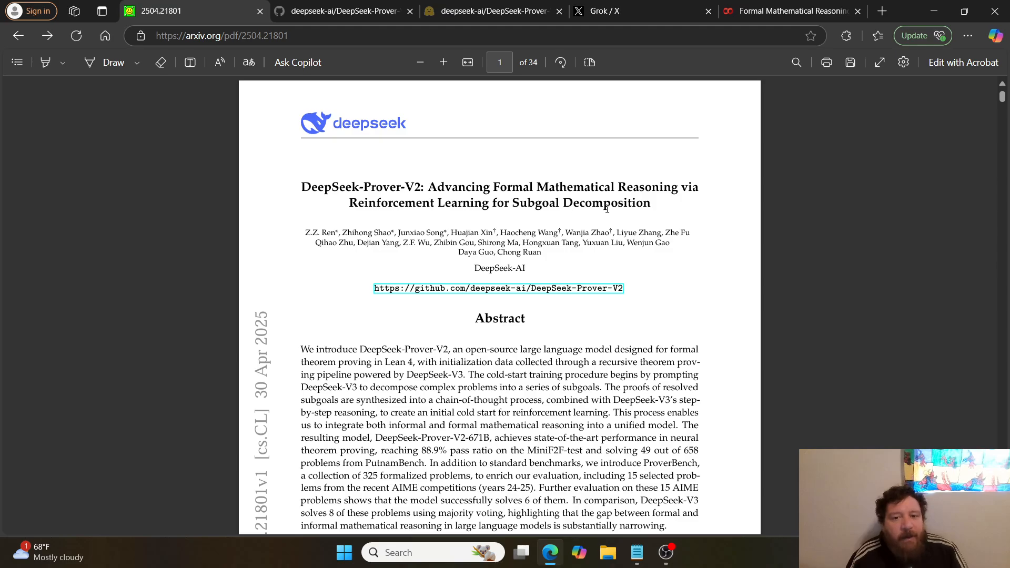
mouse_move(713, 290)
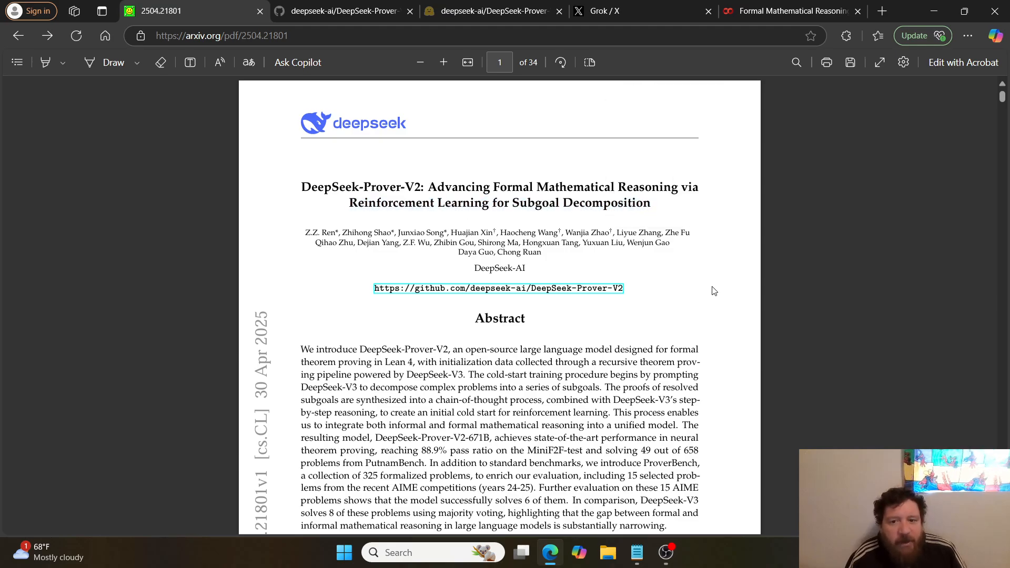
mouse_move(699, 320)
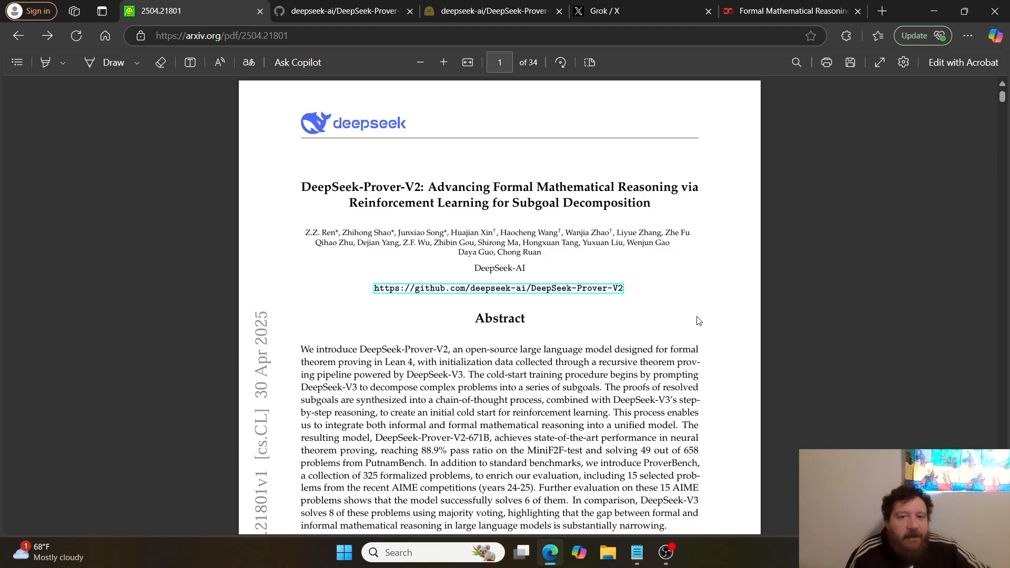
mouse_move(691, 325)
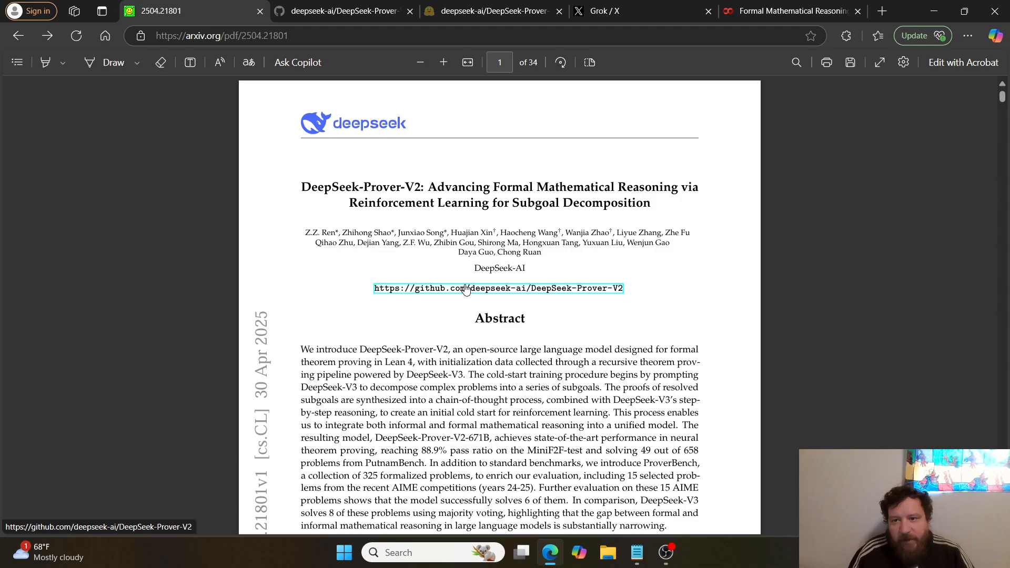
Switch from the paper back to the Colab notebook's Qwen3-0.6B failure output
left_click(792, 10)
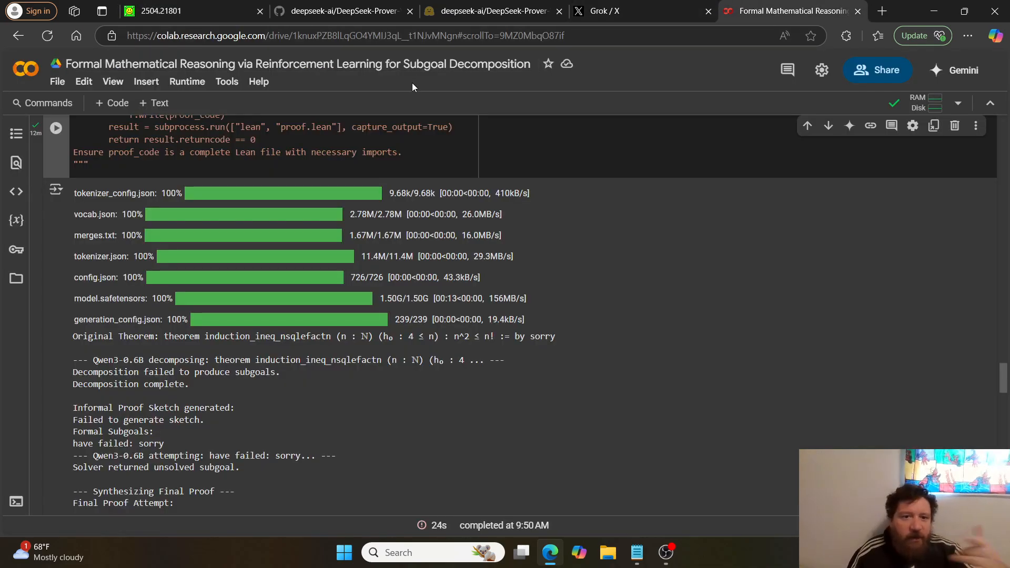